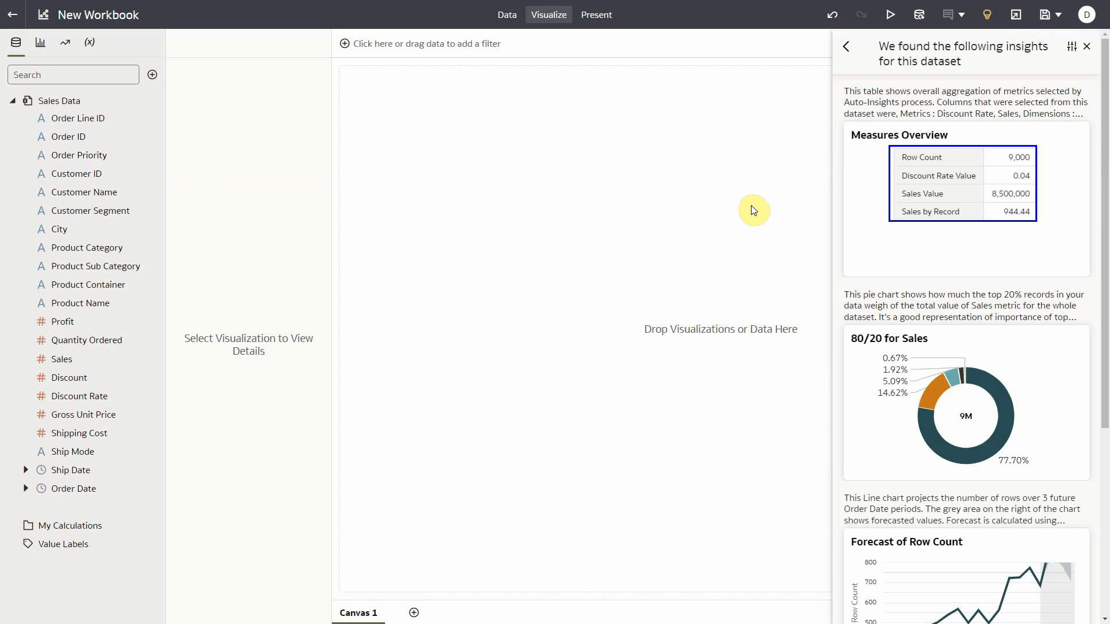
mouse_move(928, 75)
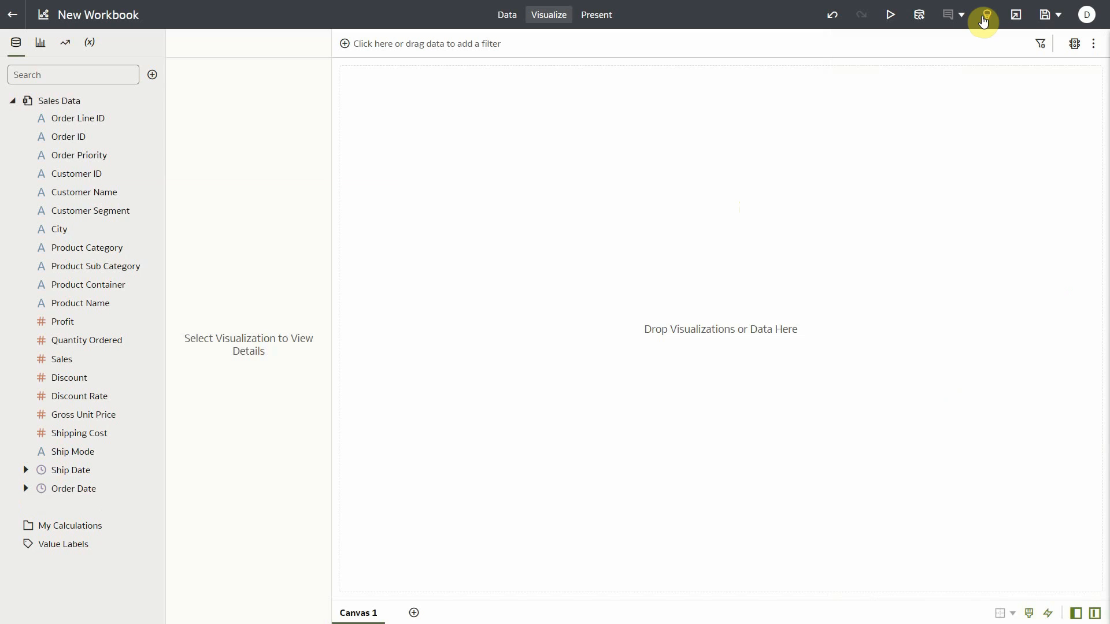
Step: Add Customer ID to a table and aggregate it as Count (Distinct), showing 2,681
click(76, 173)
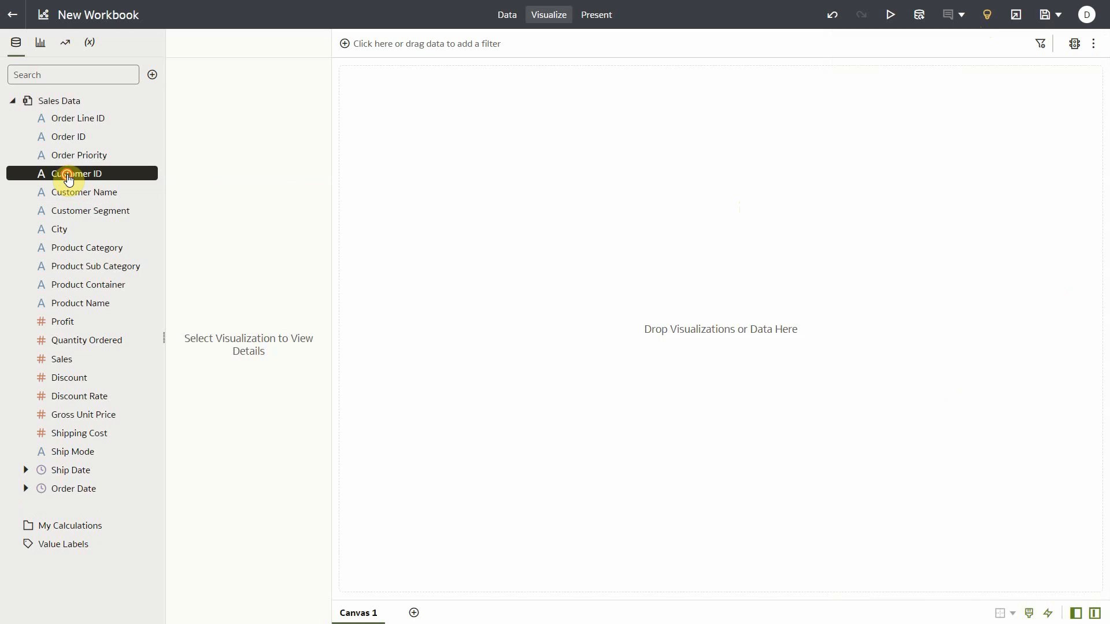
double_click(76, 173)
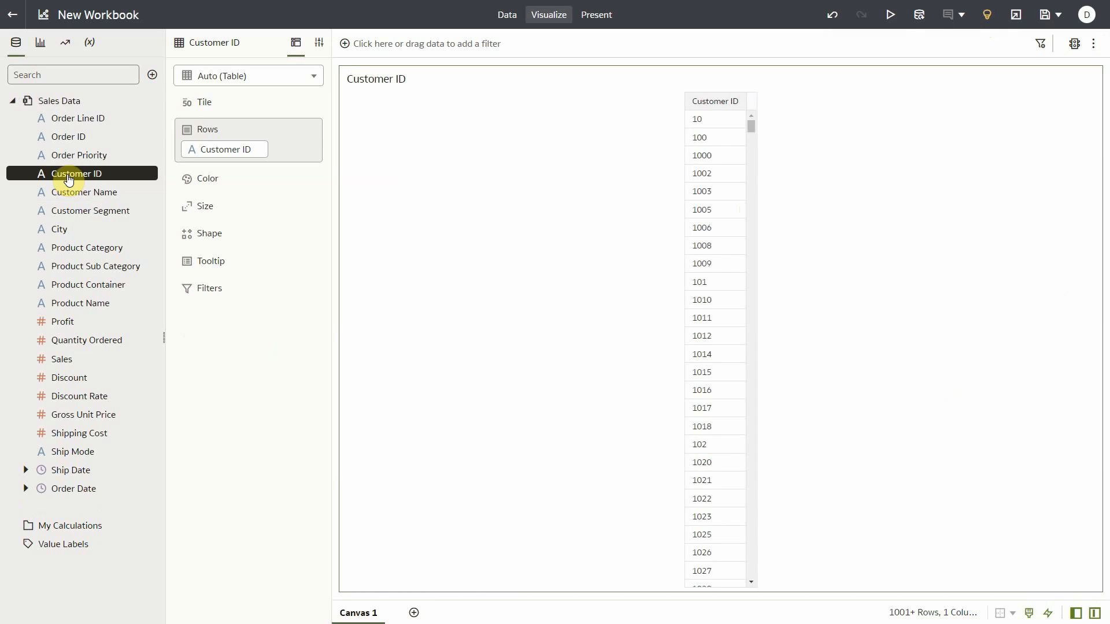
right_click(225, 149)
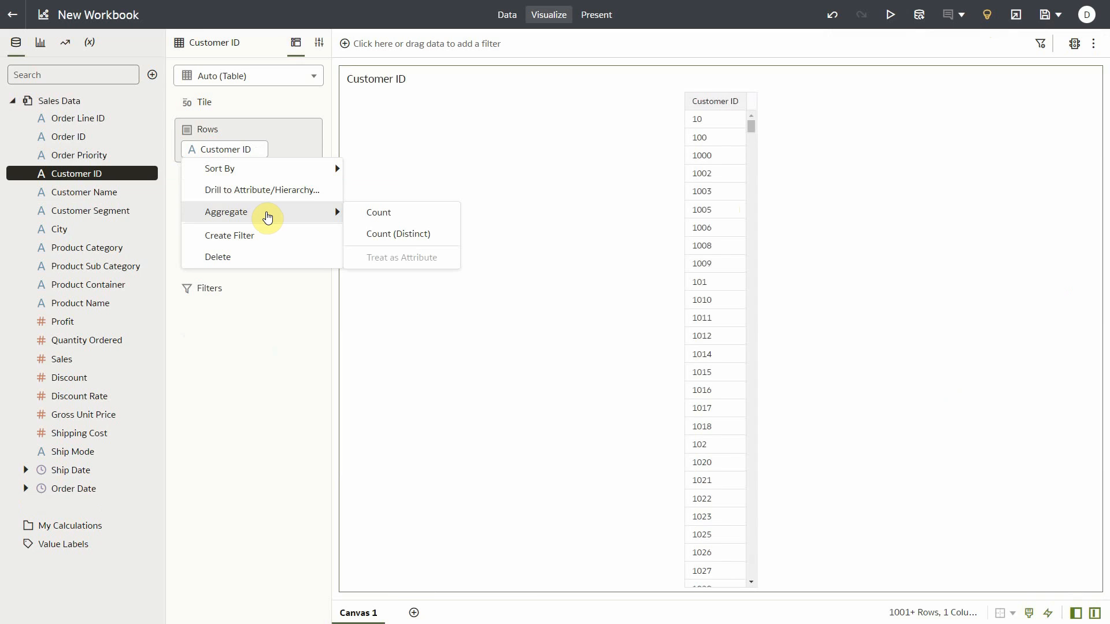
mouse_move(398, 234)
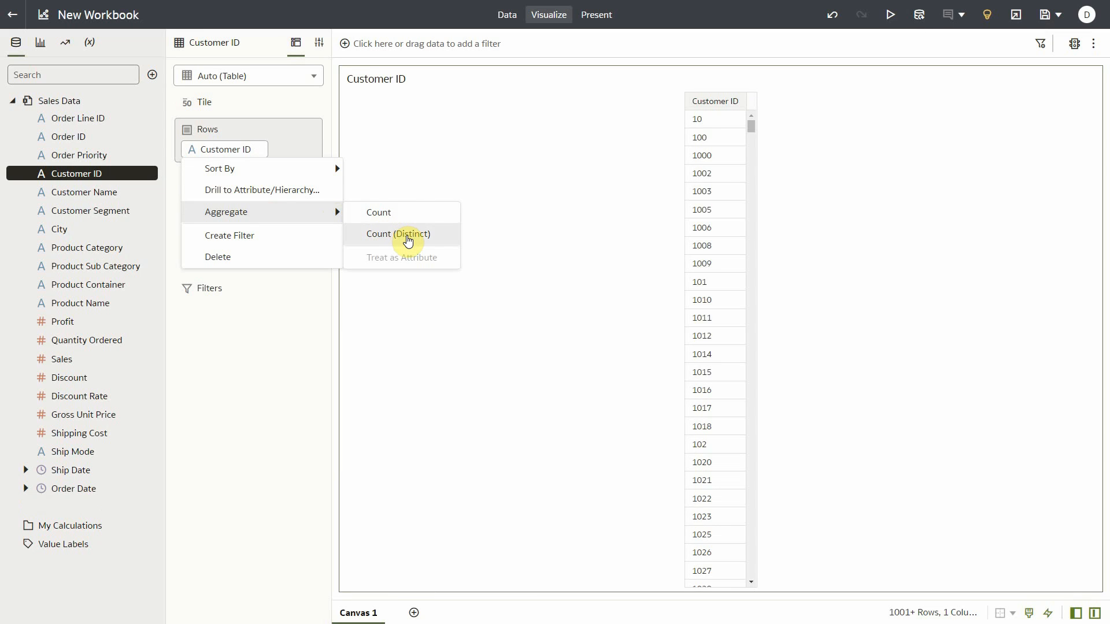
click(397, 234)
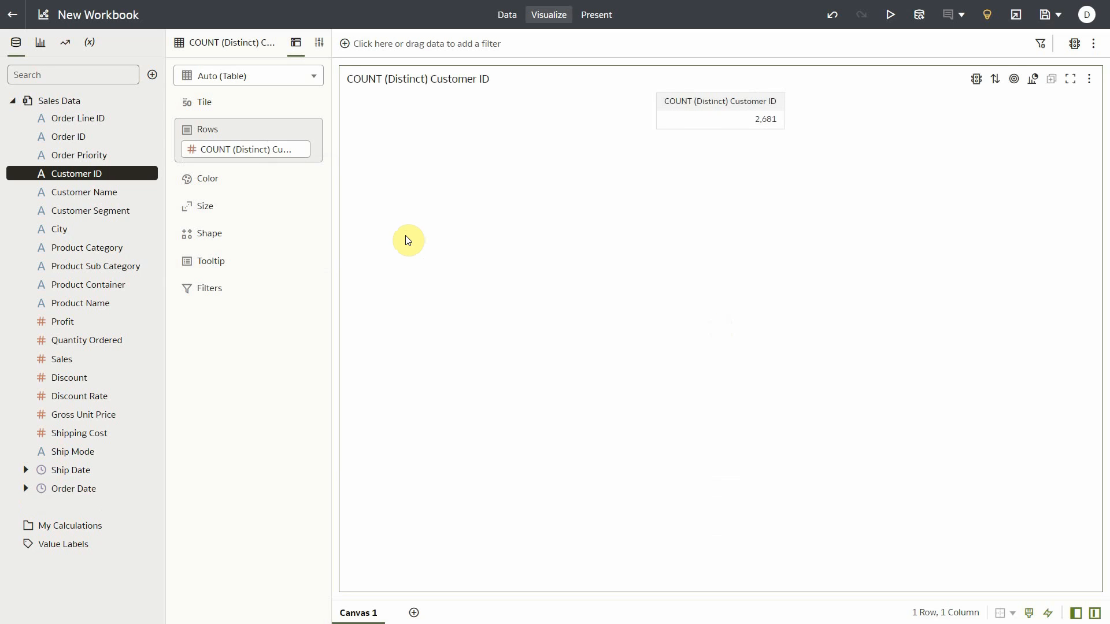
Step: Add Customer Segment before the distinct count and turn on the Grand Total row
drag(90, 211, 250, 199)
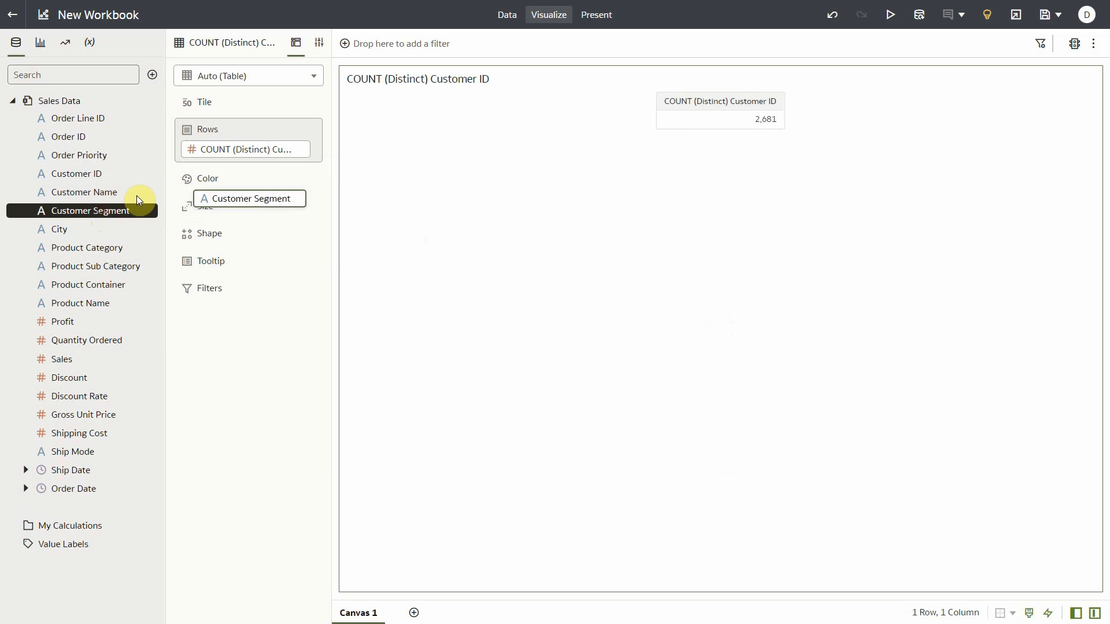
drag(249, 198, 244, 149)
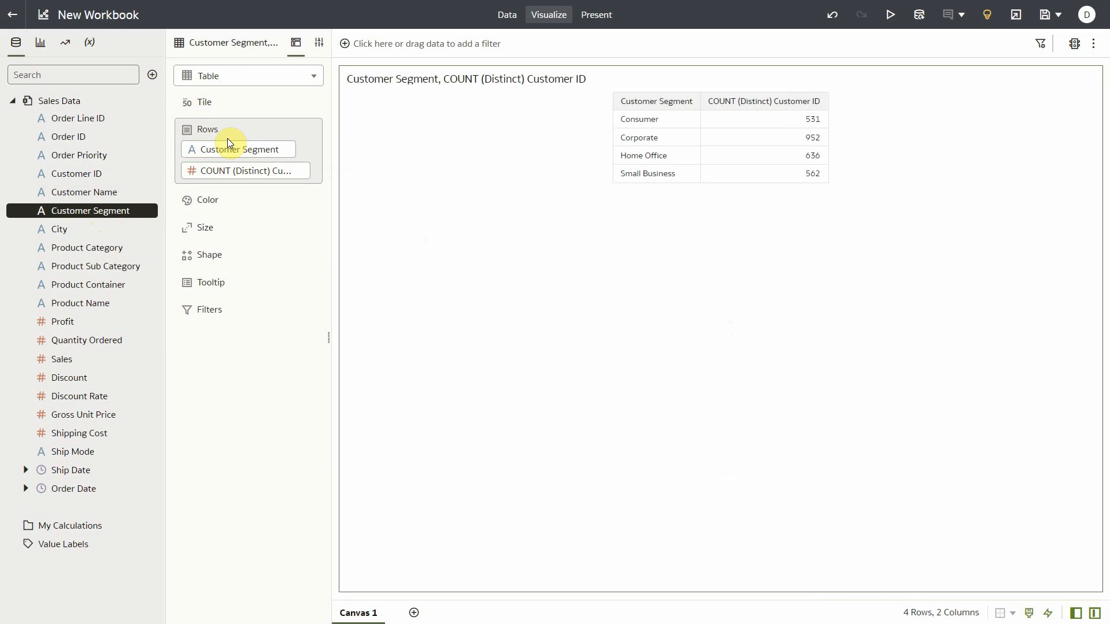
click(318, 43)
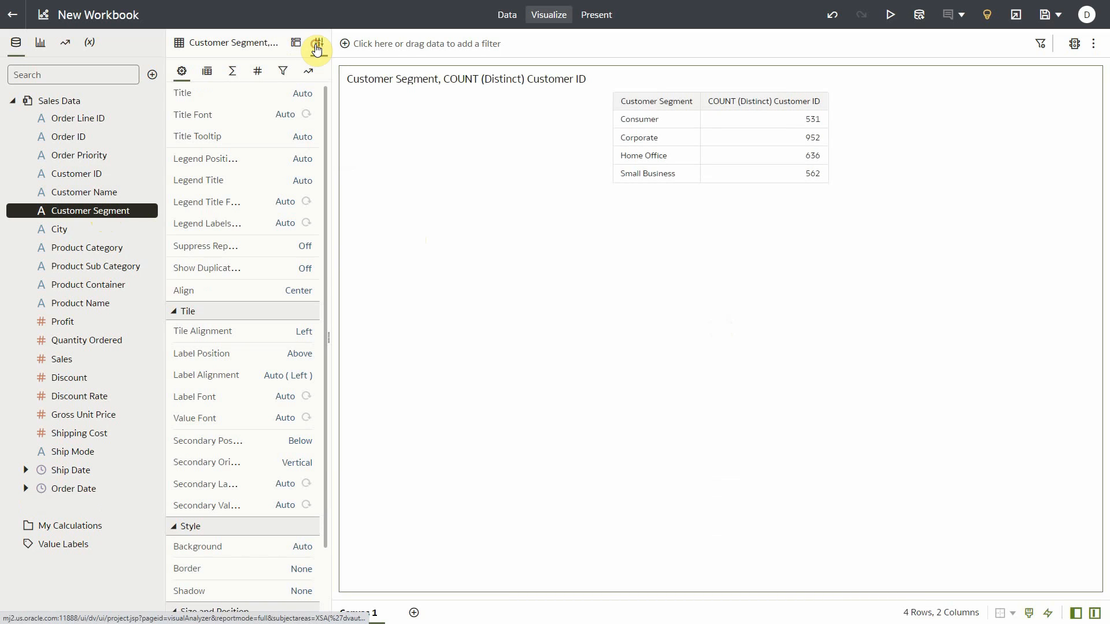
click(232, 71)
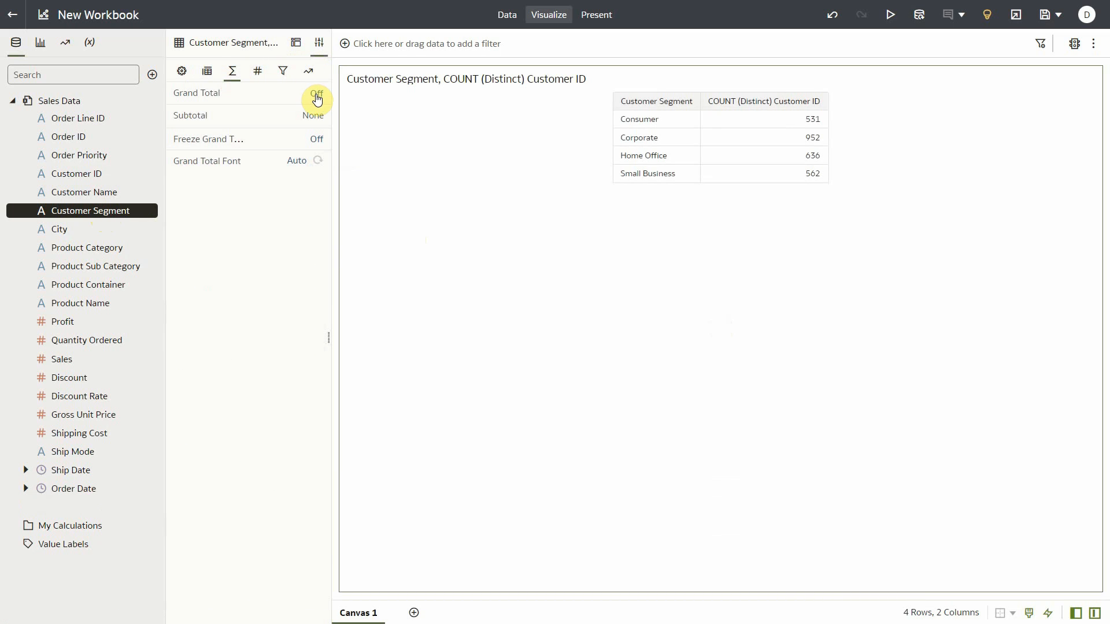
click(315, 93)
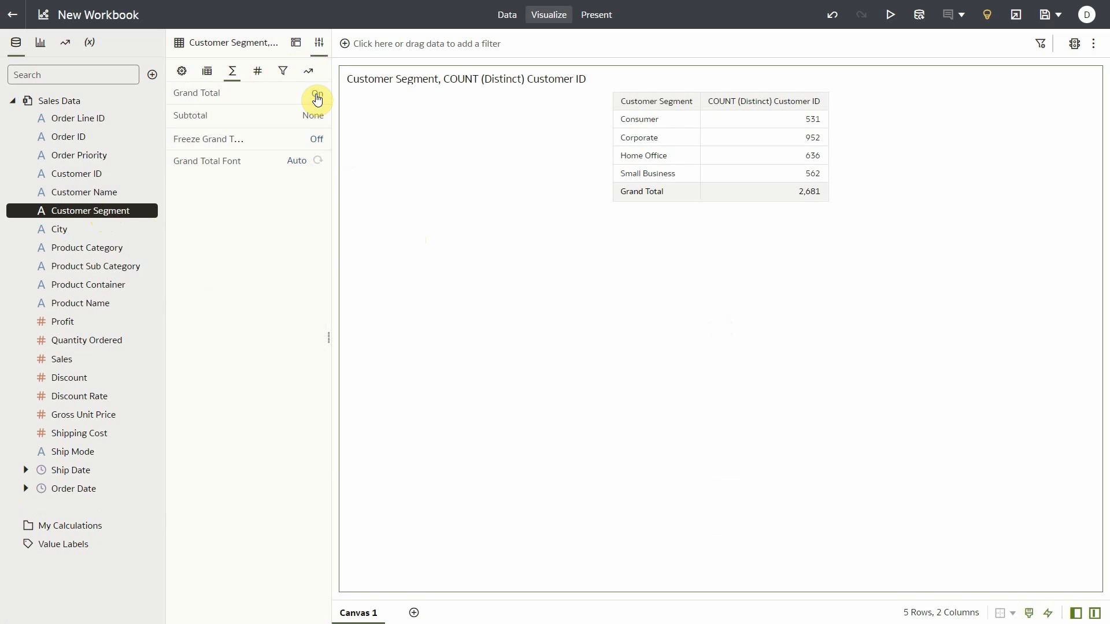
click(316, 93)
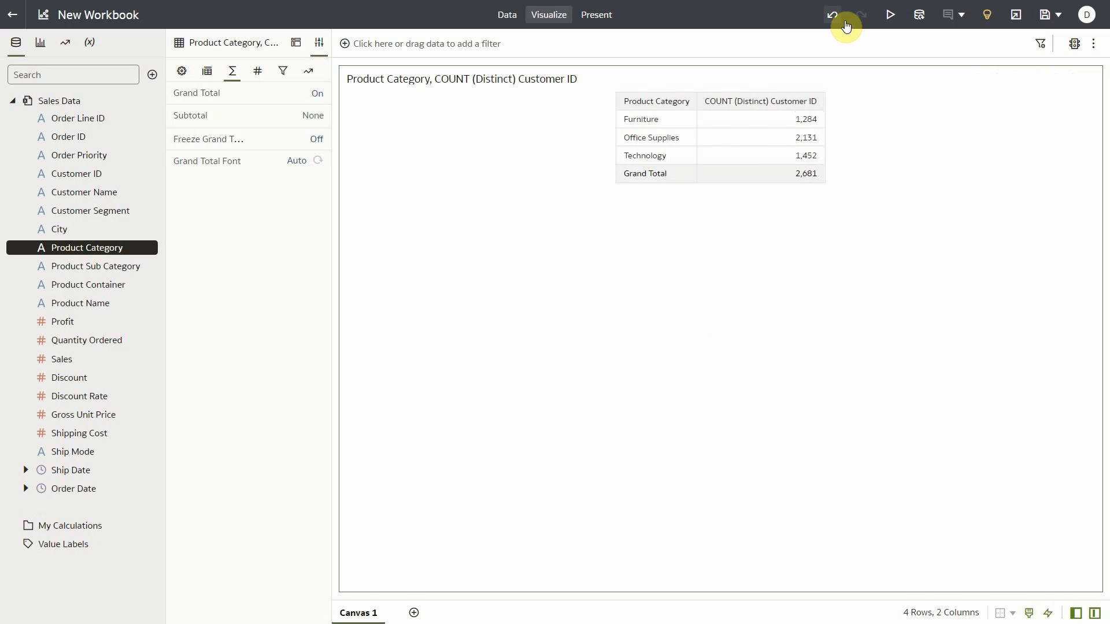
Step: Undo Product Category and save COUNT (Distinct) Customer ID under My Calculations, reviewing its formula
click(861, 14)
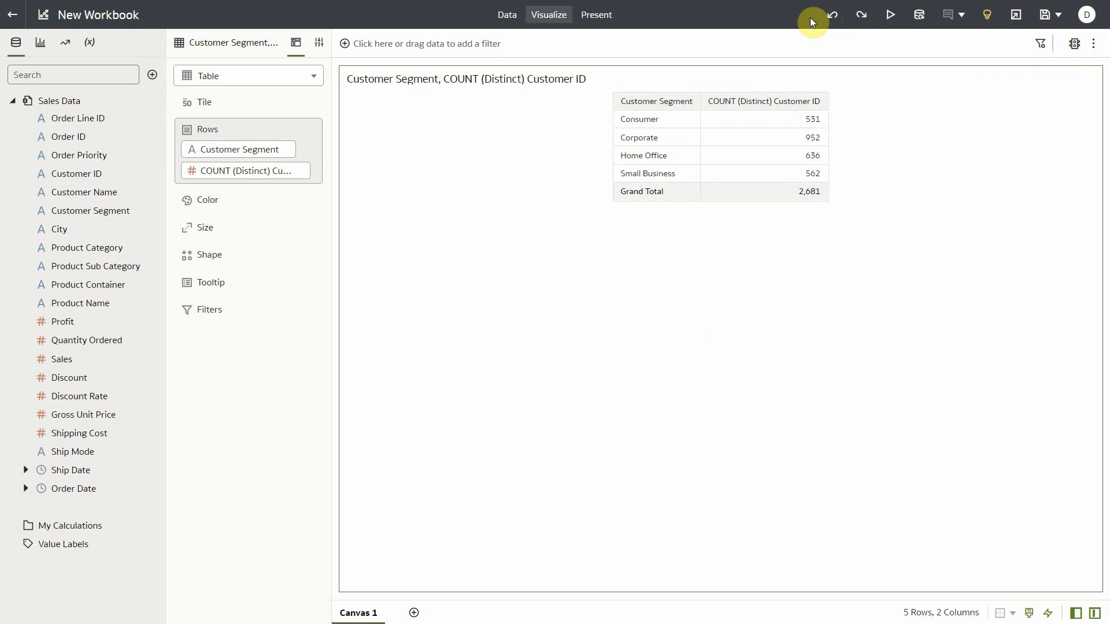
mouse_move(69, 359)
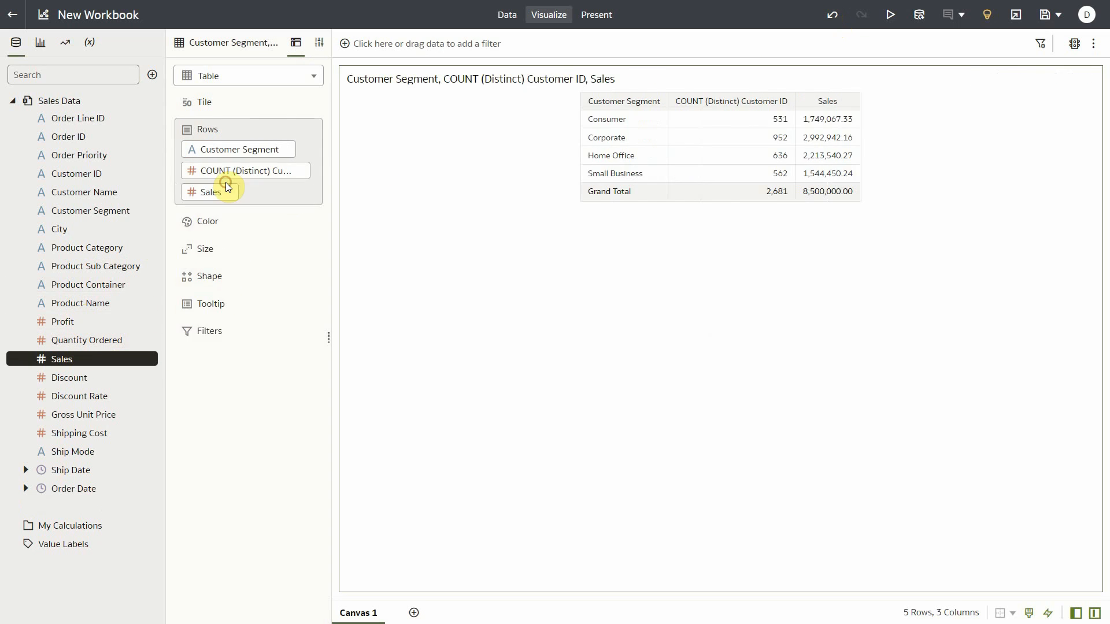
mouse_move(243, 186)
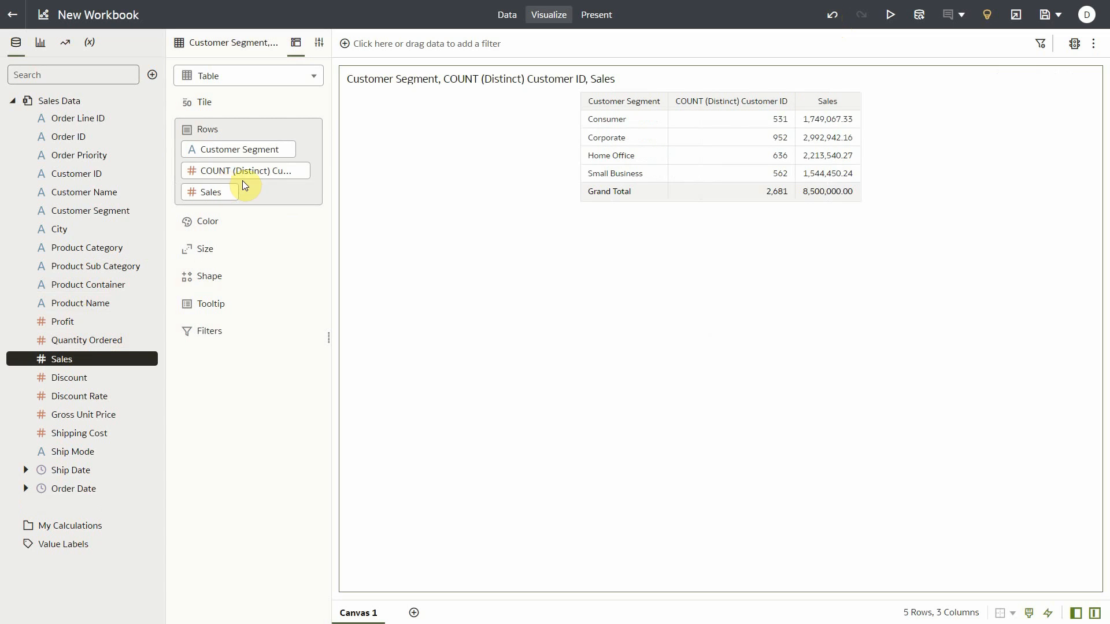
right_click(245, 170)
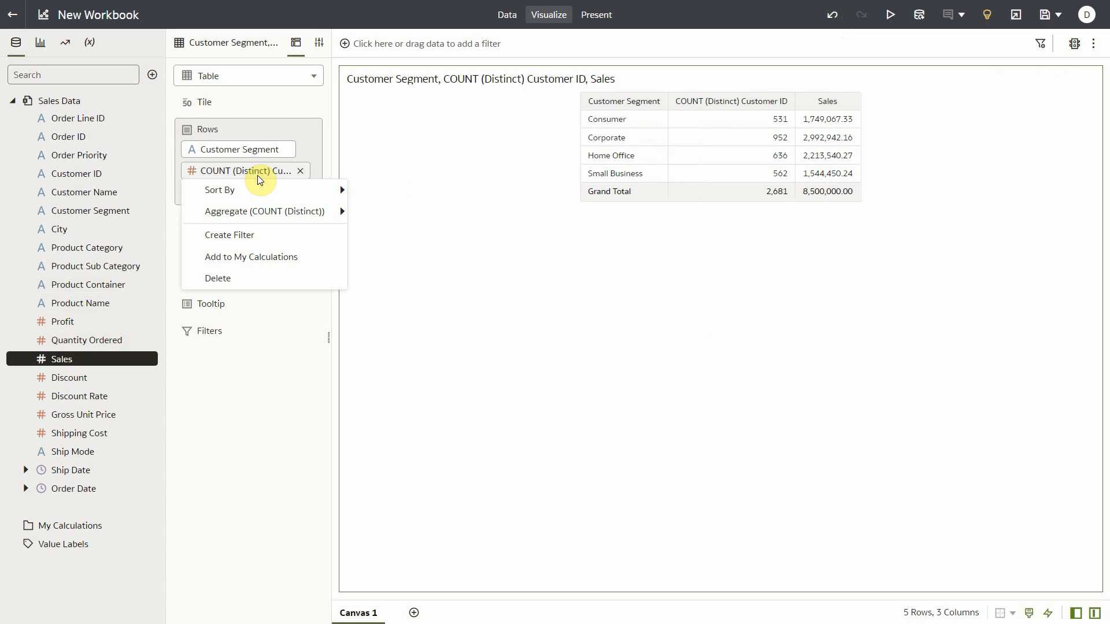
mouse_move(287, 257)
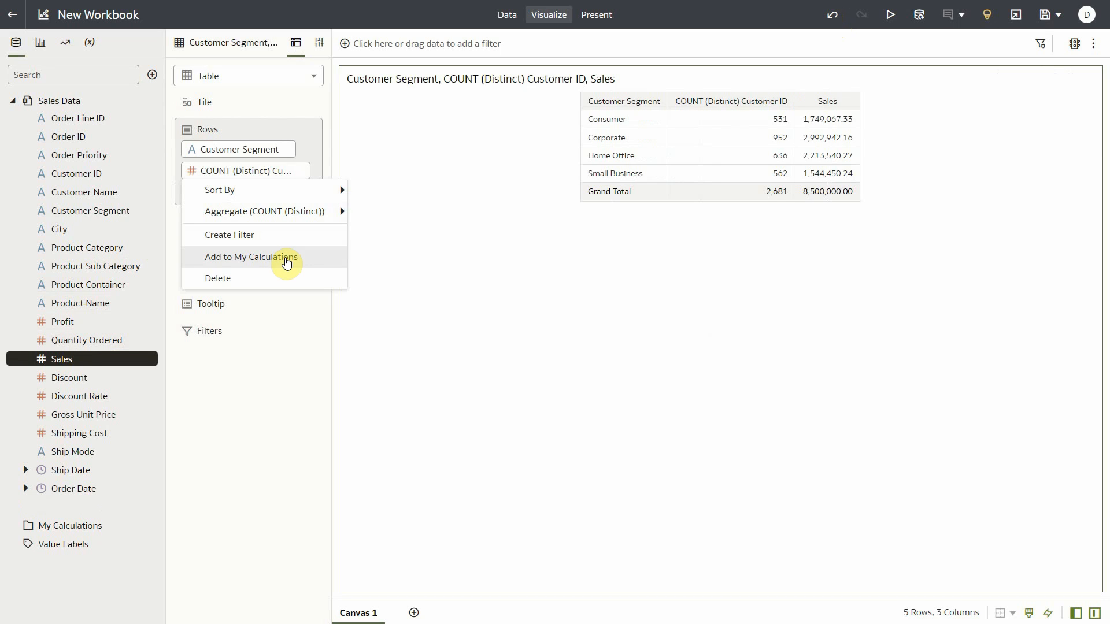
click(250, 257)
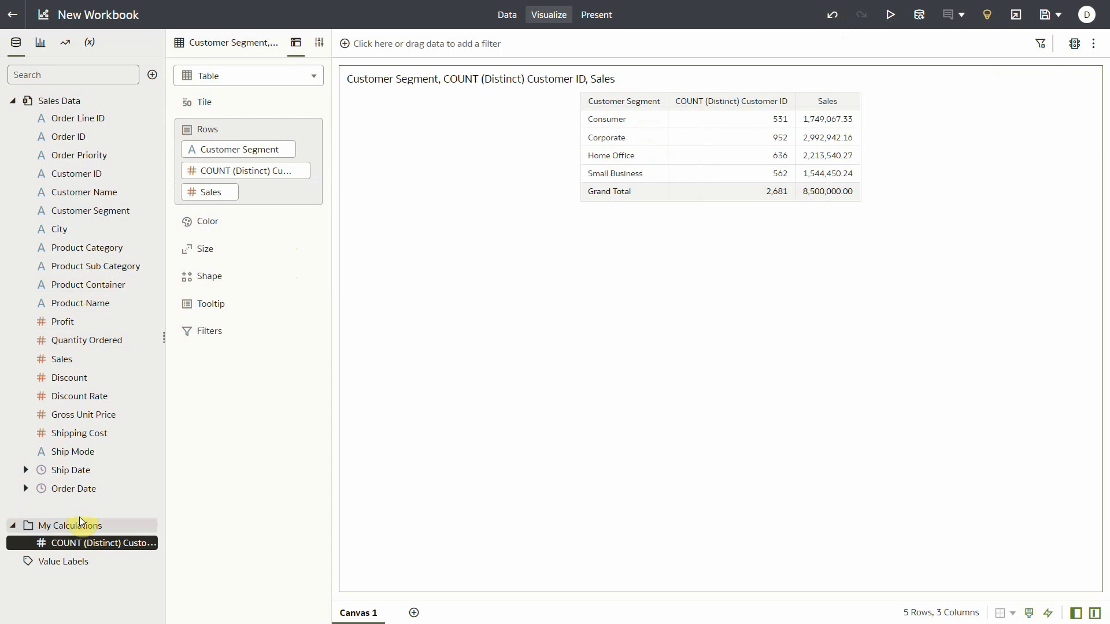
right_click(103, 542)
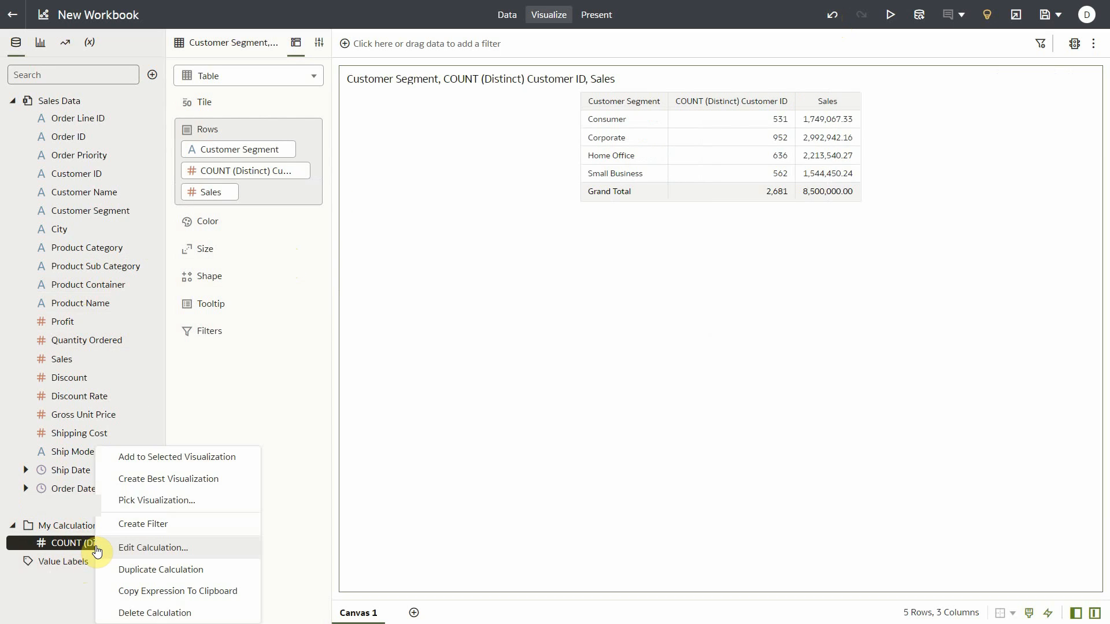
click(153, 548)
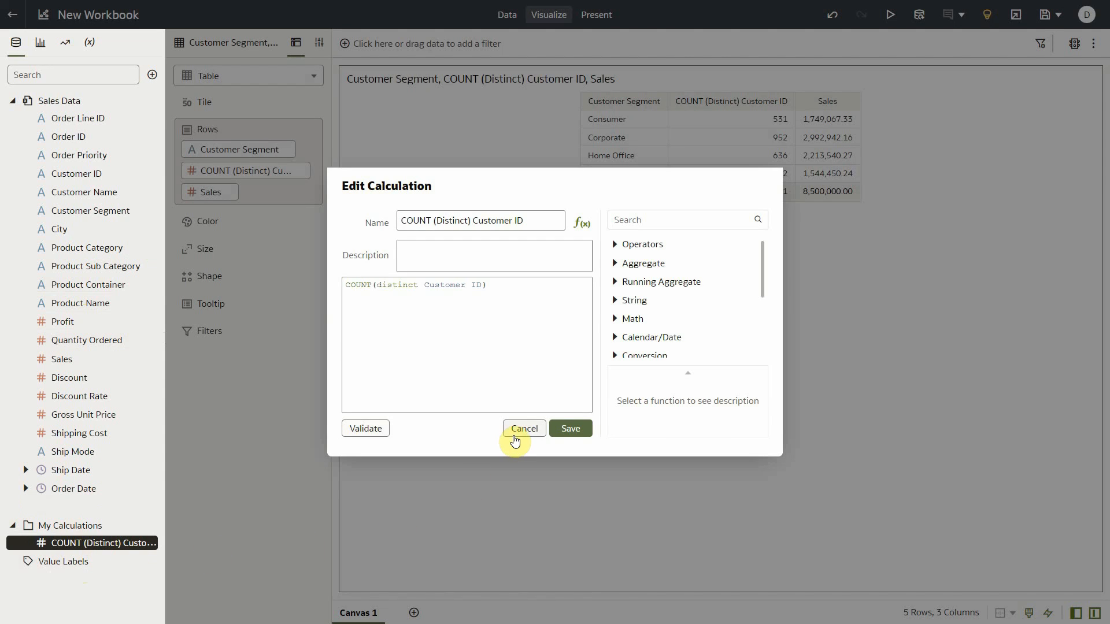
click(523, 428)
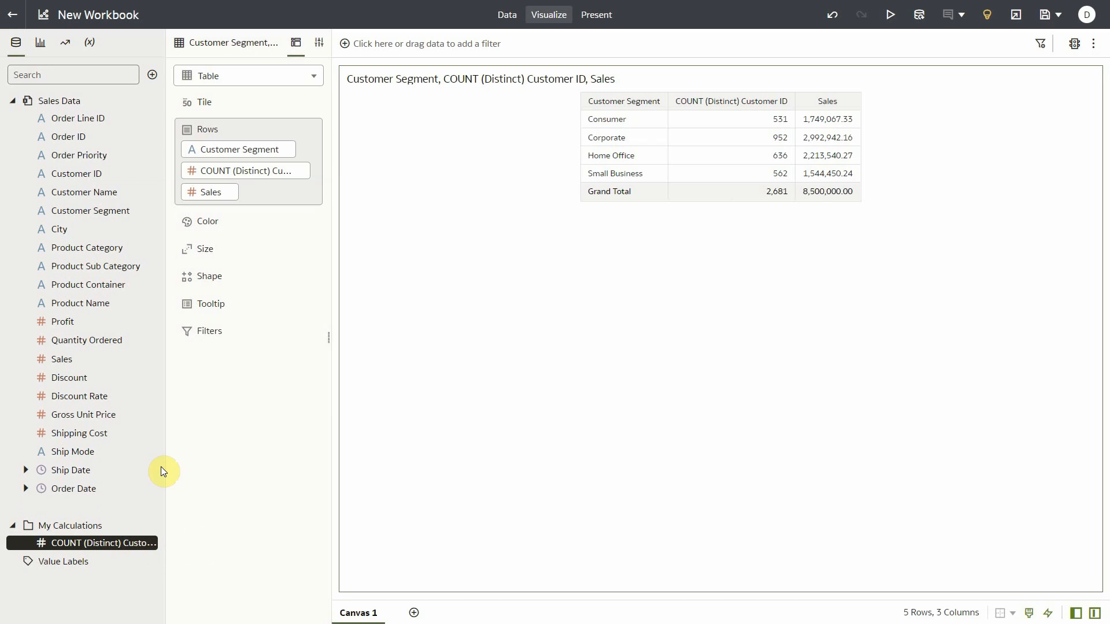
Step: Create a Sales by Customer calculation with formula Sales/CountDistinct(Customer ID)
click(152, 75)
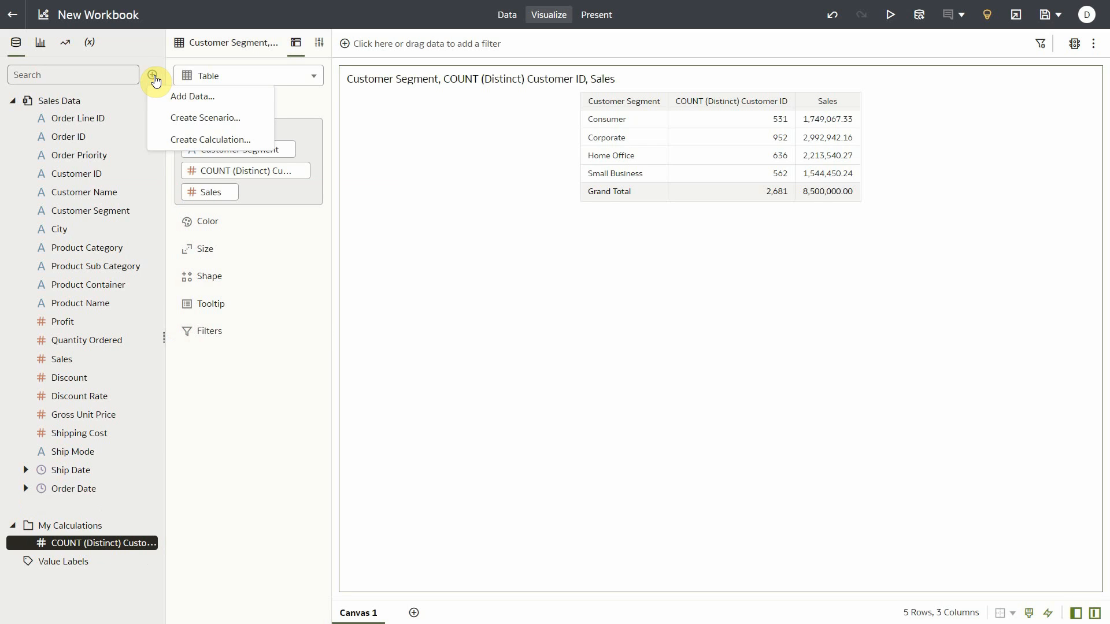
mouse_move(206, 139)
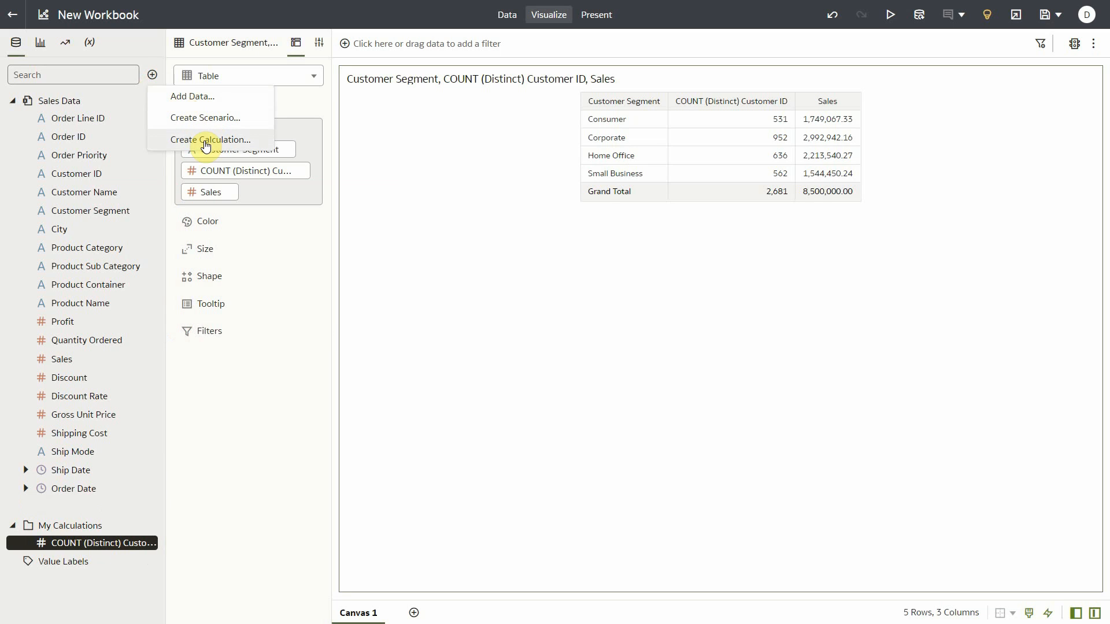
click(211, 139)
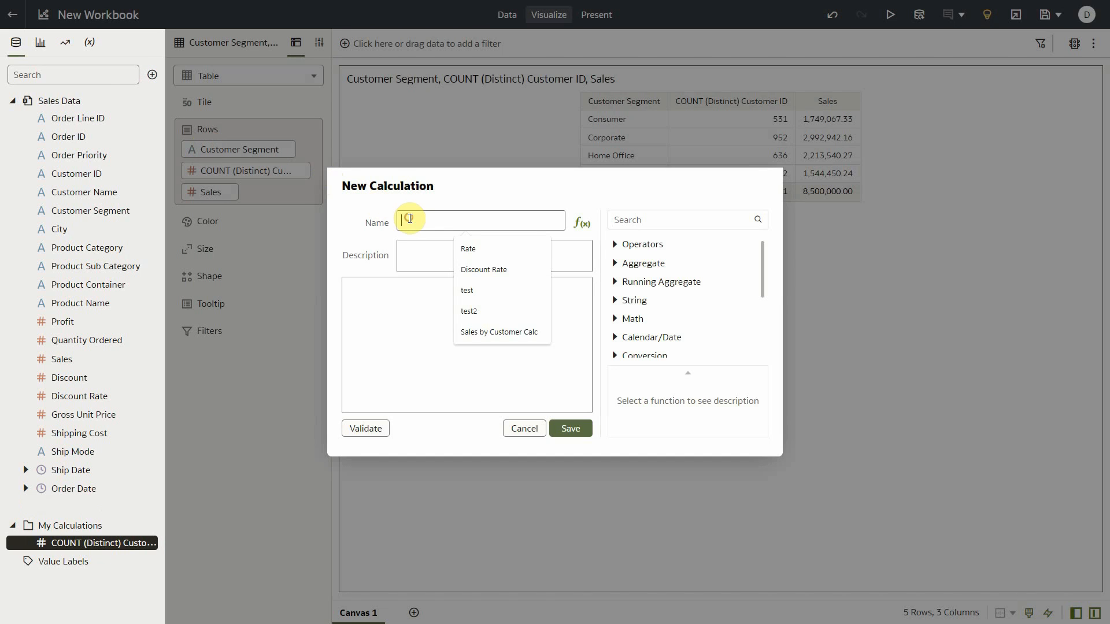
text(Sales by Customer)
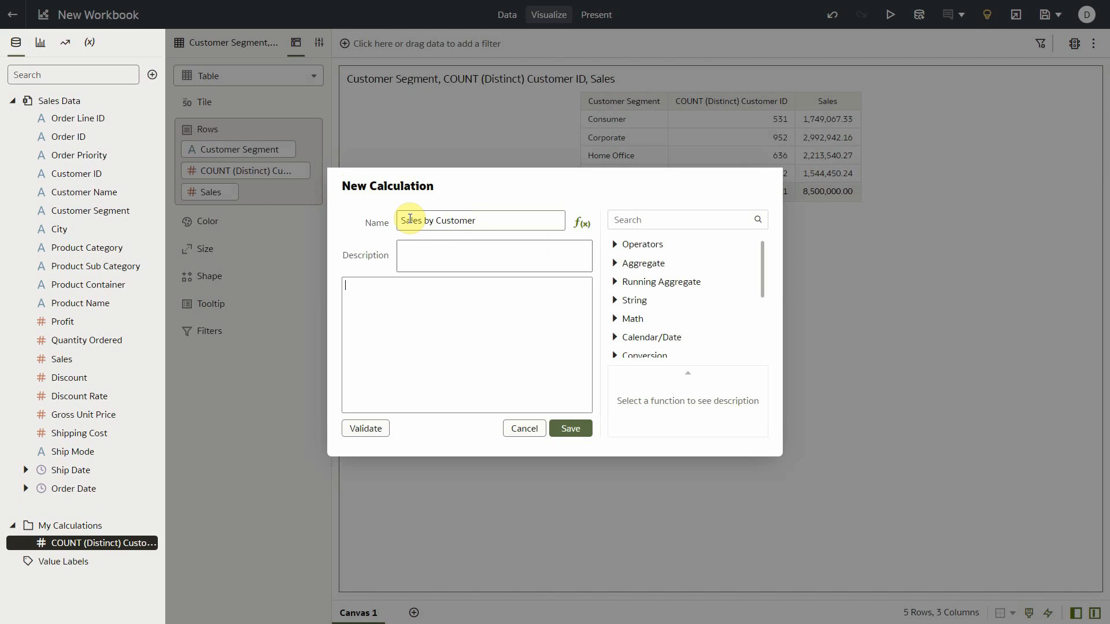
text(Sales/)
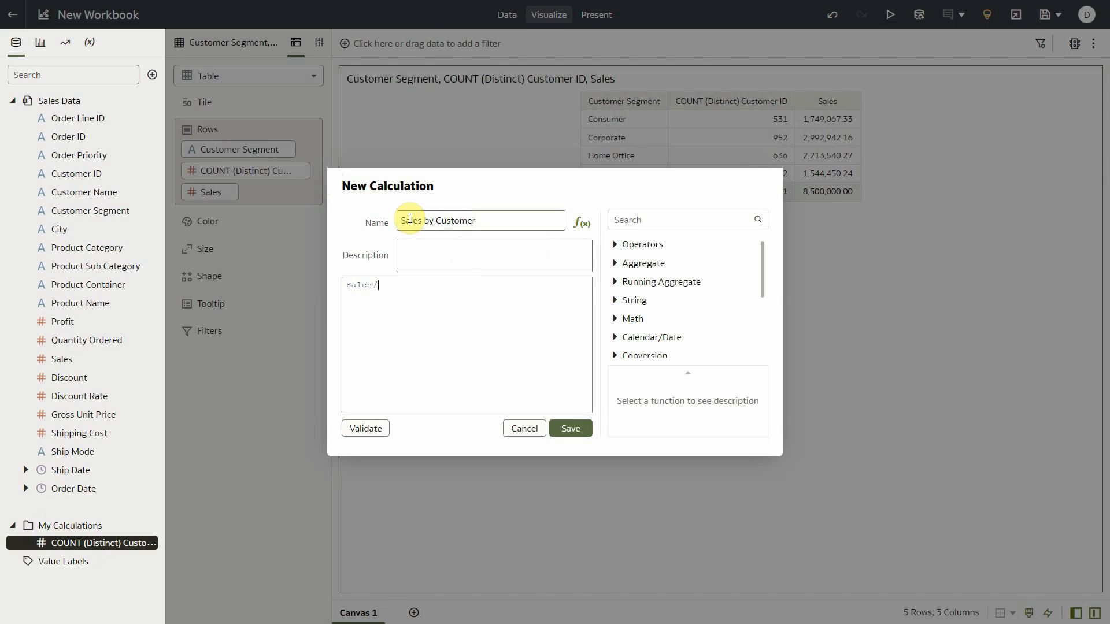
text(cou)
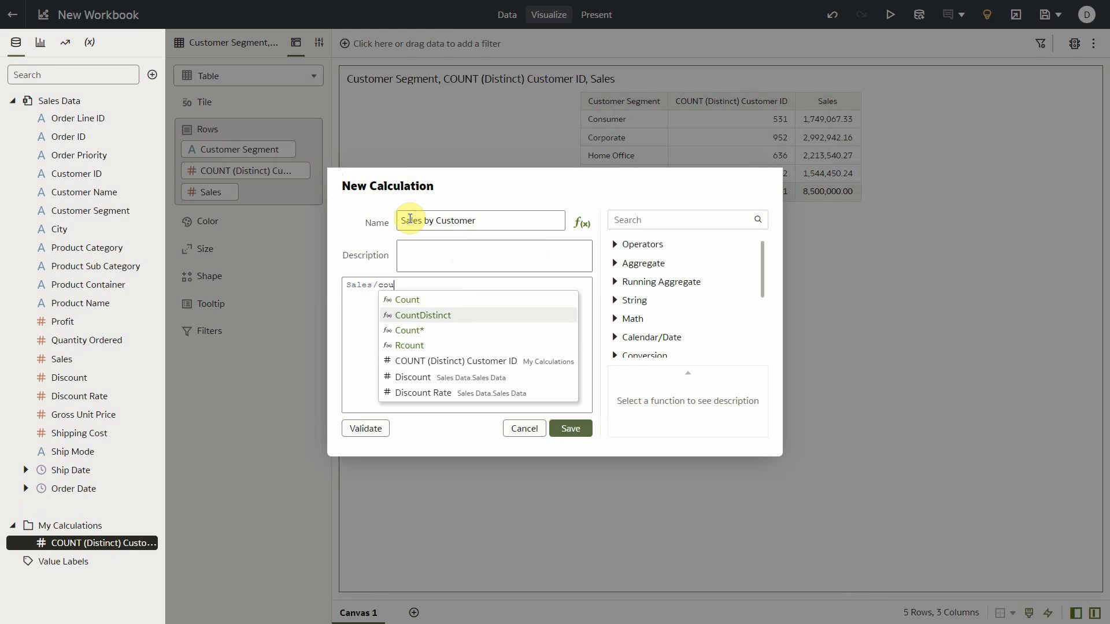
click(456, 361)
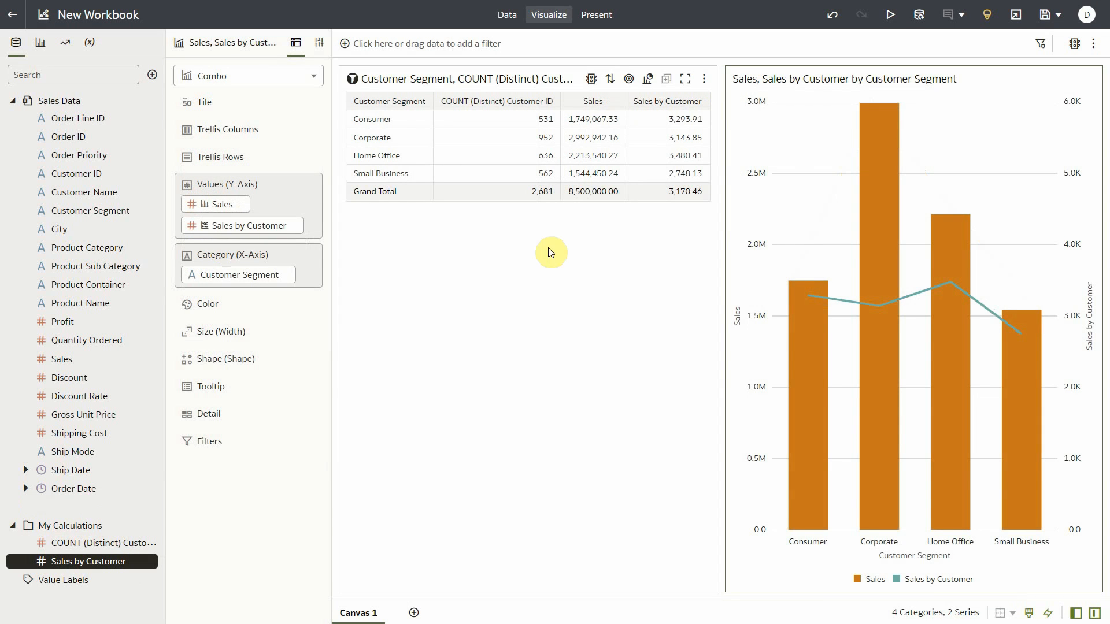
Step: Build a Sales by Customer Segment table listing Sales twice per segment
click(248, 75)
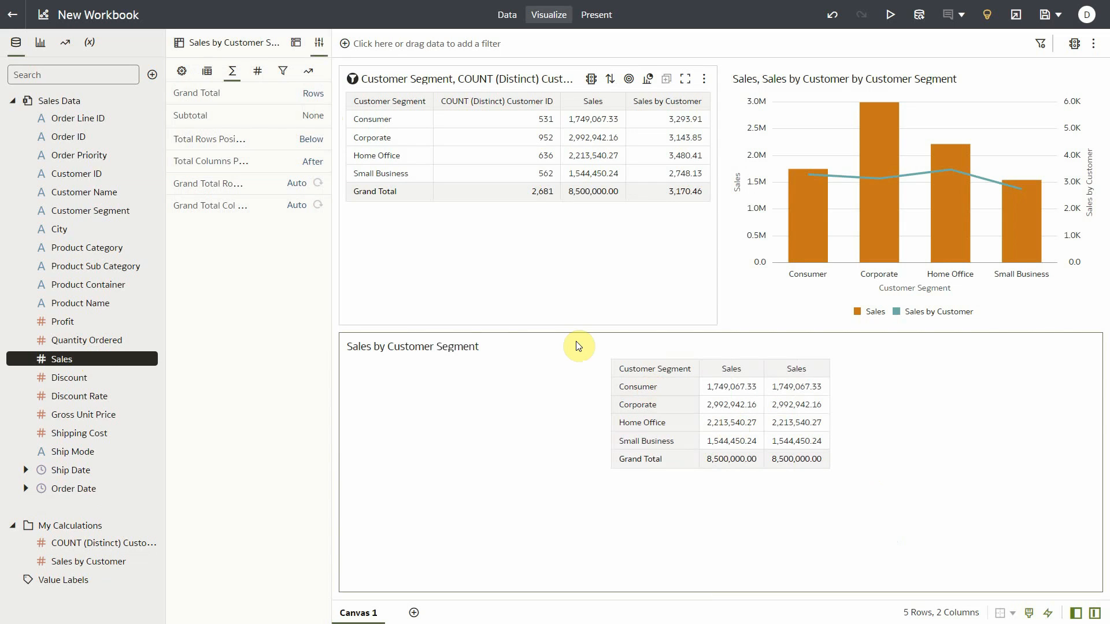
Step: Set the second Sales column's aggregation to Average and confirm 944.44 in Calculator
click(257, 70)
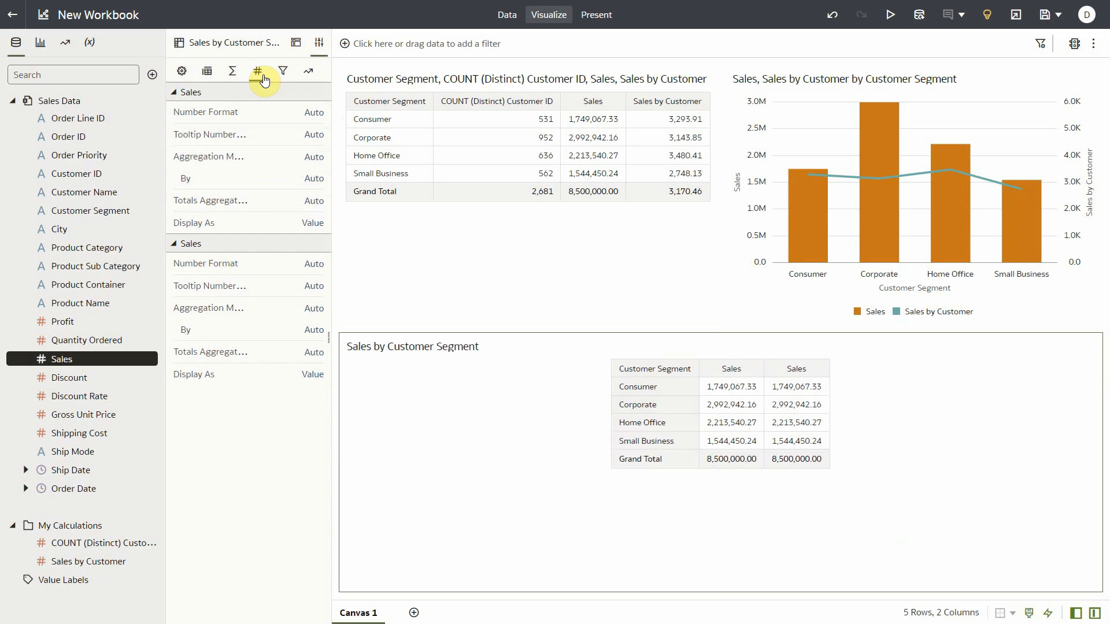
mouse_move(319, 312)
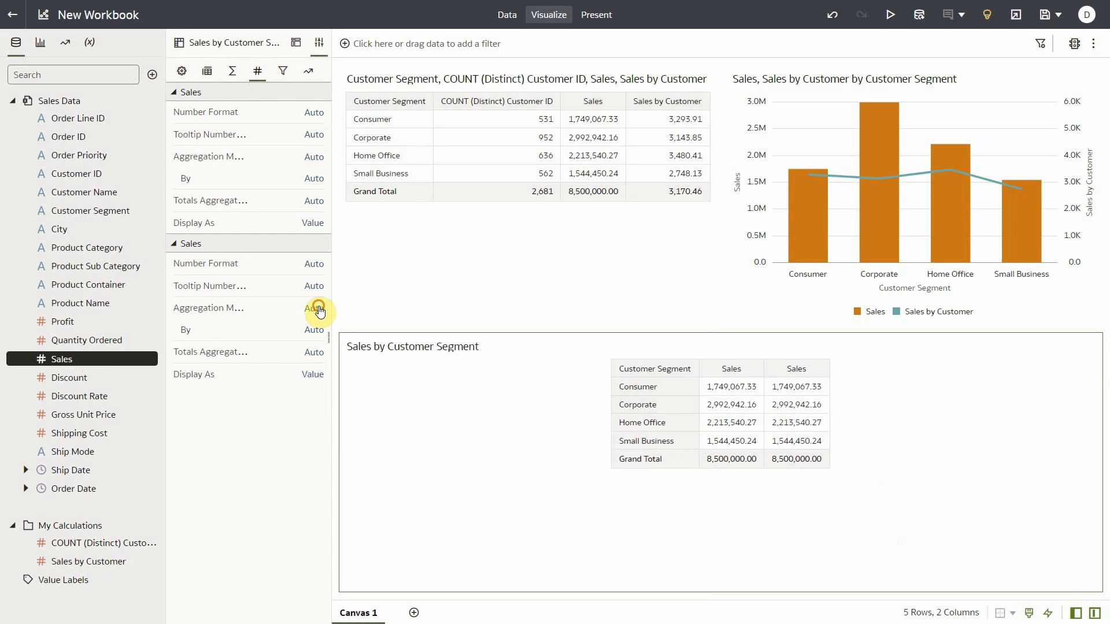
click(313, 309)
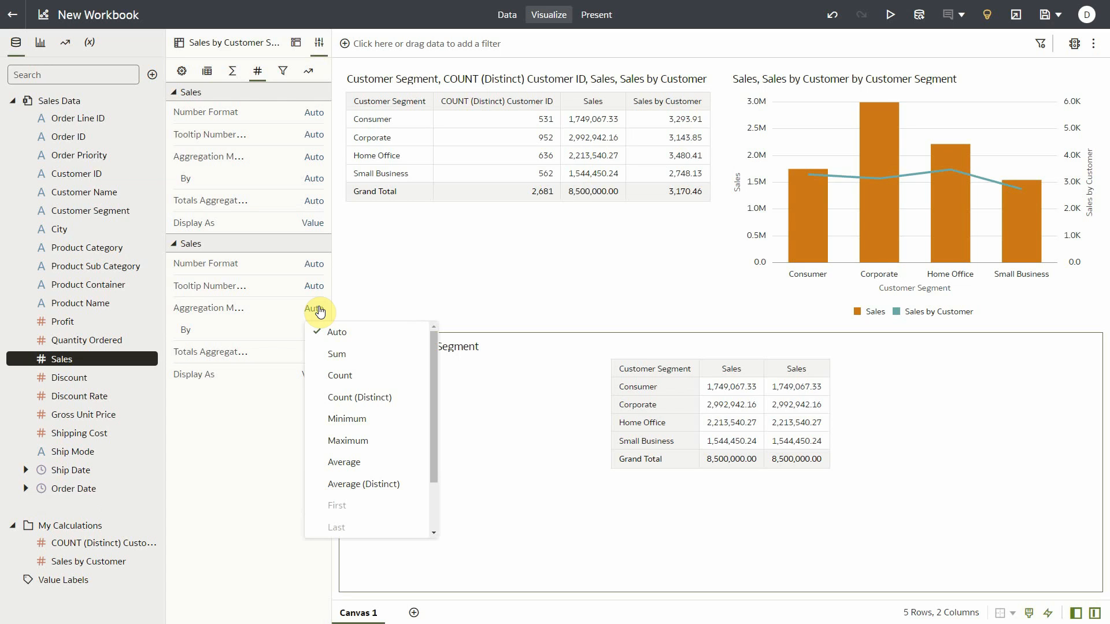
mouse_move(348, 441)
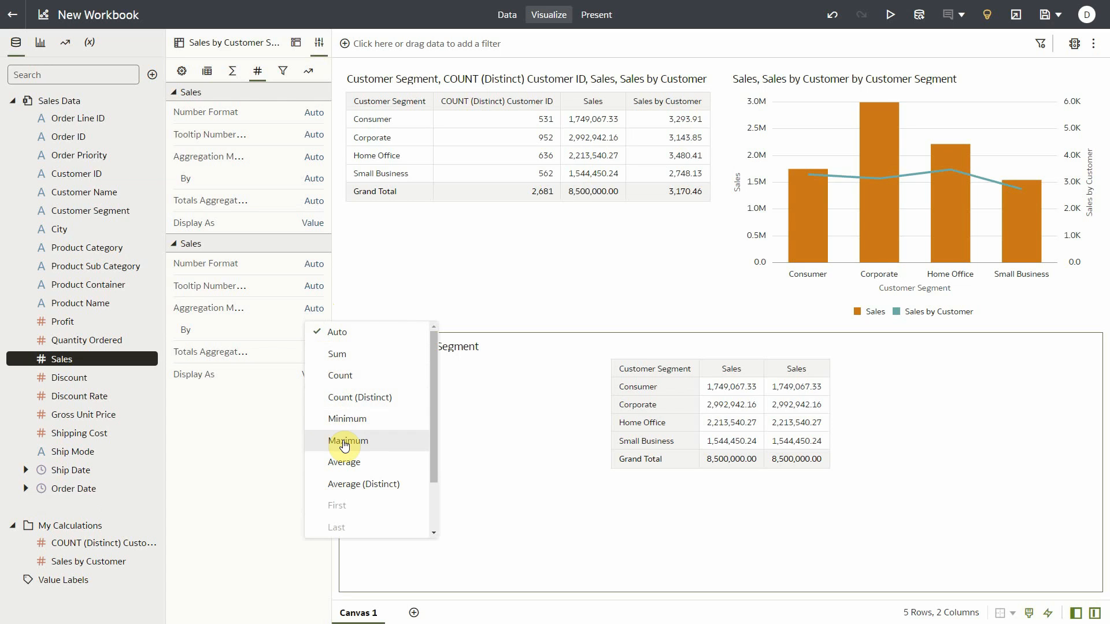
click(344, 461)
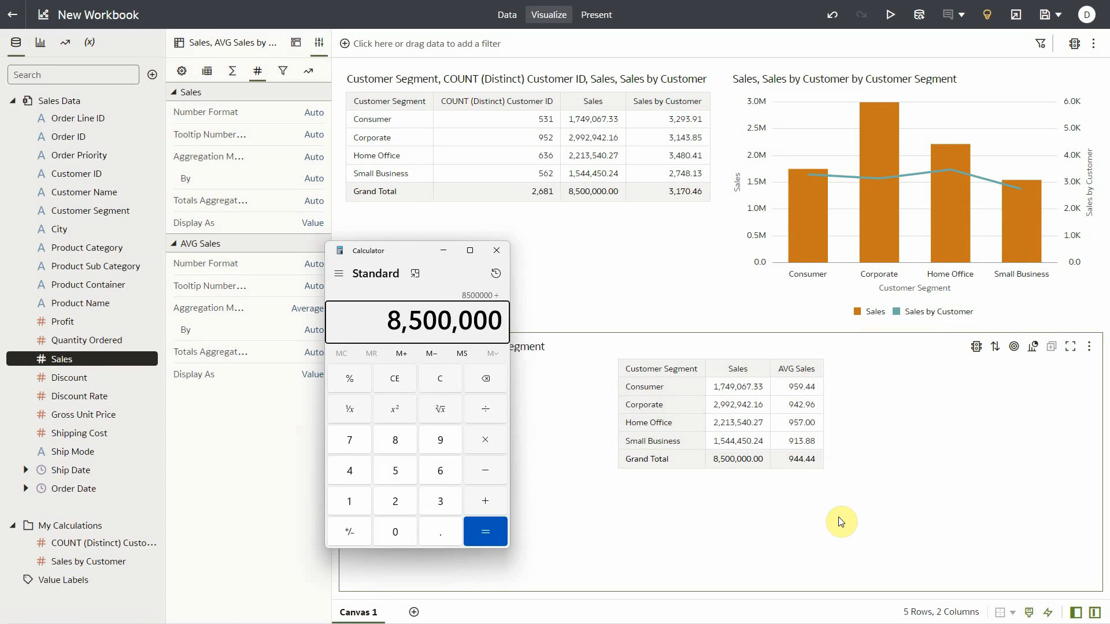
click(485, 532)
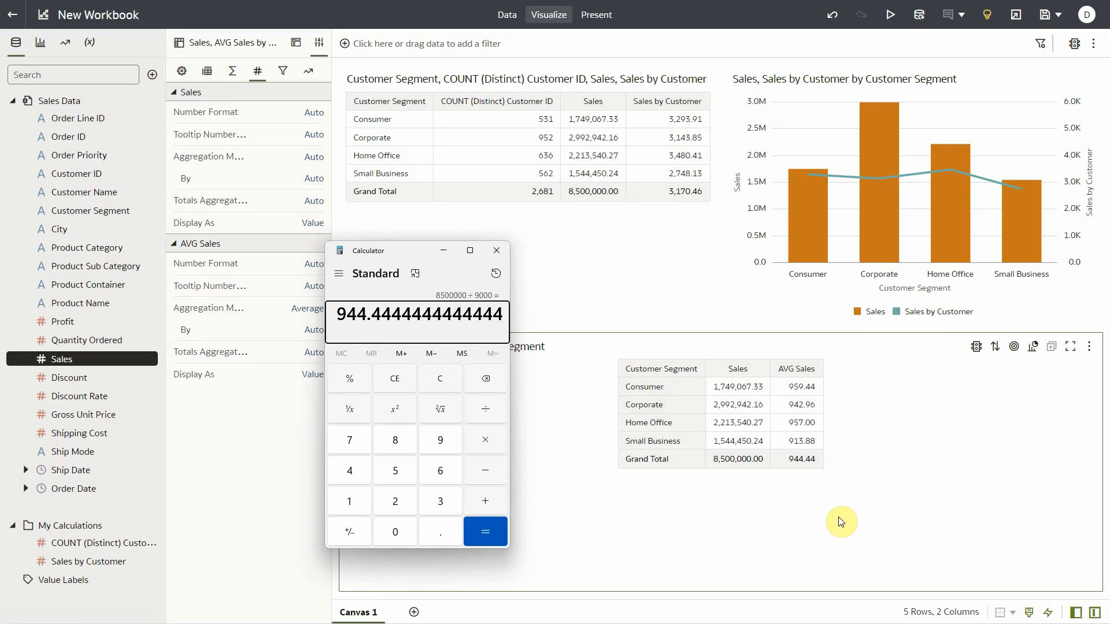
click(495, 249)
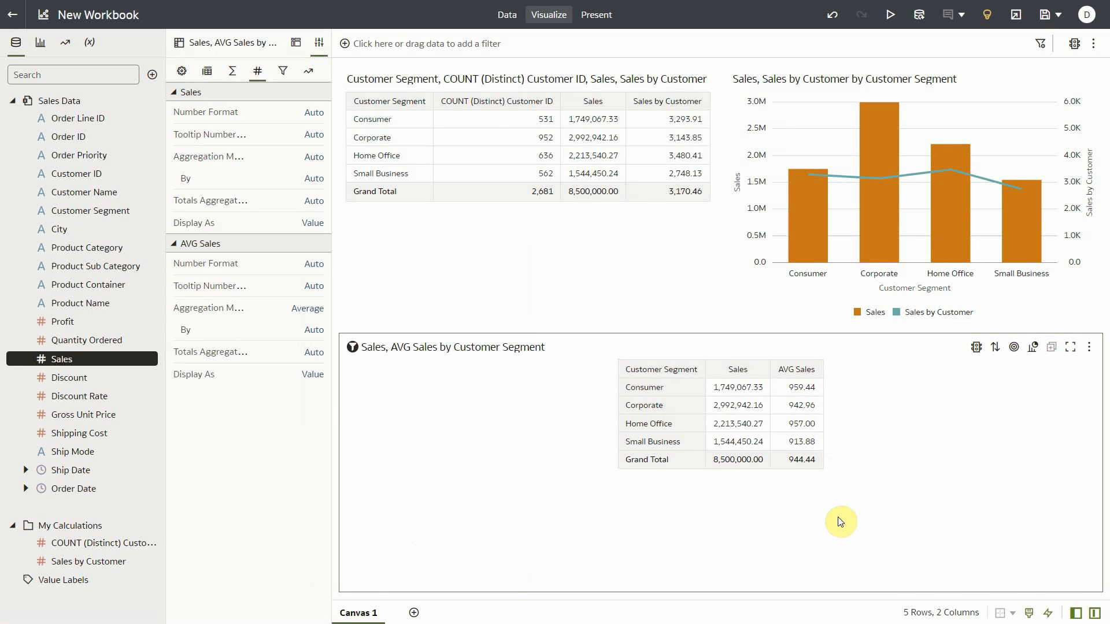
mouse_move(717, 499)
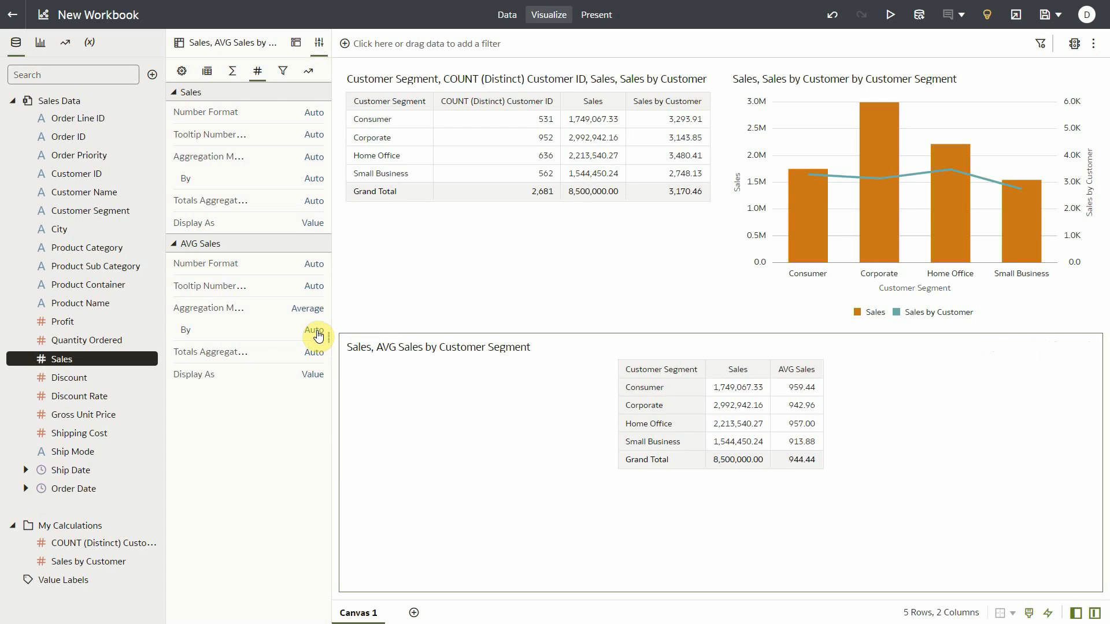
Step: Average AVG Sales by Customer ID, giving a 3,170.46 grand total
click(313, 330)
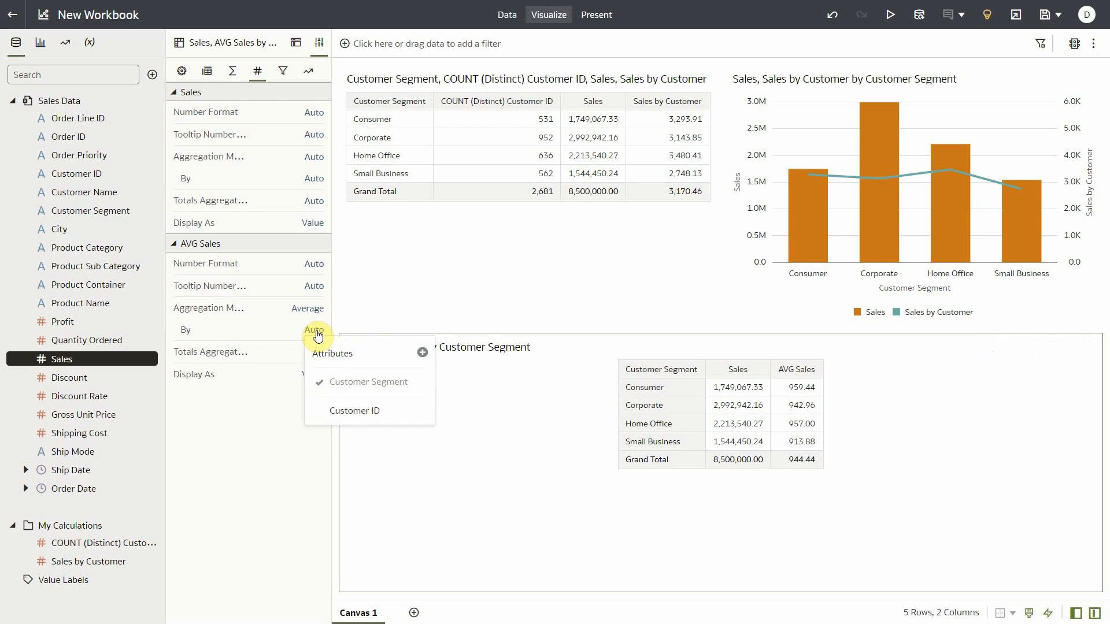
mouse_move(422, 352)
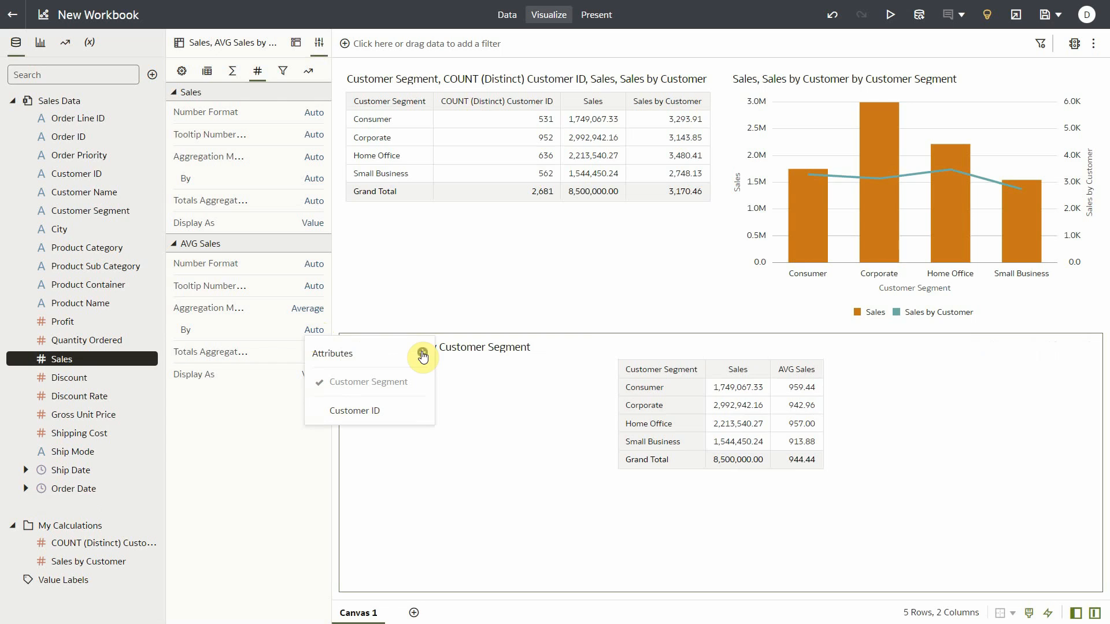
click(422, 353)
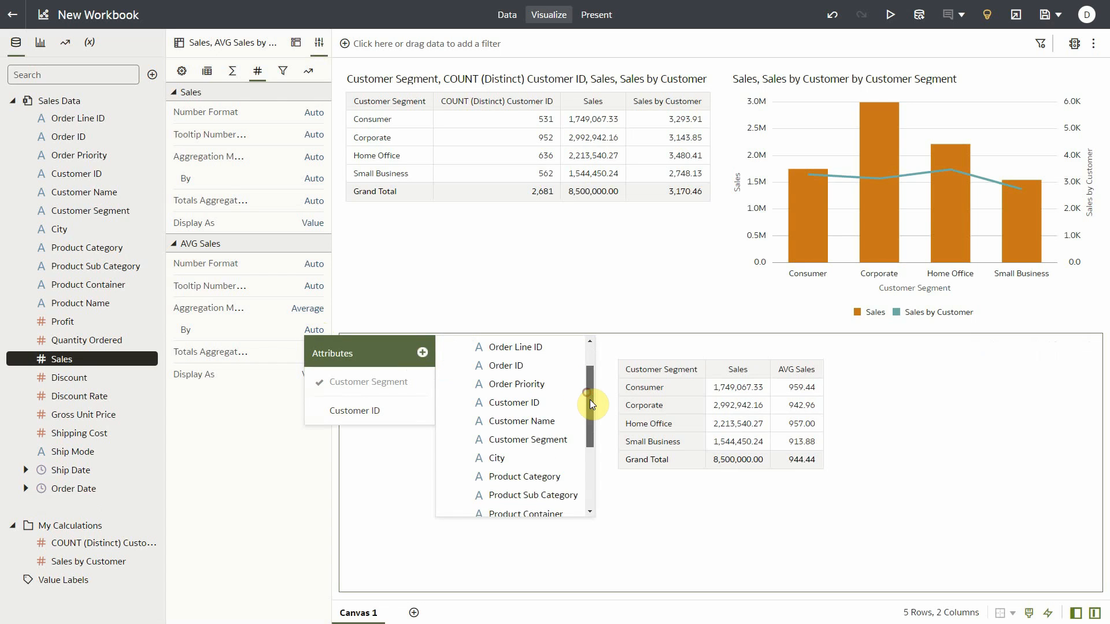
scroll(down, 3)
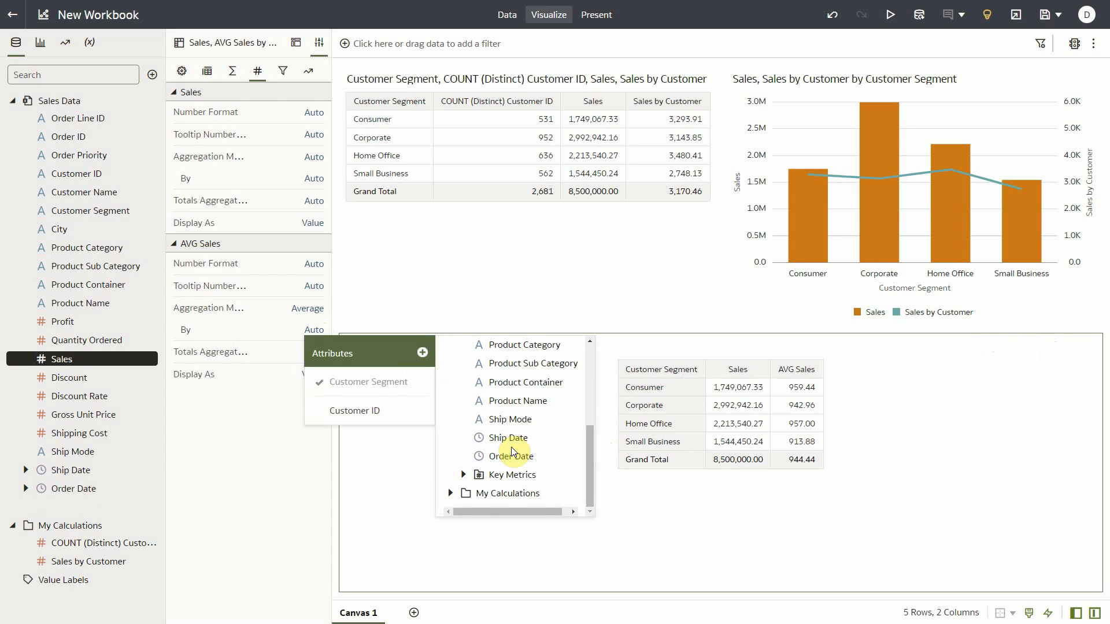
mouse_move(355, 410)
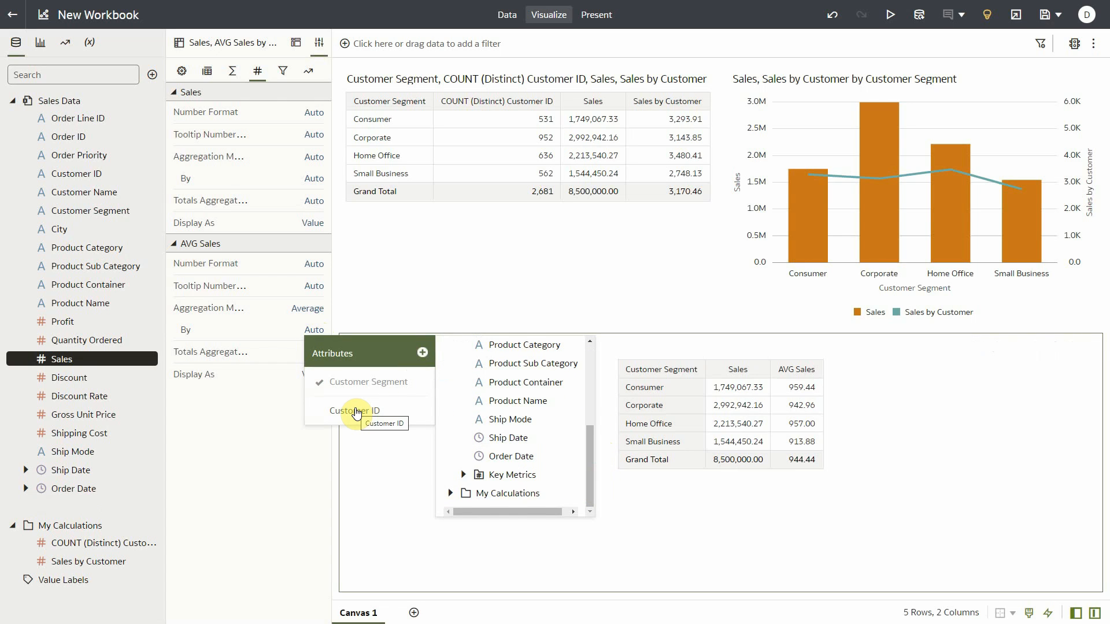
click(355, 410)
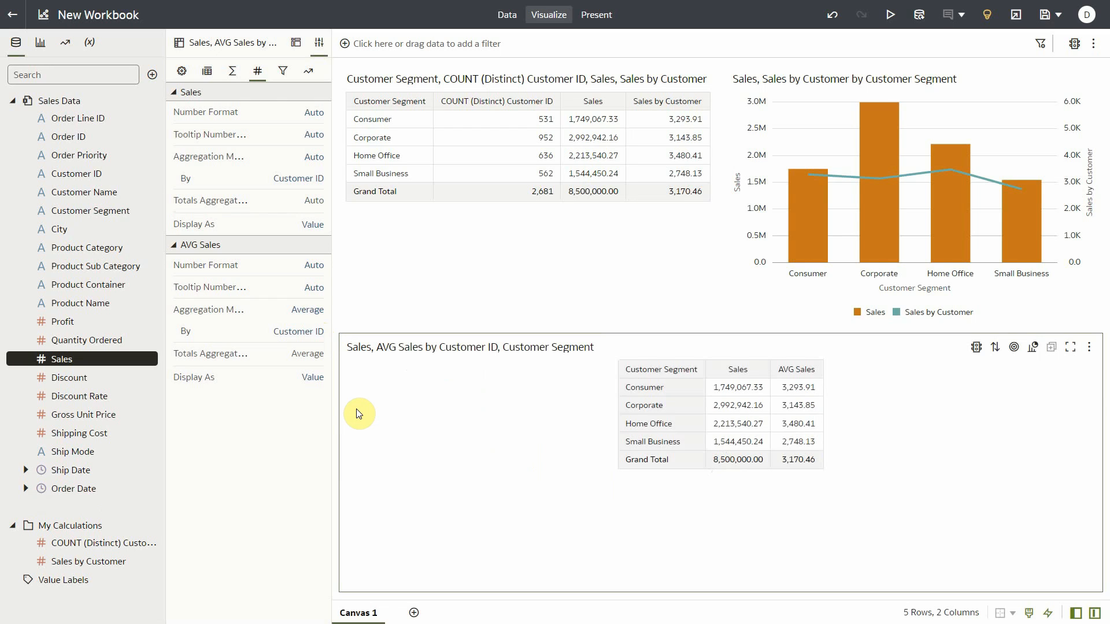
mouse_move(754, 410)
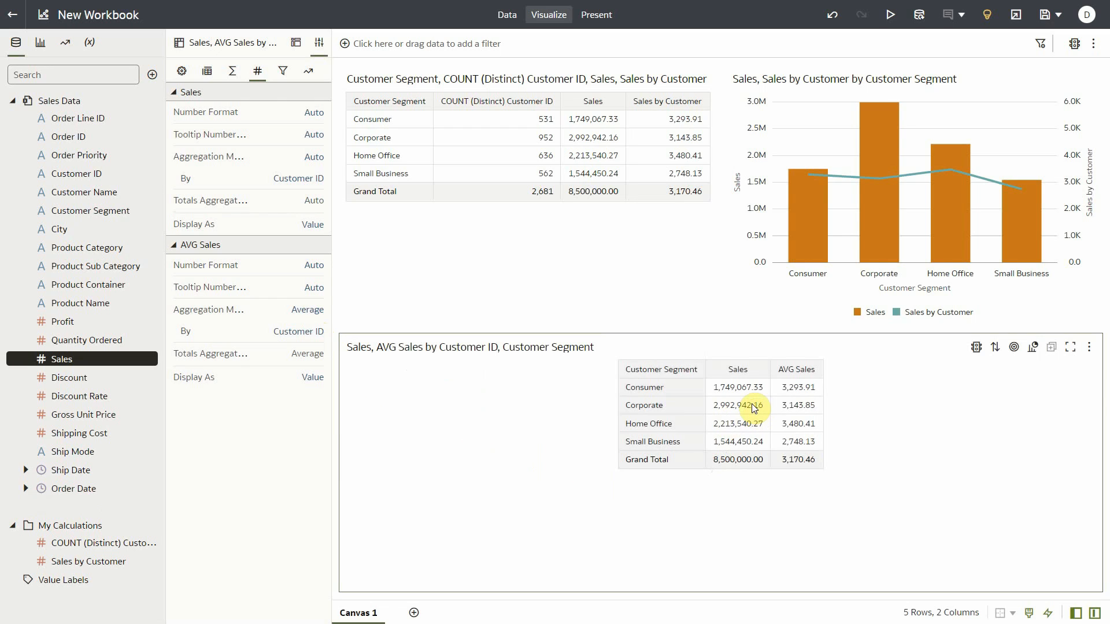
Step: Brush the Corporate and Home Office rows, then split the table by Product Category
click(644, 405)
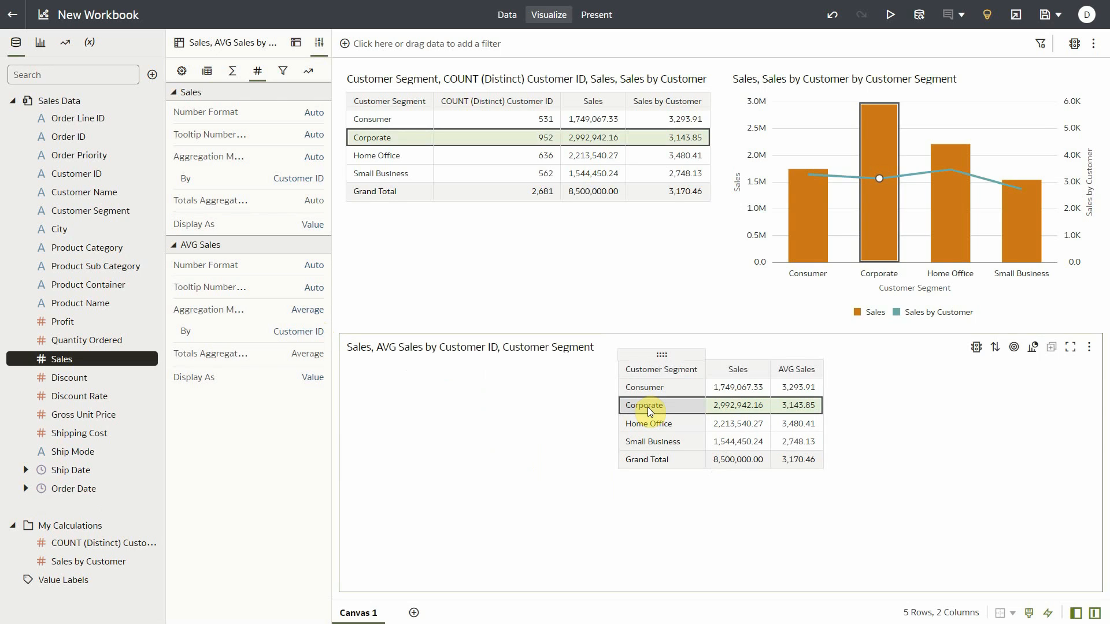
click(648, 423)
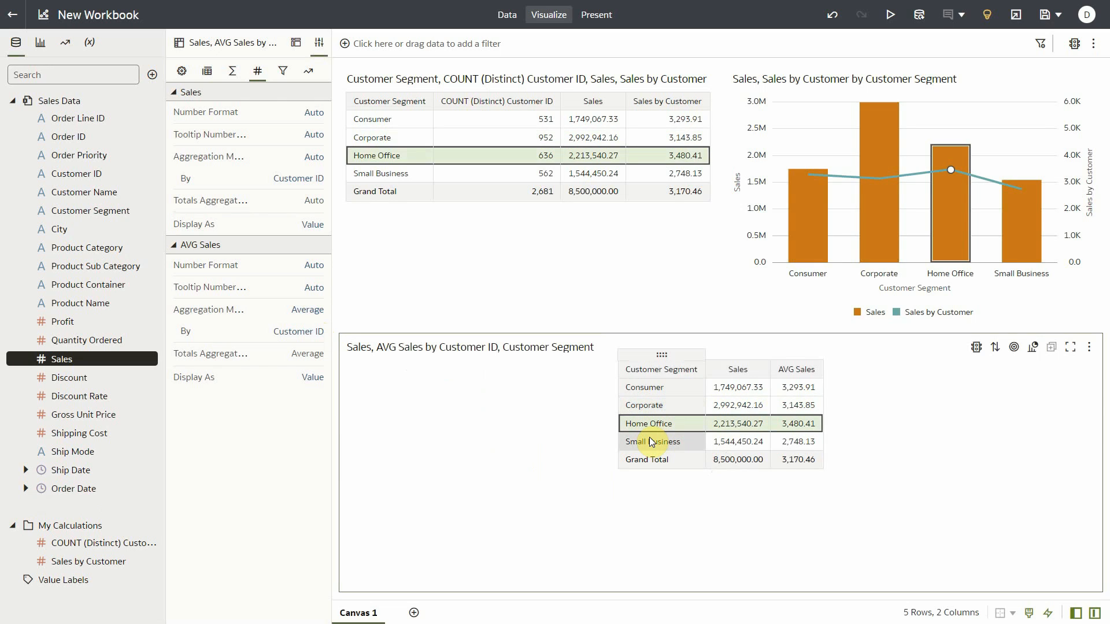
click(652, 441)
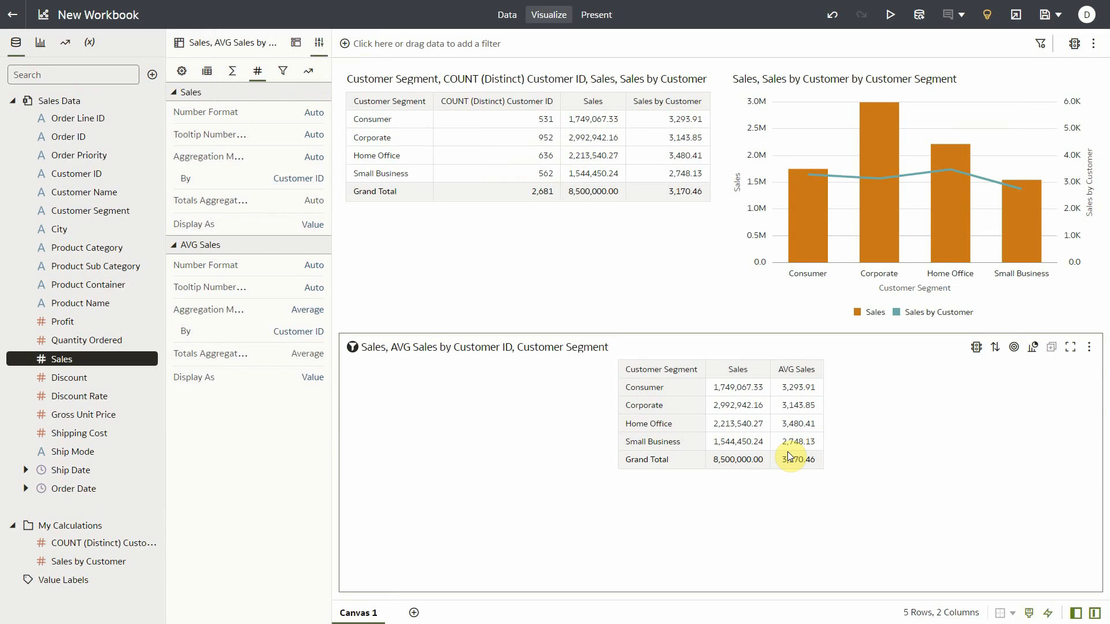
click(296, 42)
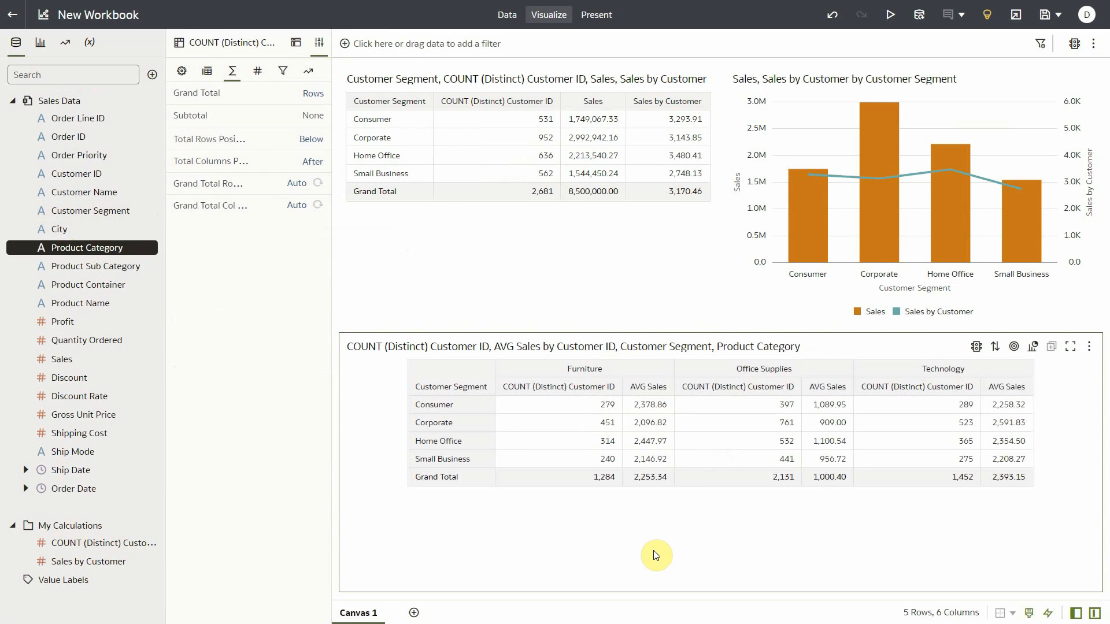
Step: Replace the lower table's Customer Segment rows with Order Priority
drag(78, 155, 253, 230)
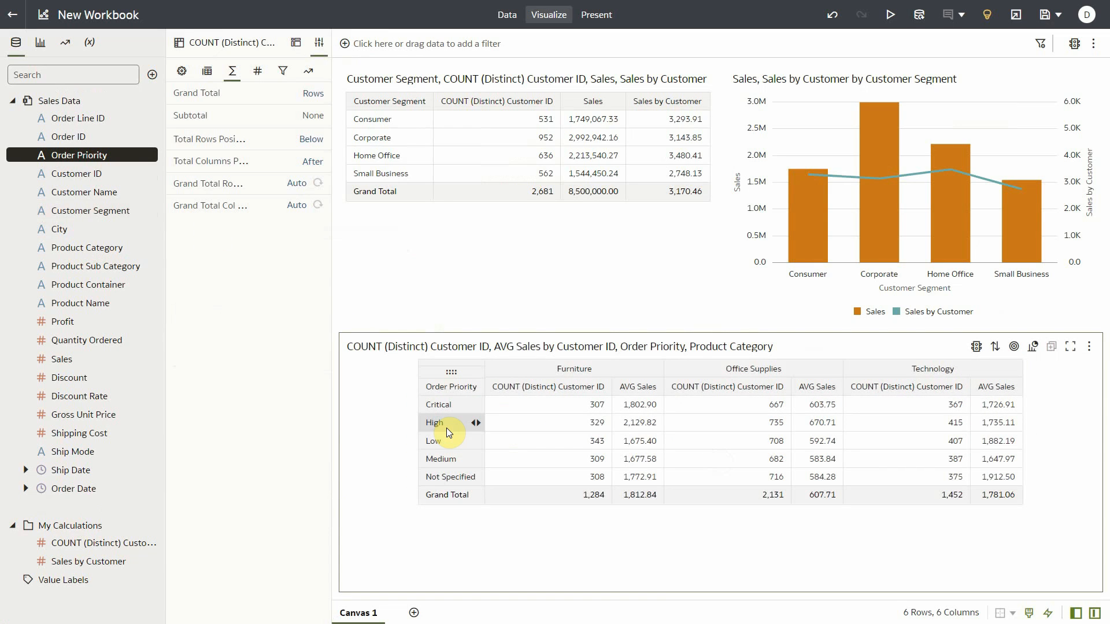
mouse_move(507, 573)
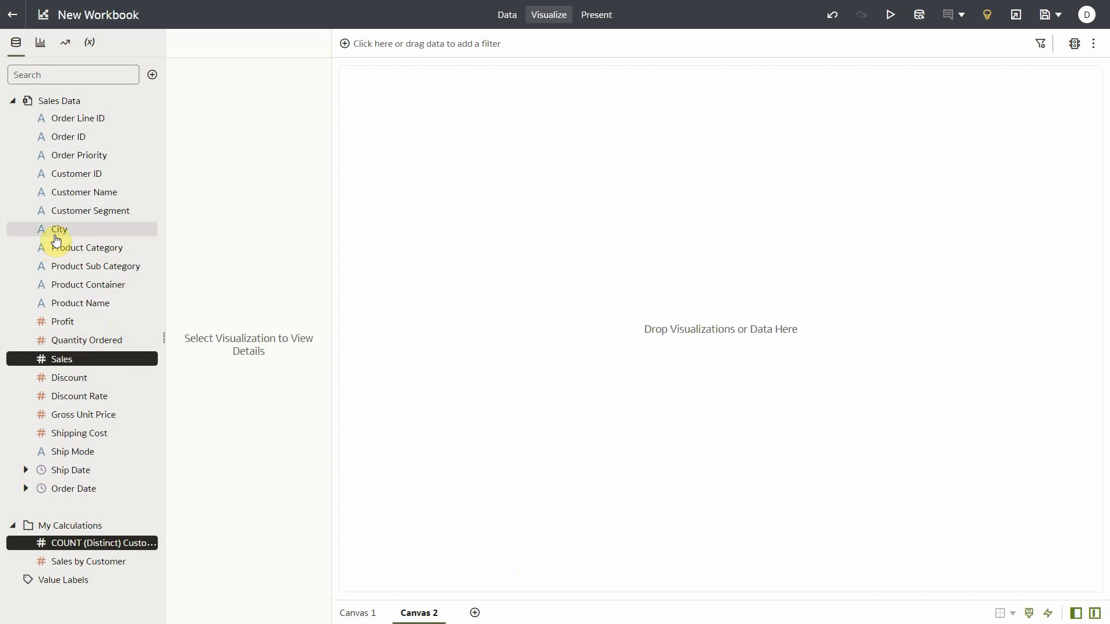
Step: Show City as a pivot sorted by distinct customers descending, Grand Total positioned above
right_click(57, 229)
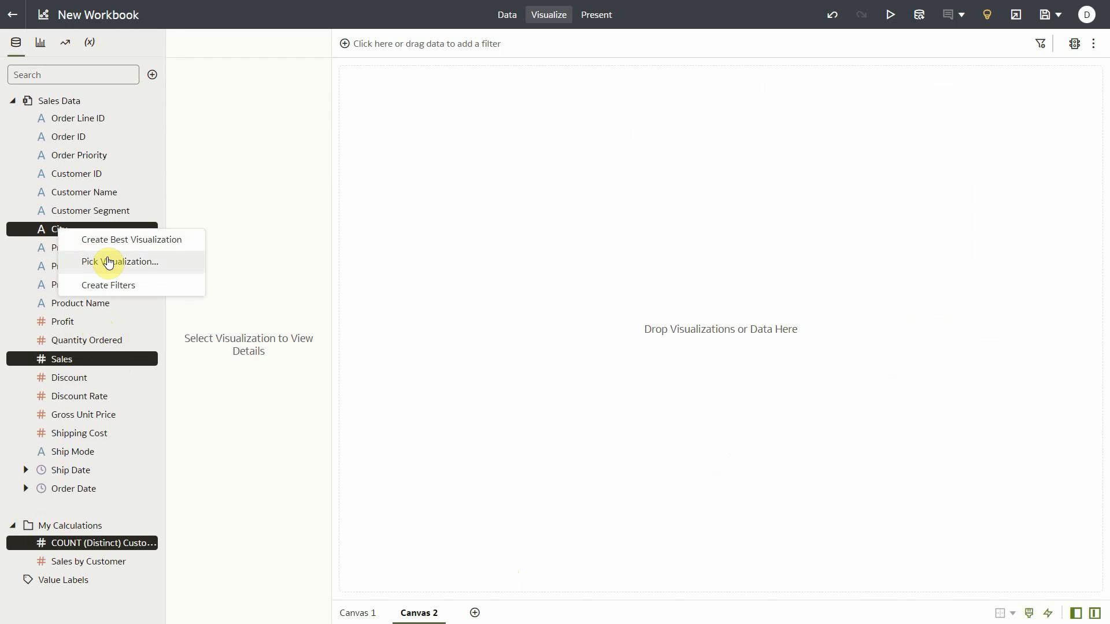
click(120, 261)
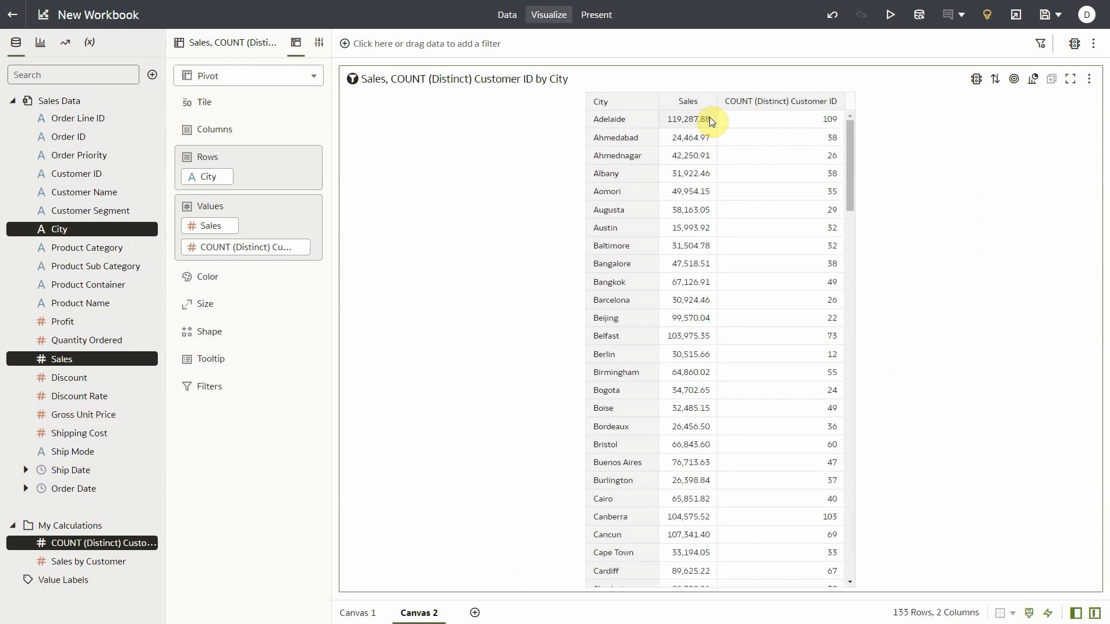
click(687, 101)
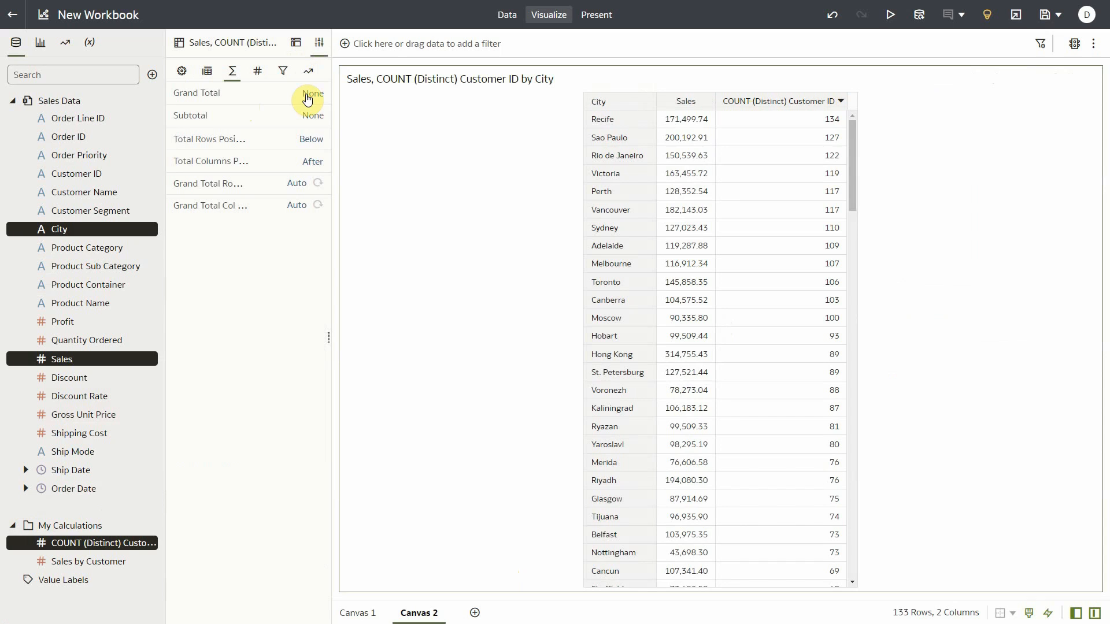
click(311, 92)
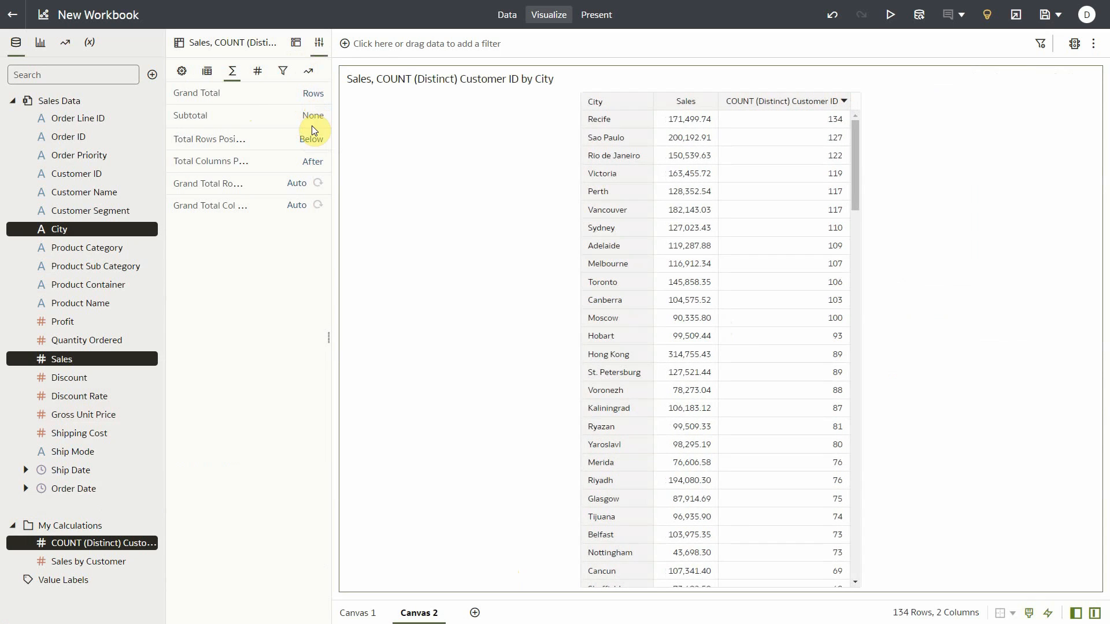
click(310, 139)
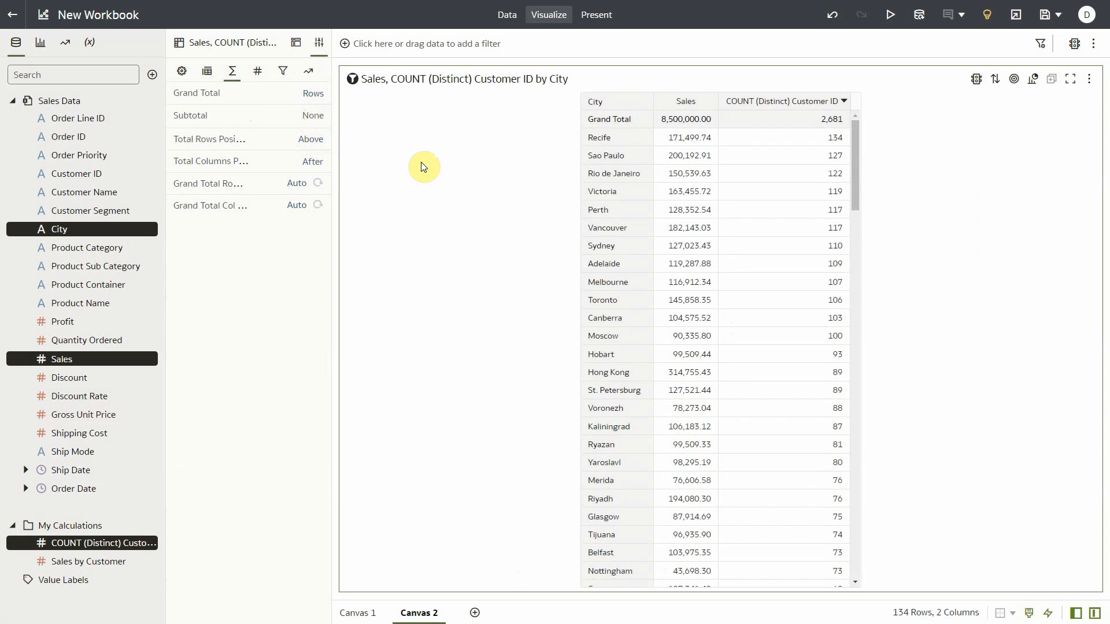
mouse_move(461, 181)
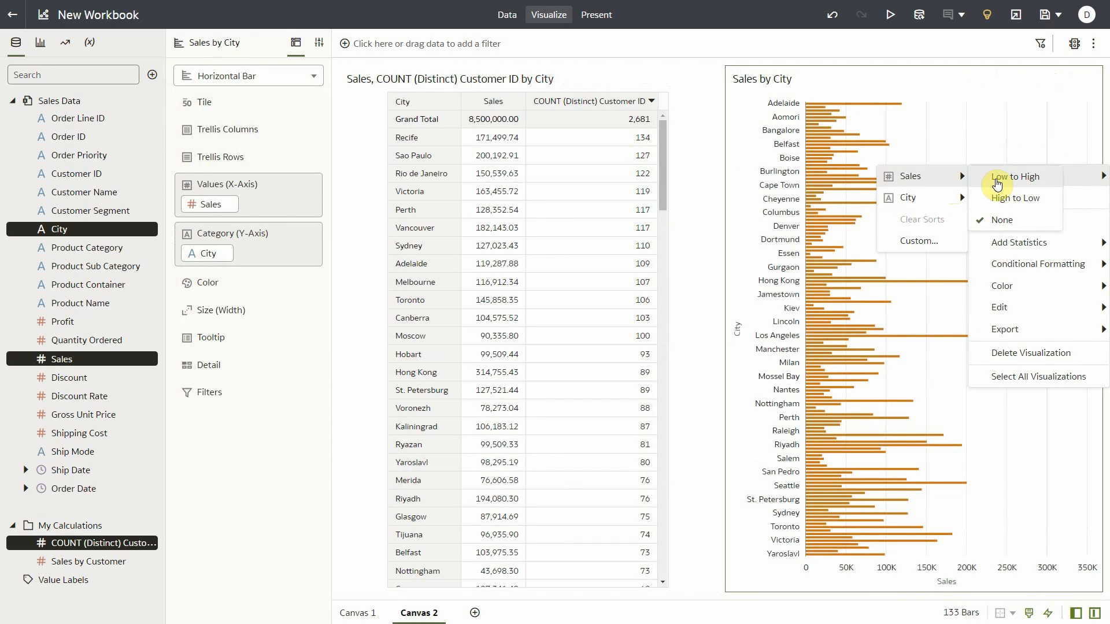
Step: Sort the Sales by City chart highest first and view the table's Values properties
click(1016, 199)
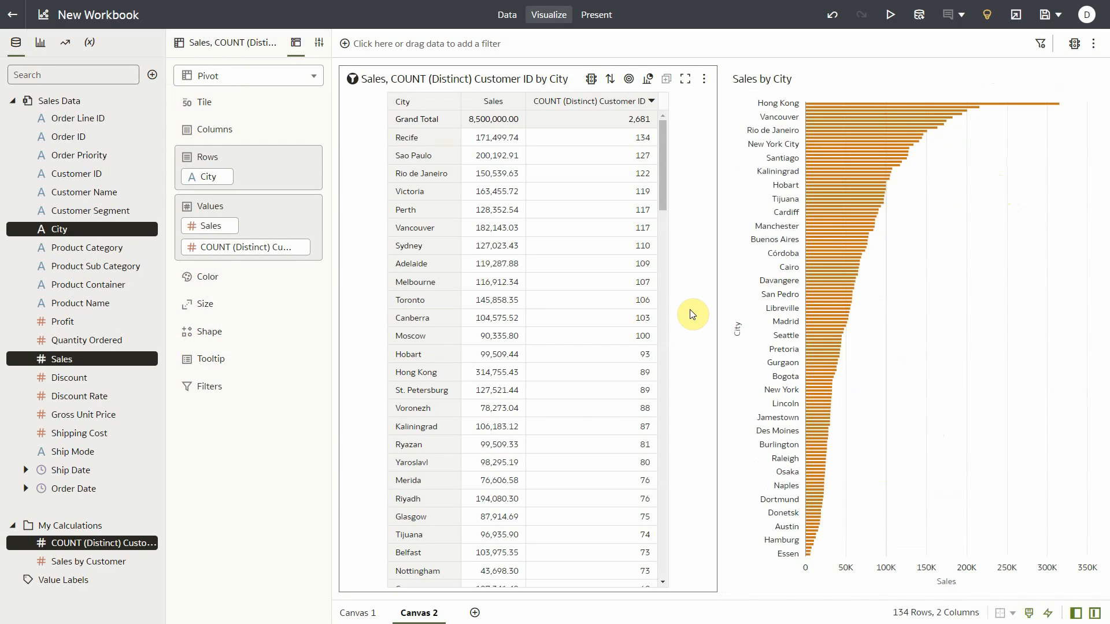
mouse_move(503, 130)
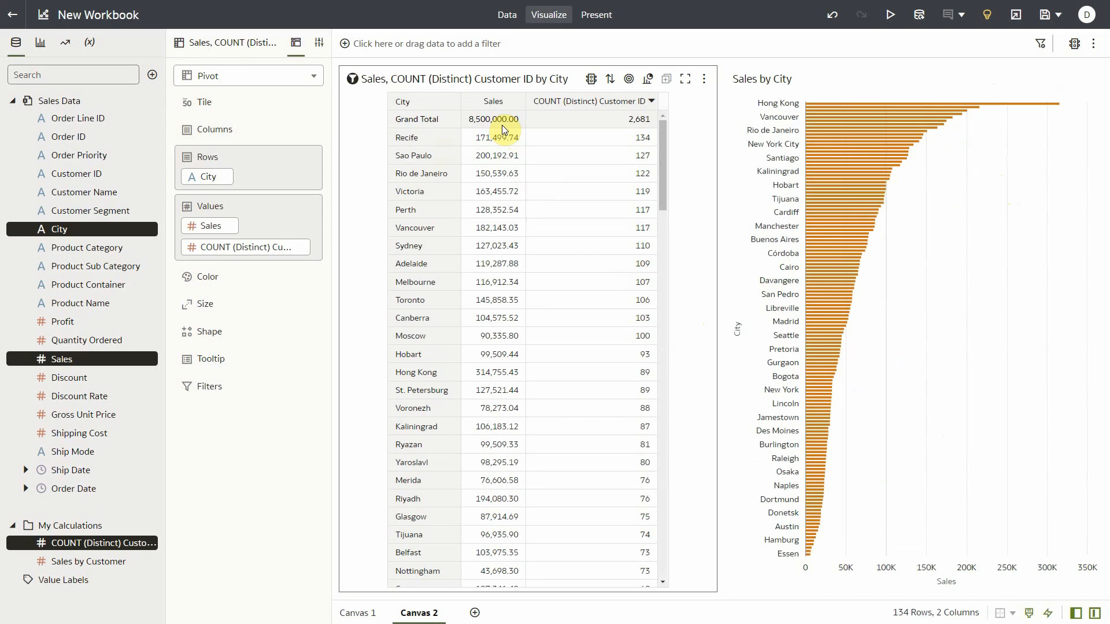
click(318, 42)
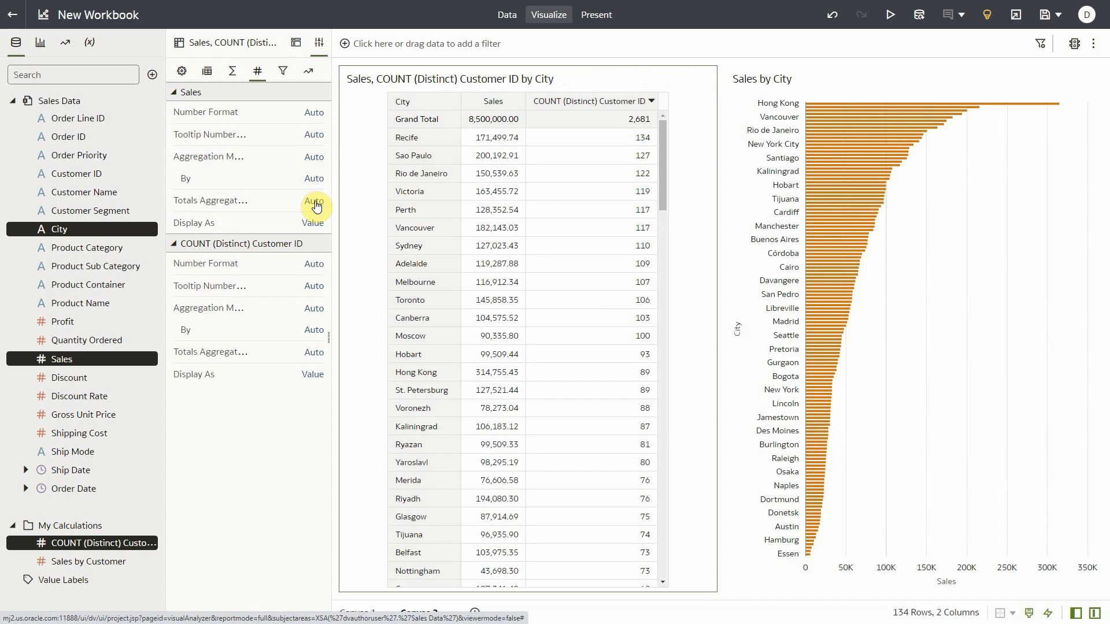
Step: Set Sales Totals Aggregation to Average, making the grand total 63,909.77
click(312, 204)
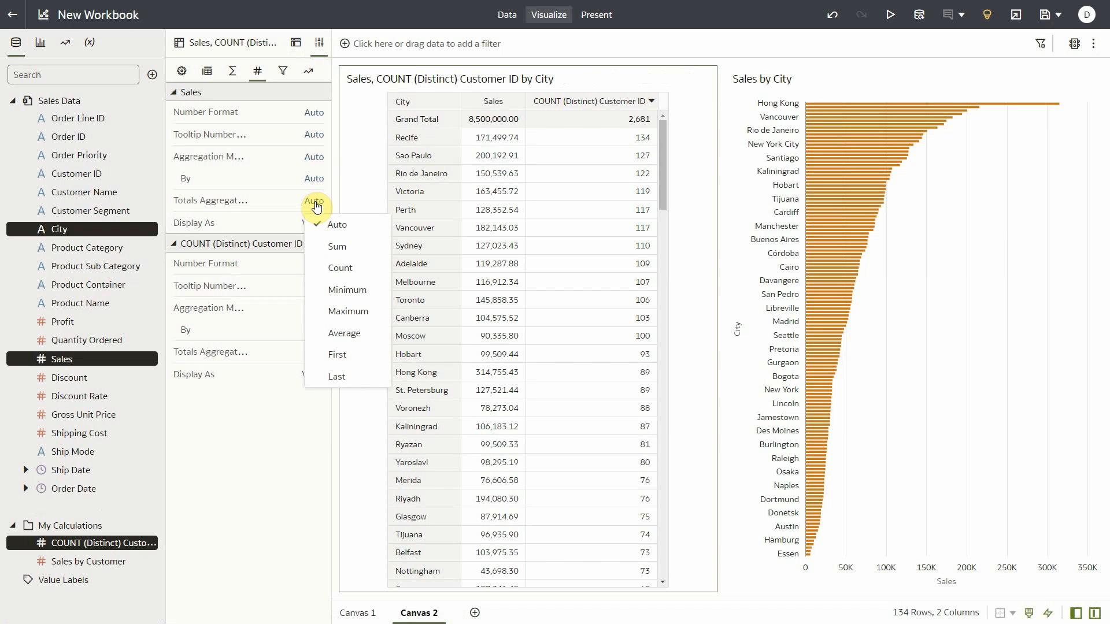
mouse_move(347, 290)
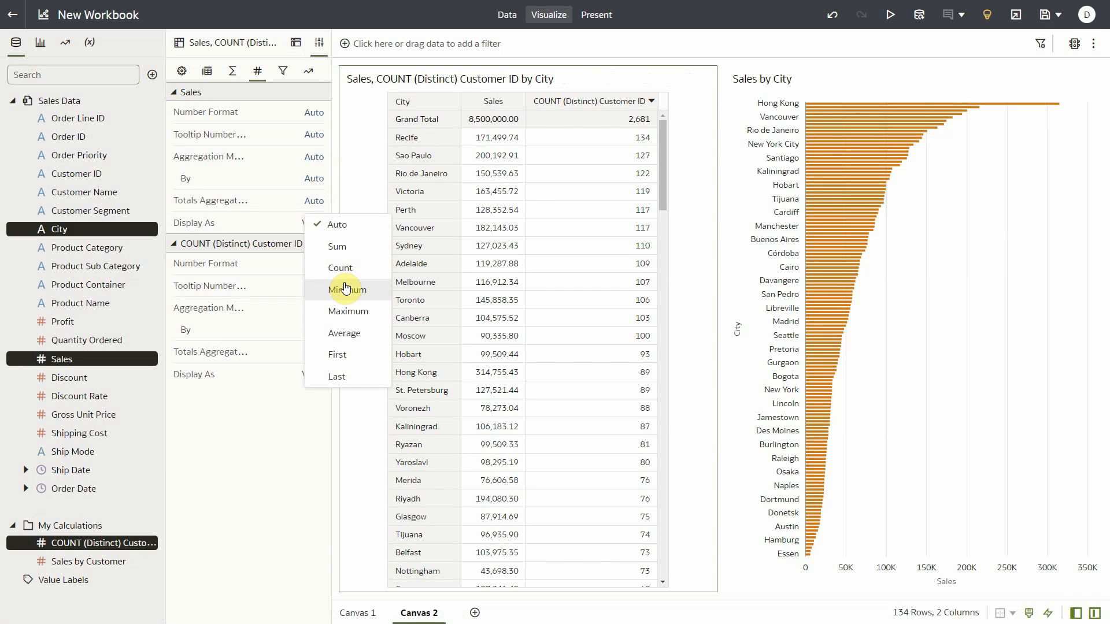
click(344, 333)
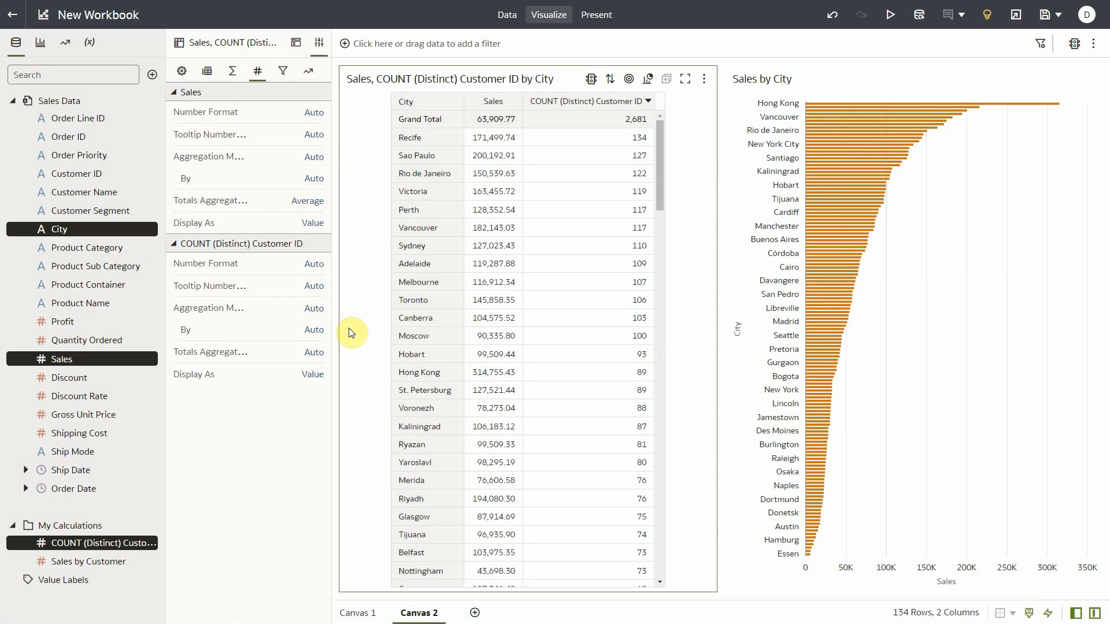
mouse_move(918, 210)
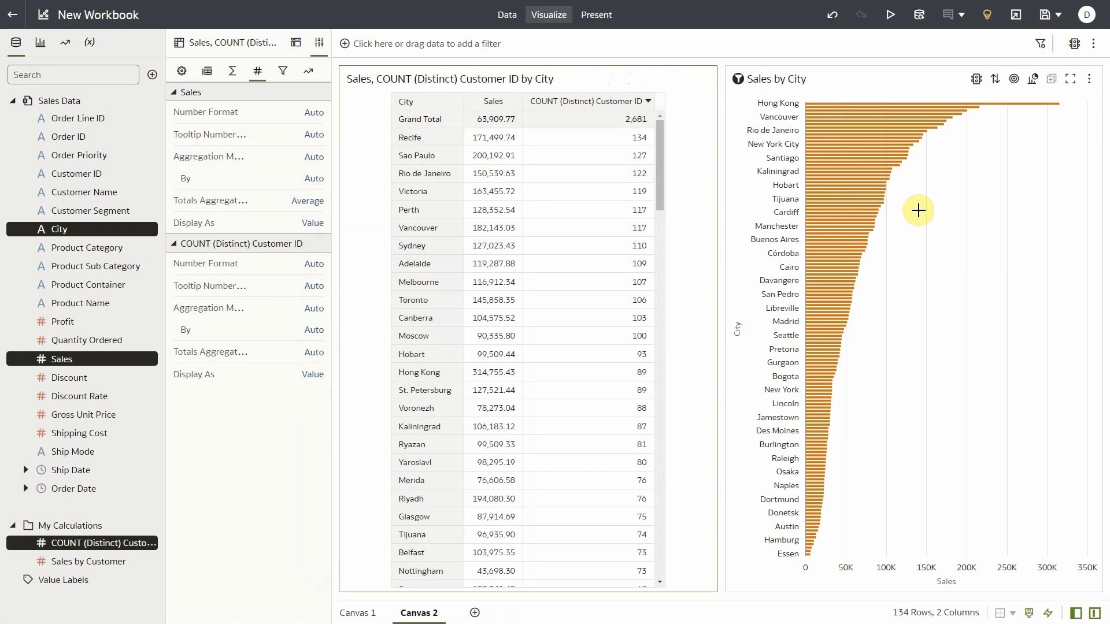
Step: Add an Average reference line to the Sales by City bar chart
right_click(918, 210)
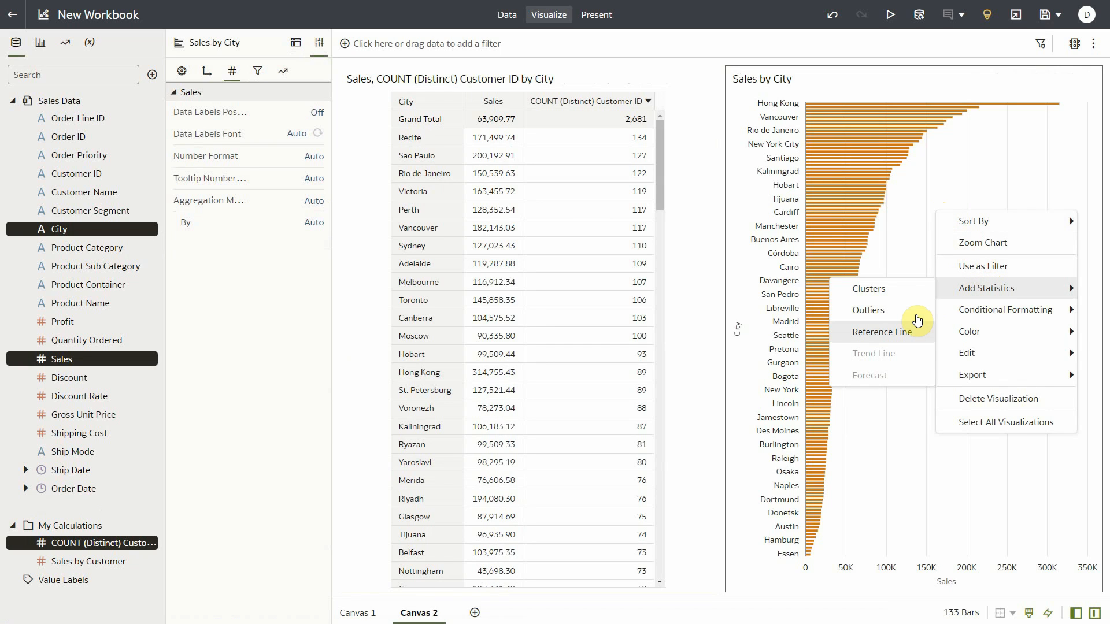
click(884, 331)
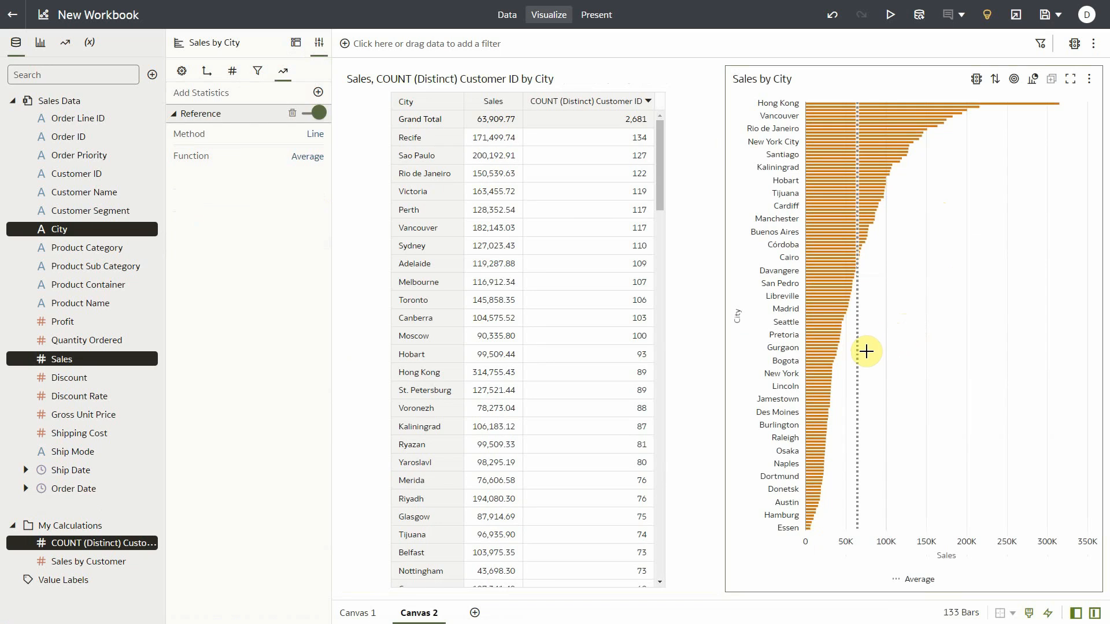
mouse_move(858, 359)
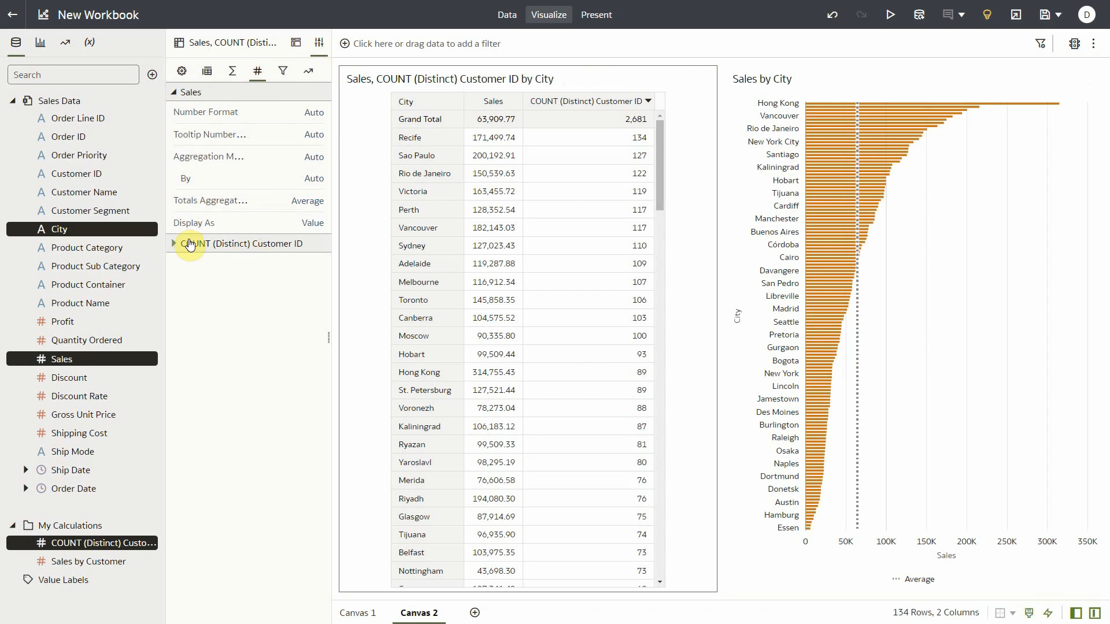
Step: Set COUNT (Distinct) Customer ID Totals Aggregation to Average, giving 46.53
click(175, 244)
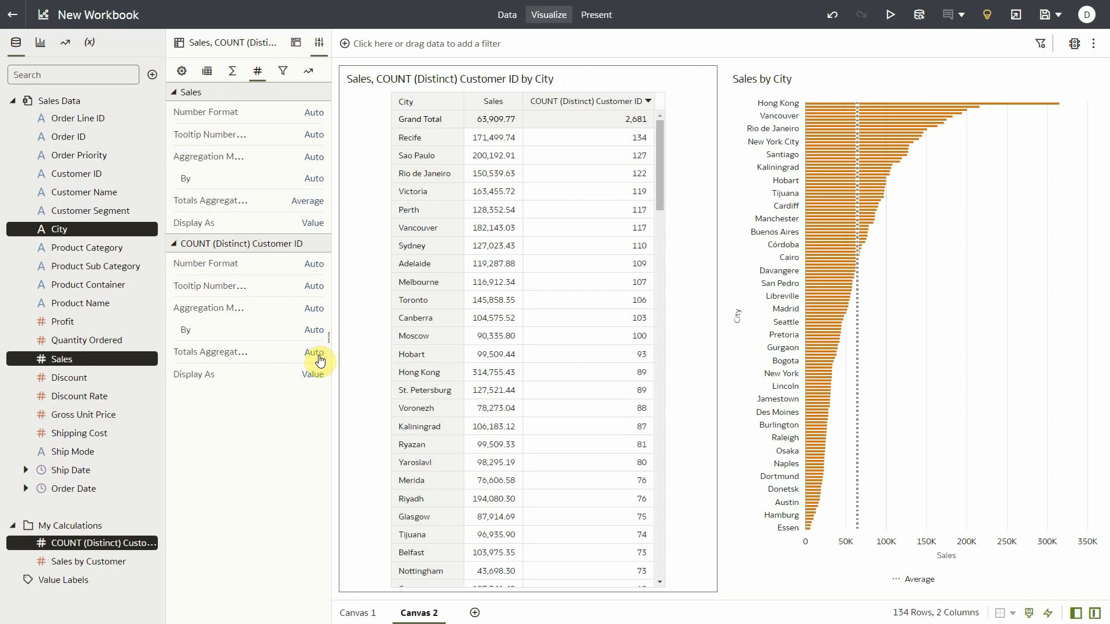
click(314, 352)
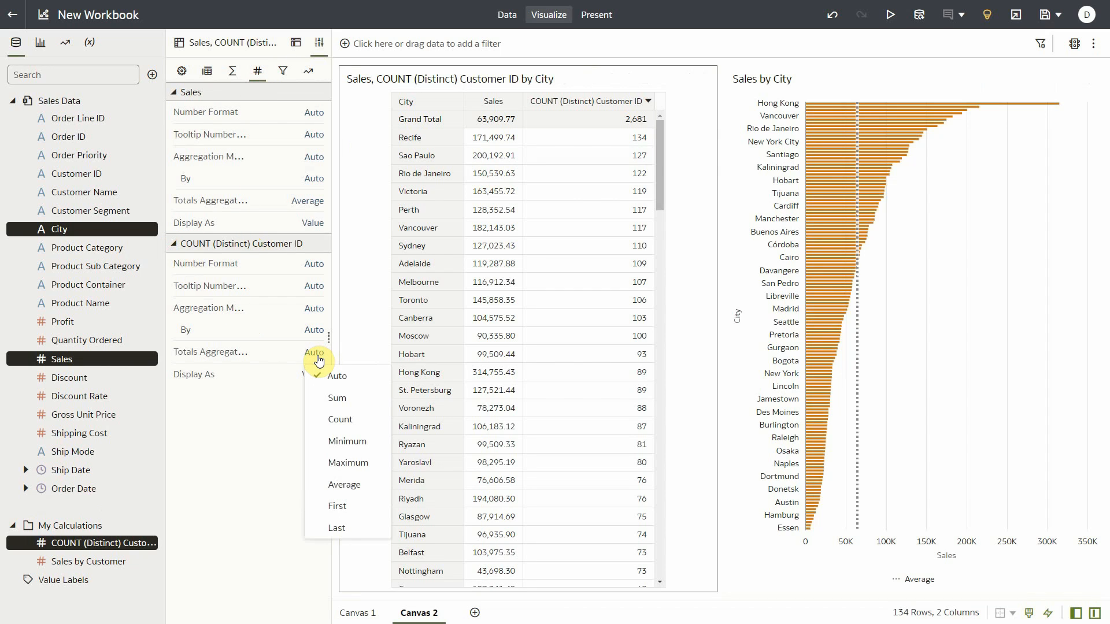
mouse_move(333, 394)
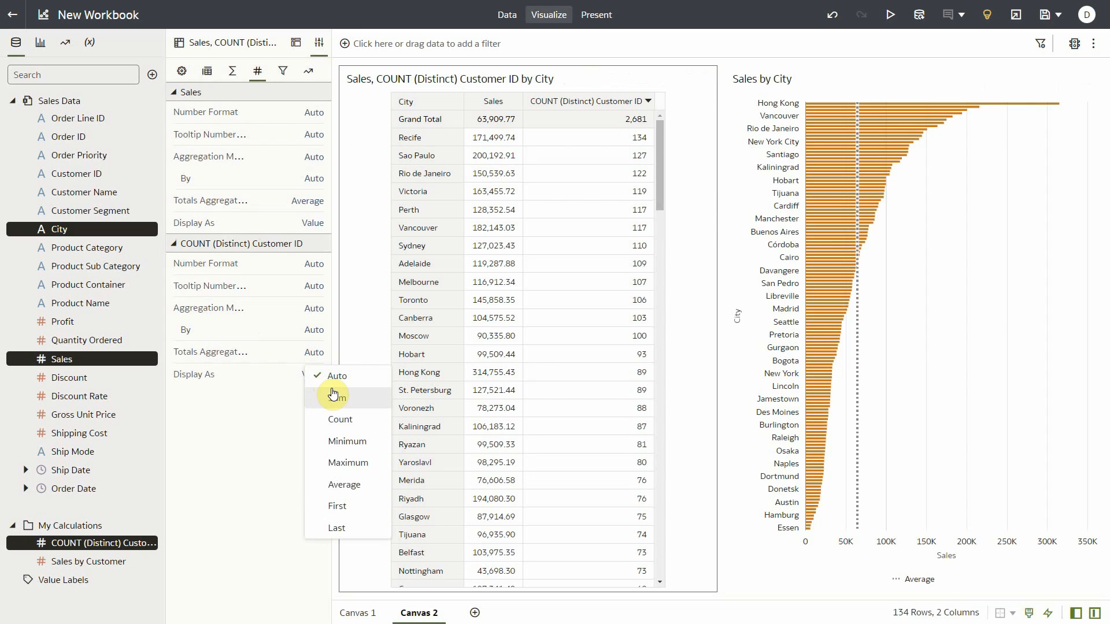
mouse_move(356, 489)
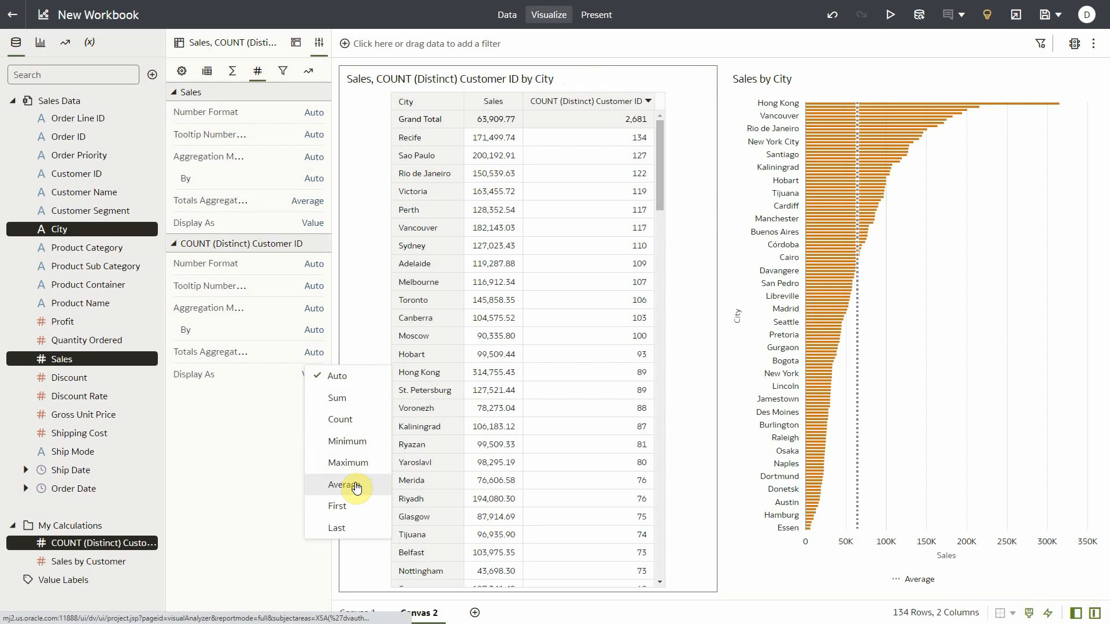
click(341, 485)
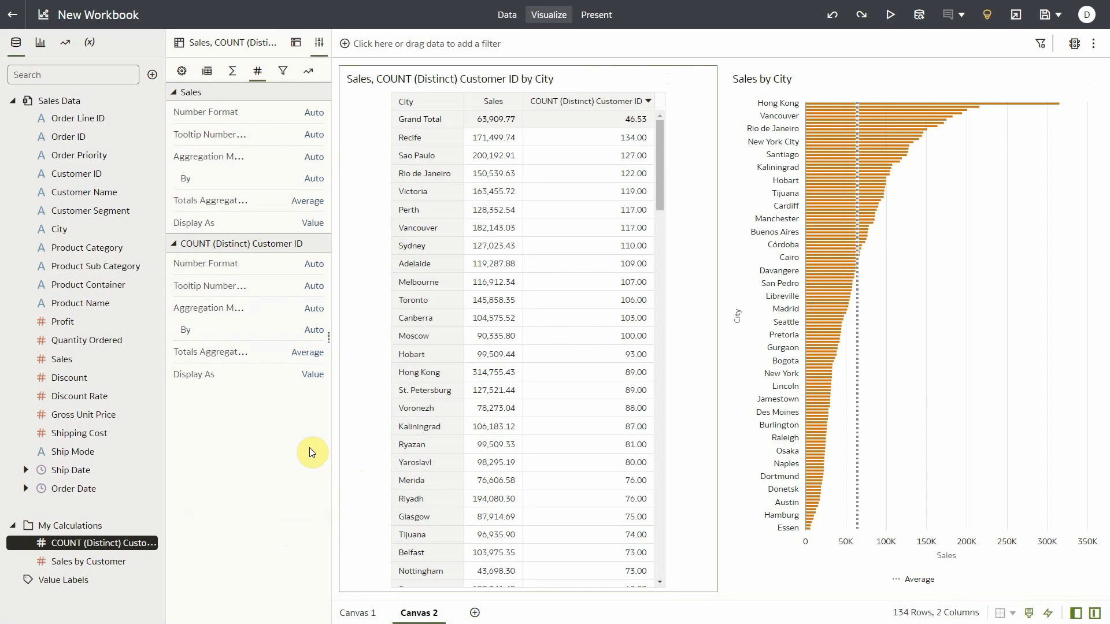
Step: Display customer counts as Percent Of (All Values) and add an empty Canvas 3
click(312, 374)
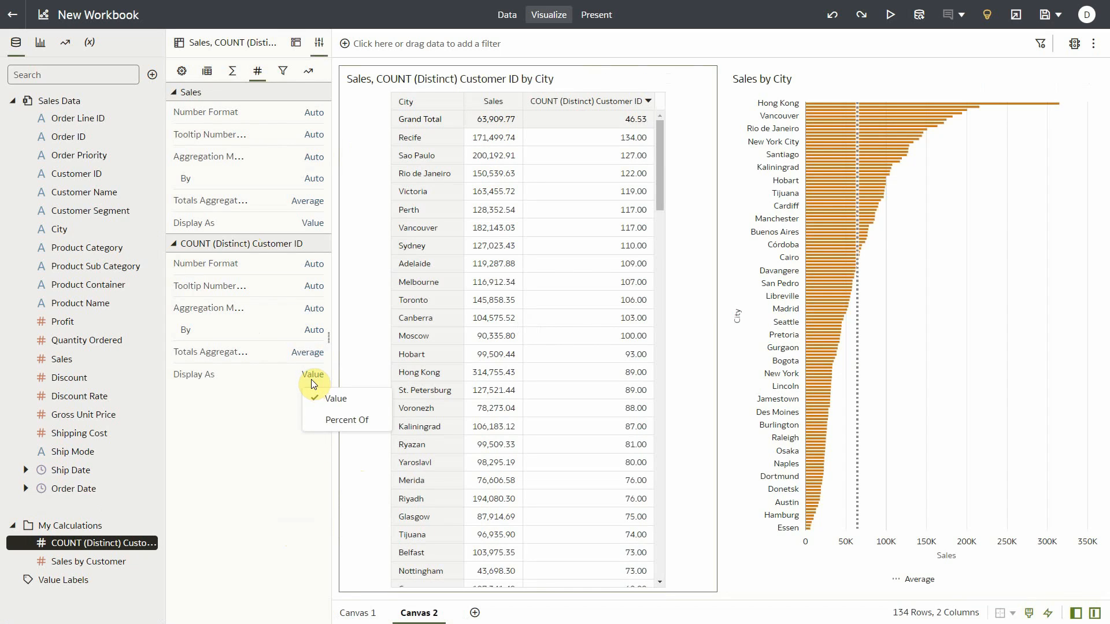
mouse_move(347, 420)
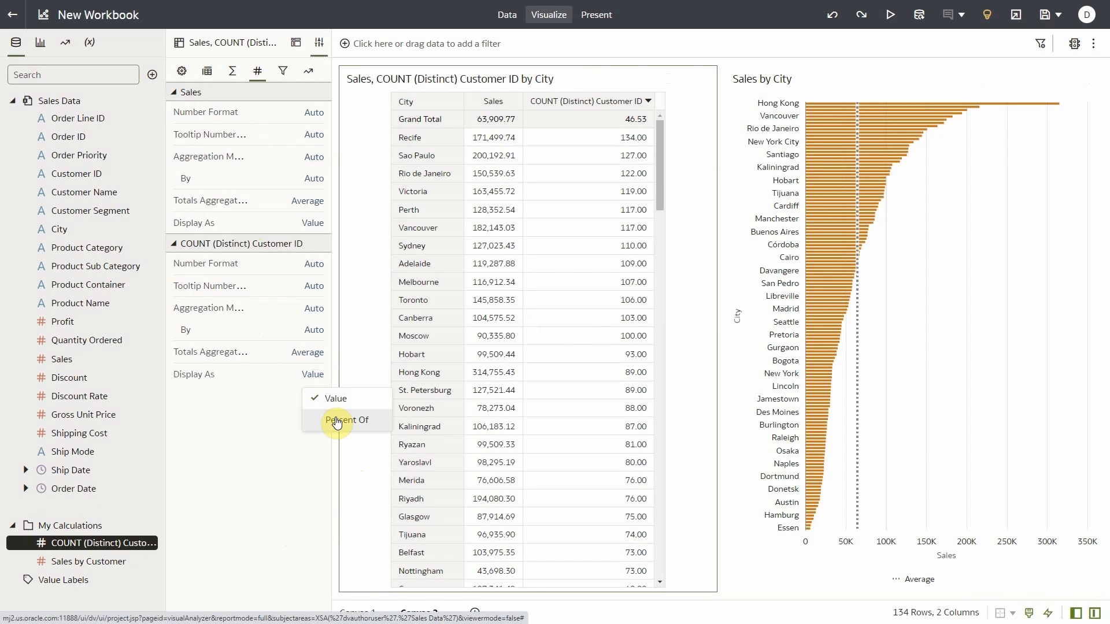
click(346, 420)
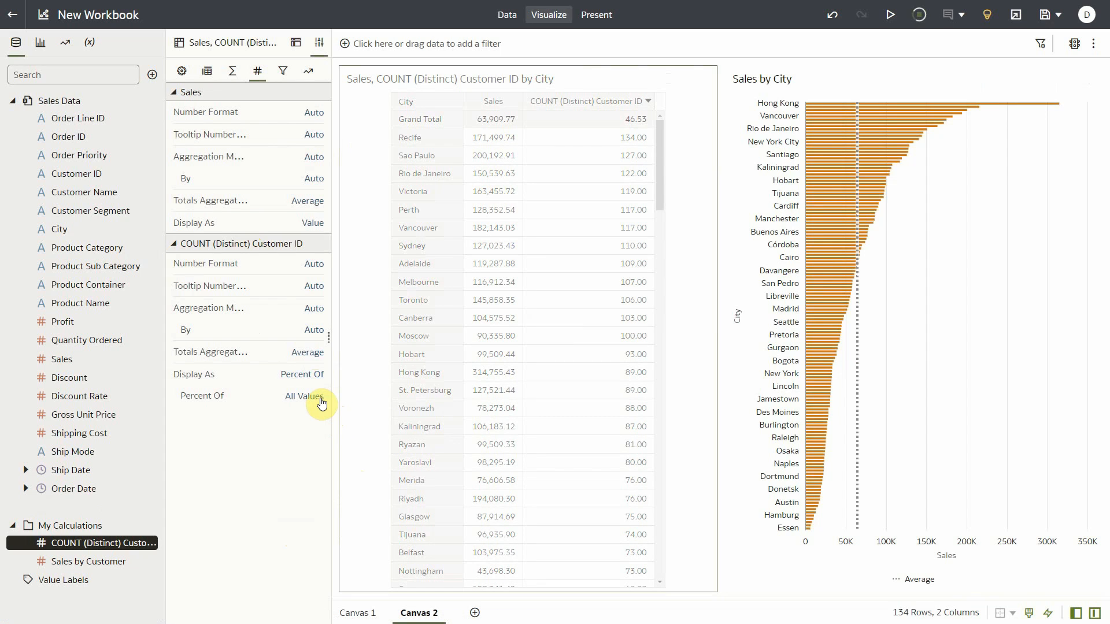
click(305, 396)
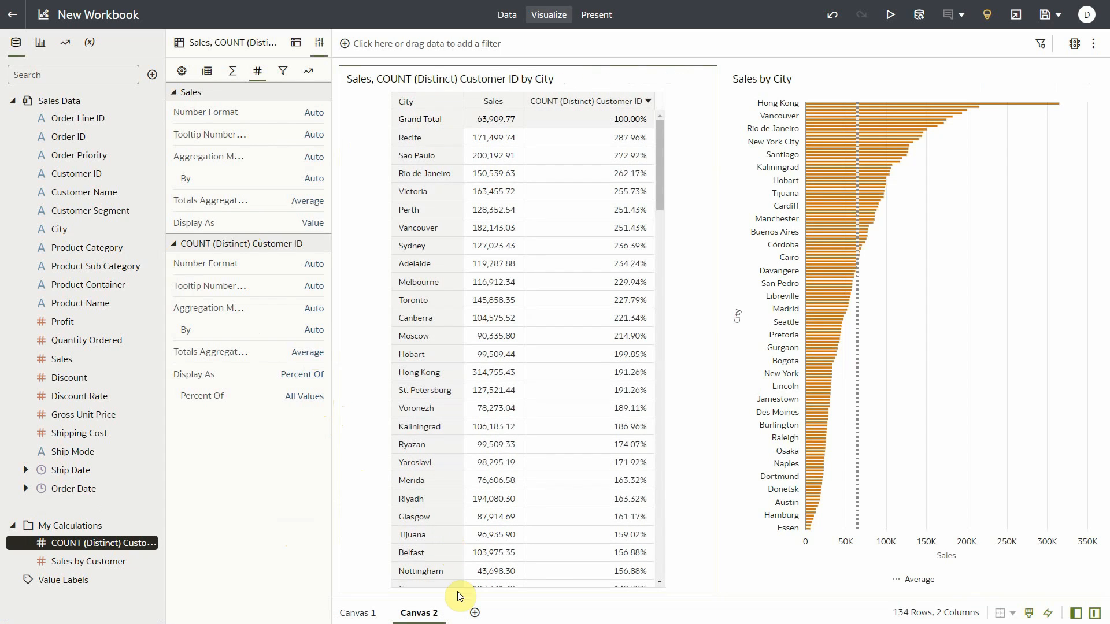
mouse_move(474, 613)
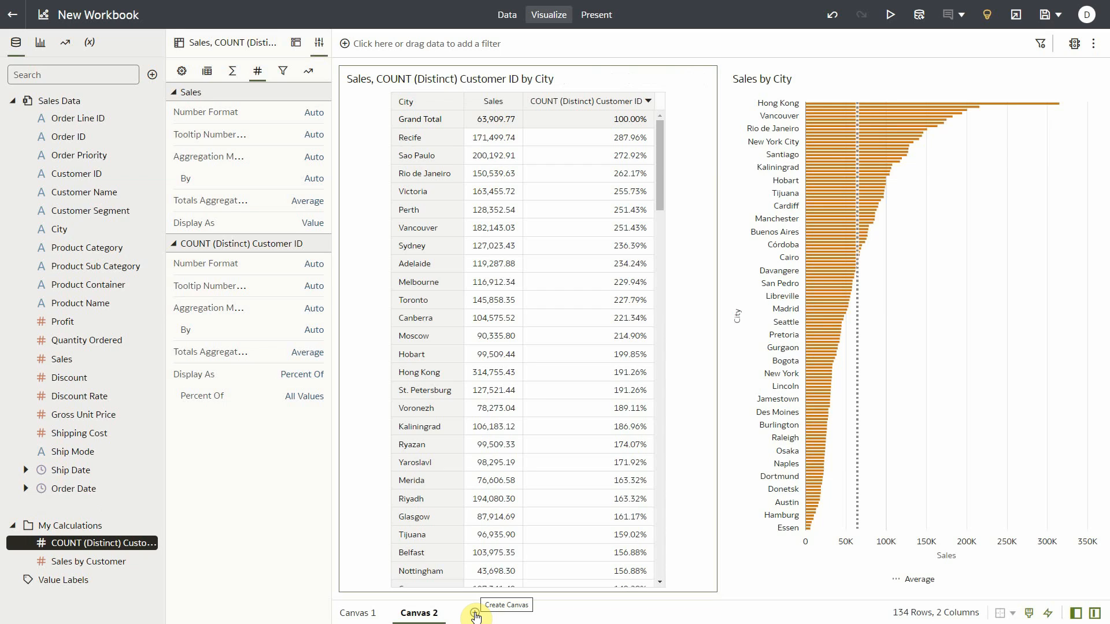
click(476, 613)
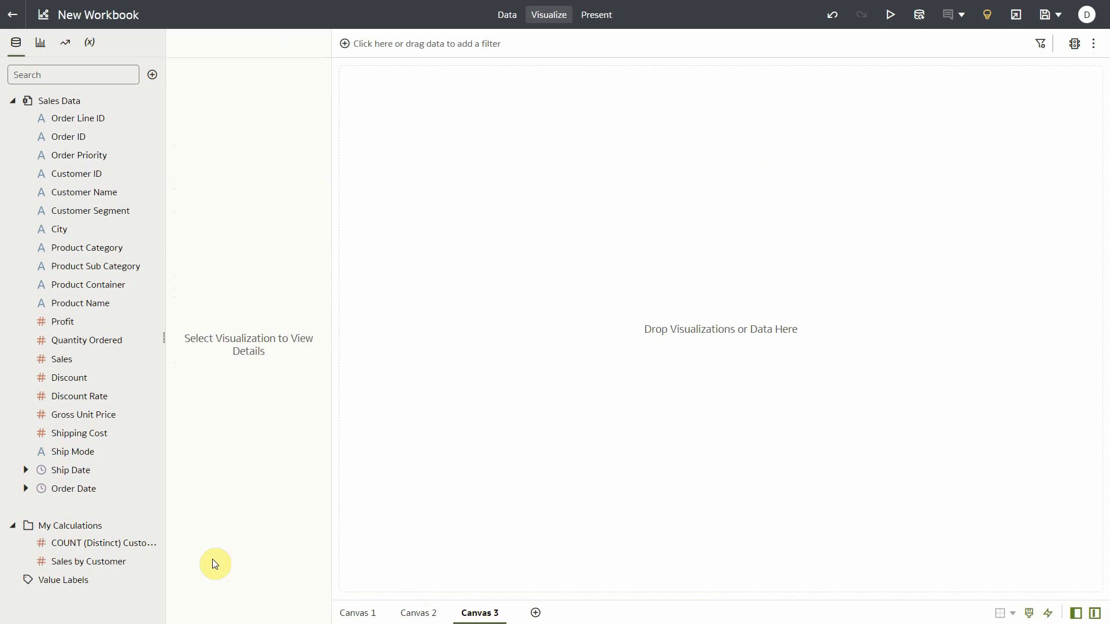
Step: Chart distinct customer counts as bars by Discount Rate (Binned), reviewing its 15-bin settings
right_click(103, 543)
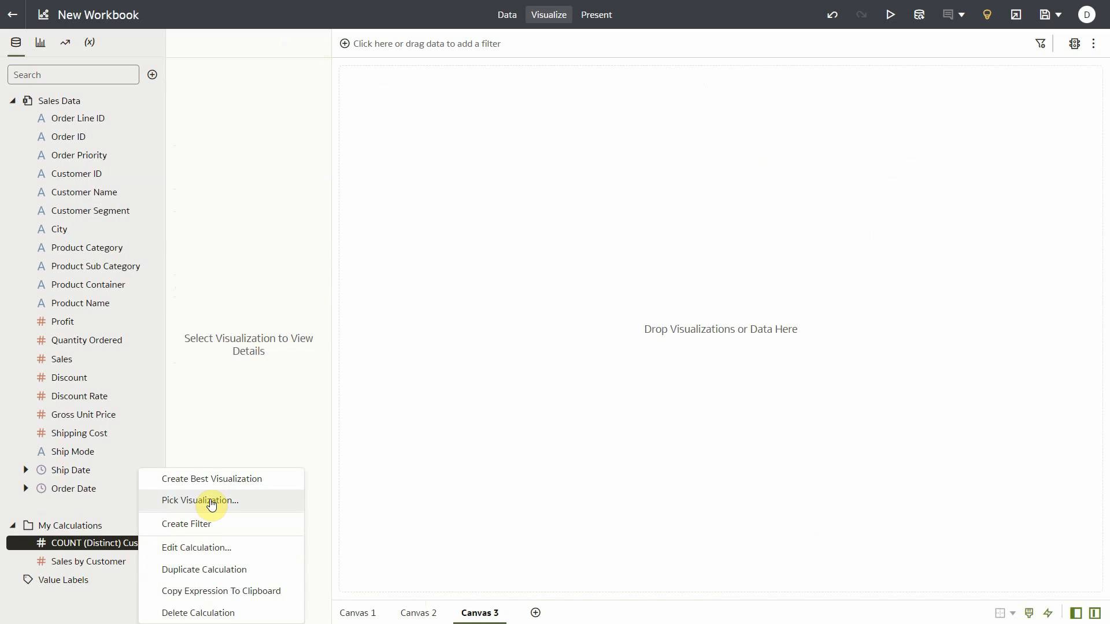
click(201, 501)
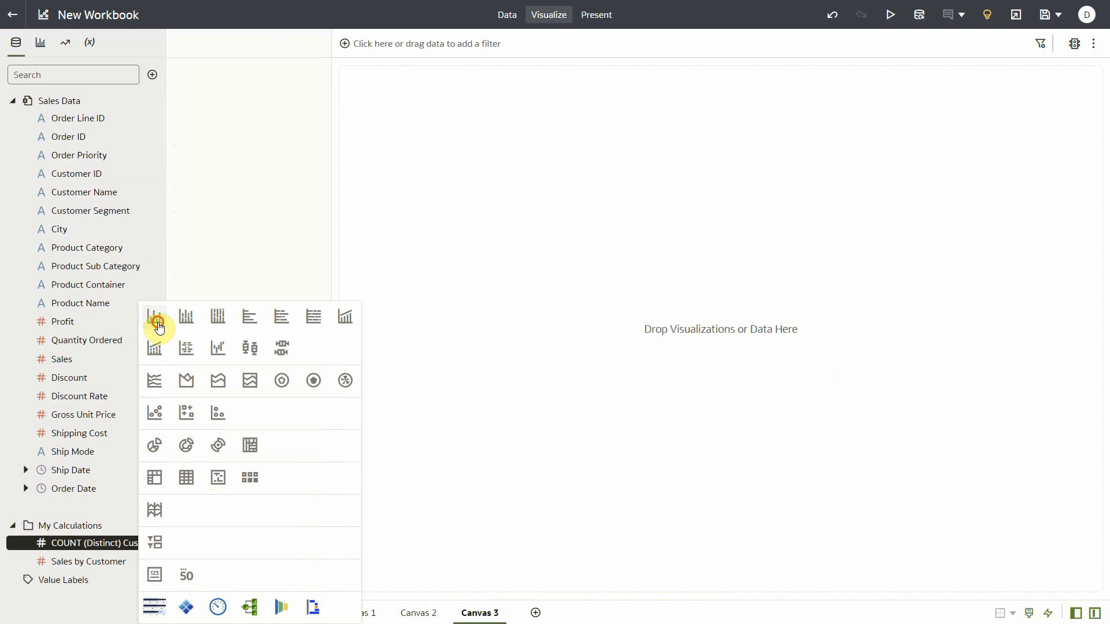
click(155, 317)
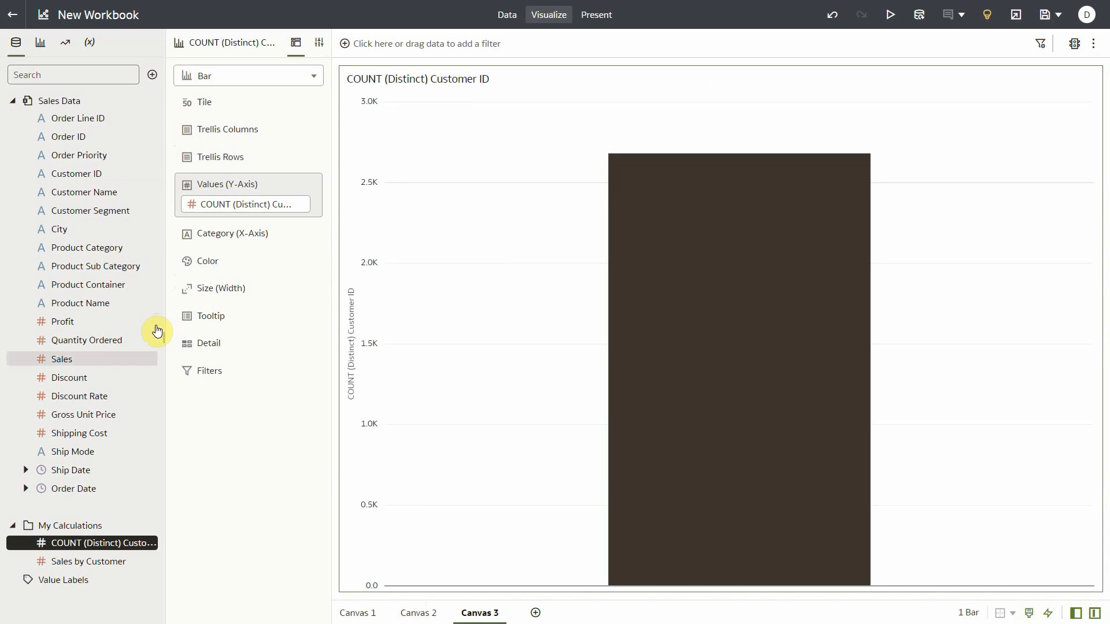
mouse_move(79, 396)
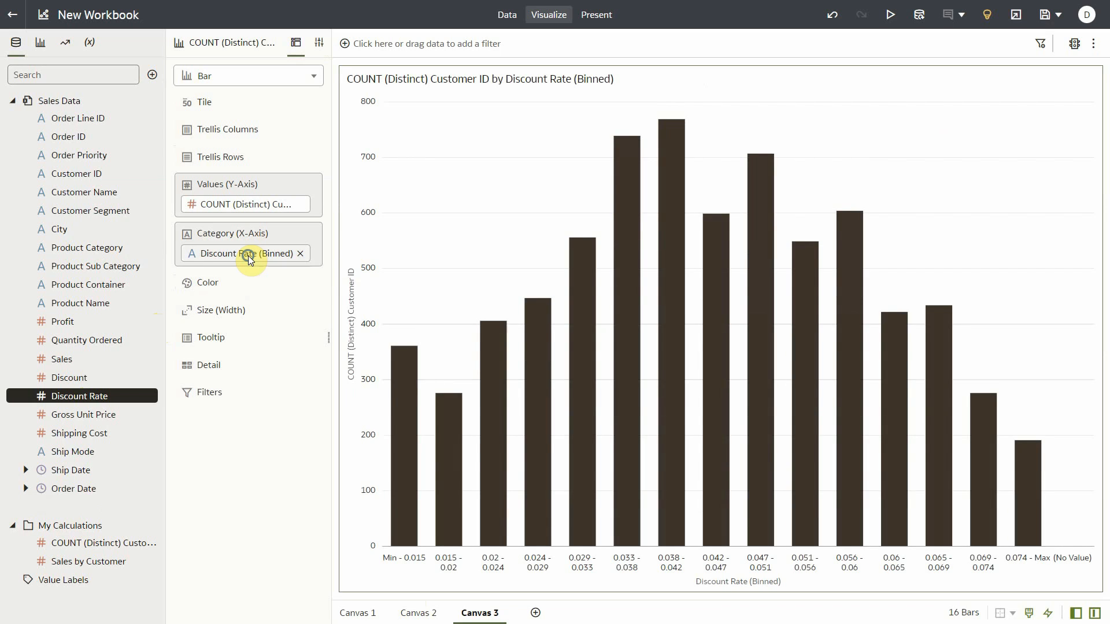
click(244, 253)
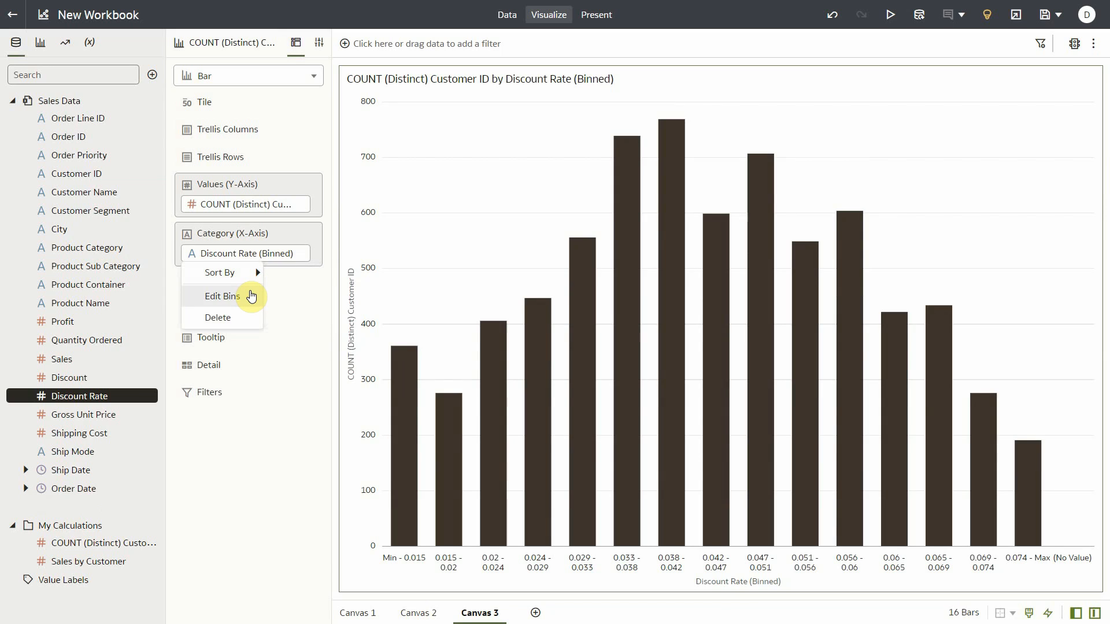
click(222, 296)
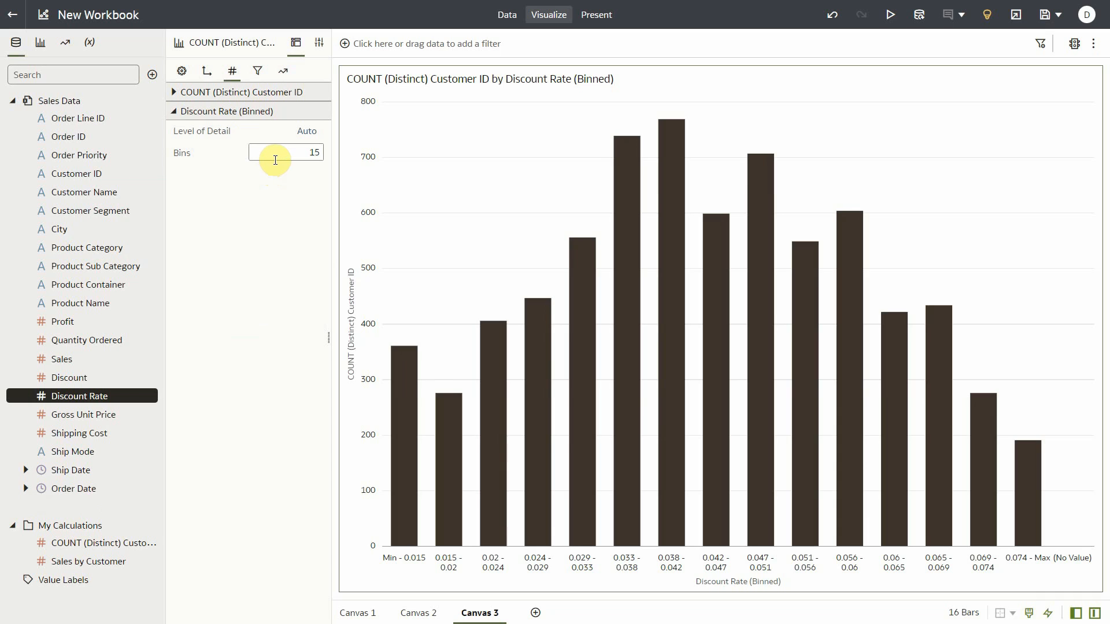
click(296, 43)
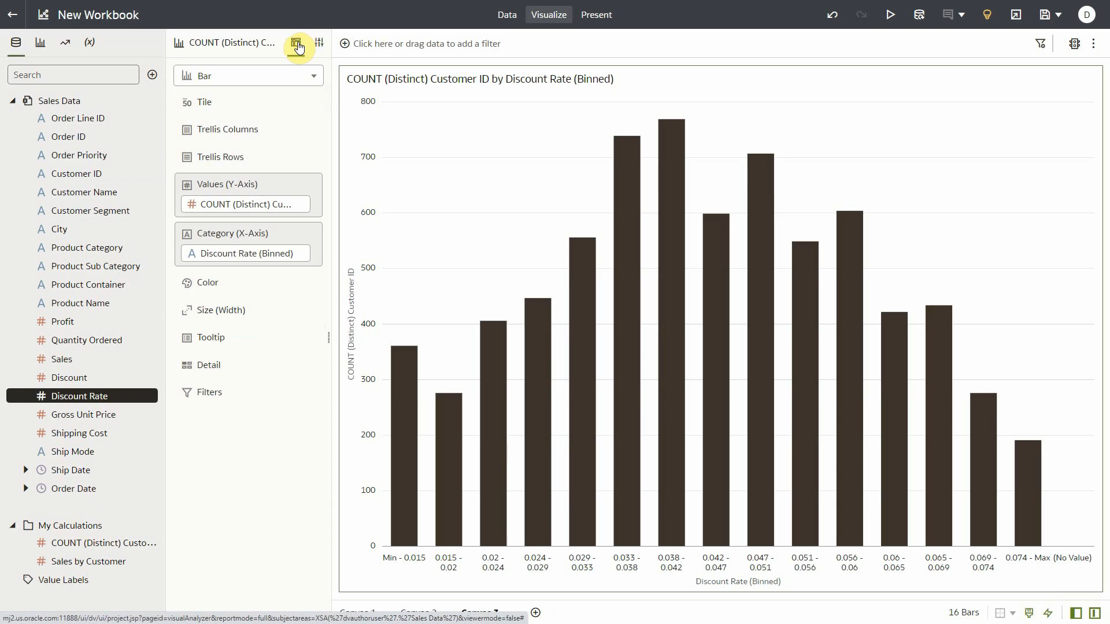
mouse_move(174, 340)
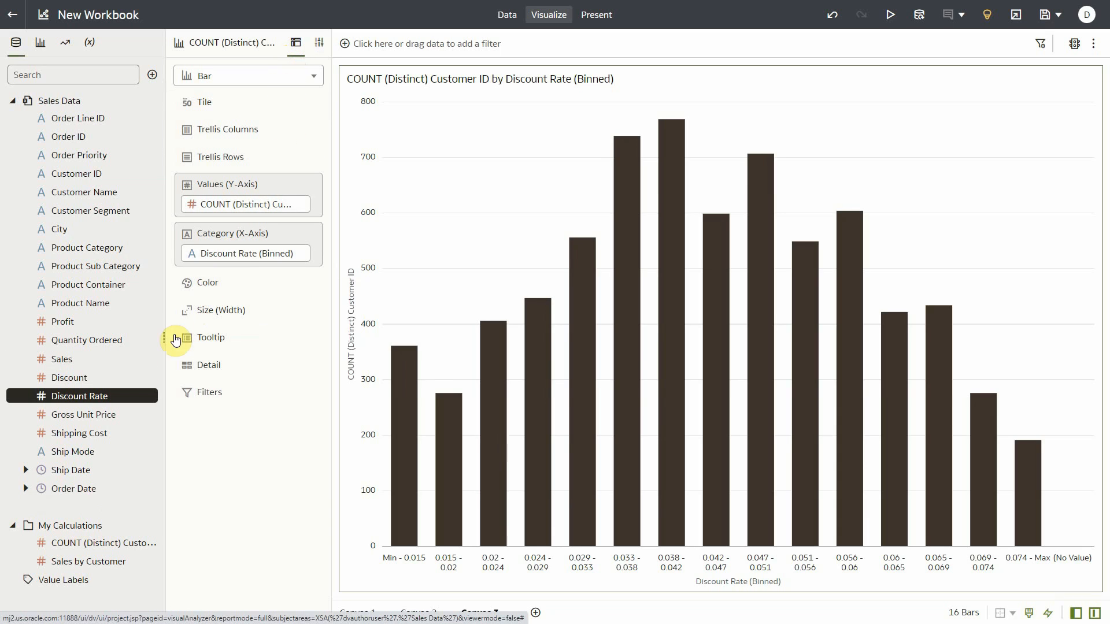
Step: Add a Discount Rate table with Aggregate set to Treat as Attribute, listing 84 values
right_click(79, 395)
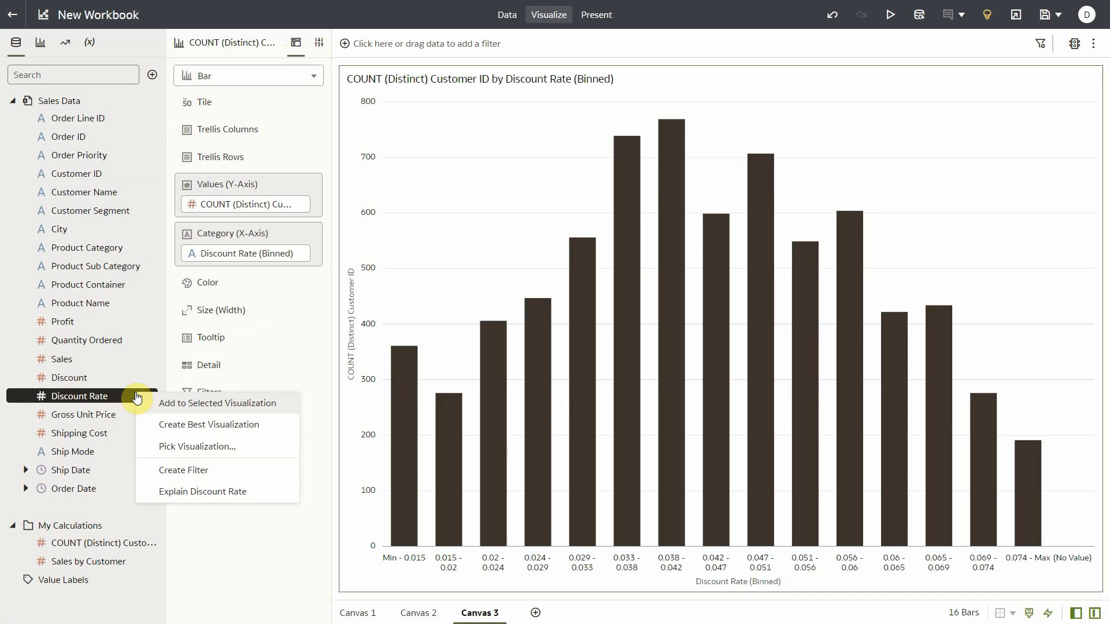
mouse_move(192, 432)
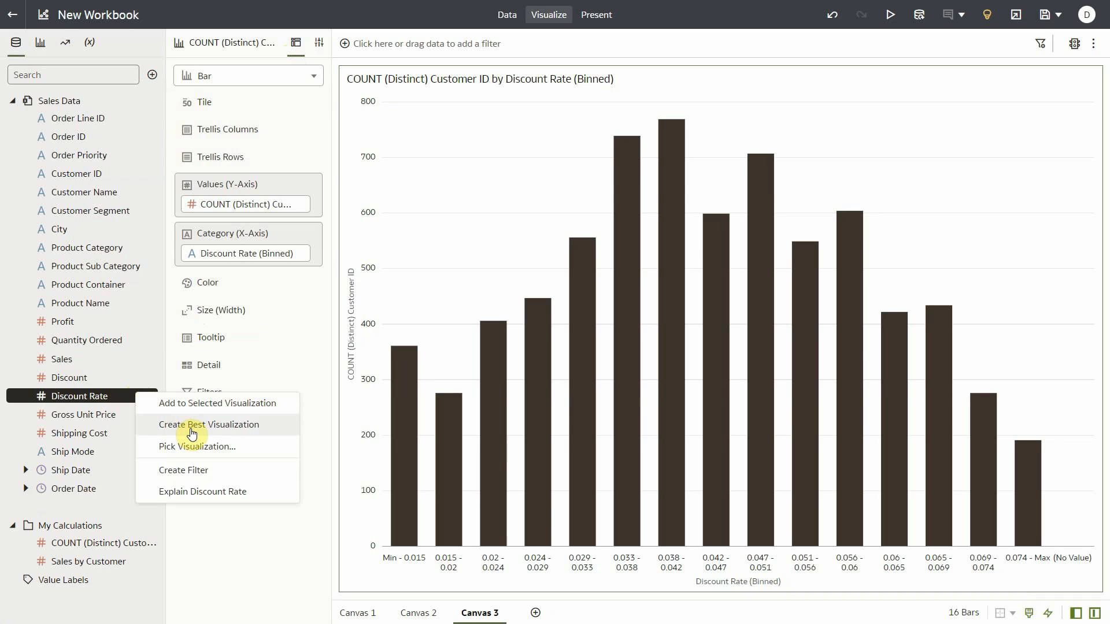
click(200, 446)
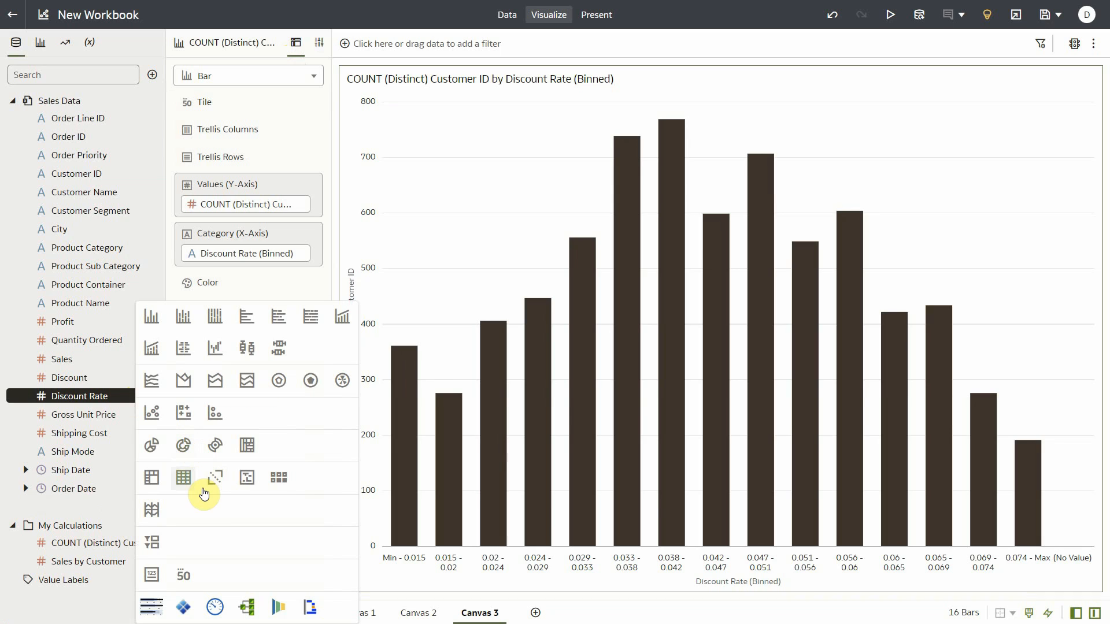
click(183, 477)
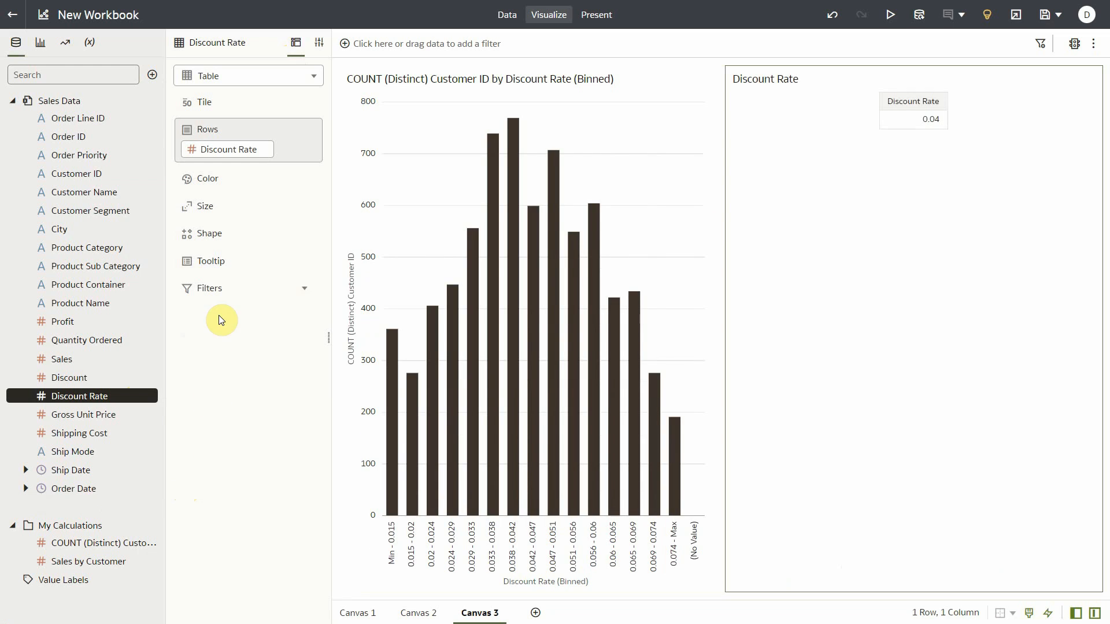
click(226, 148)
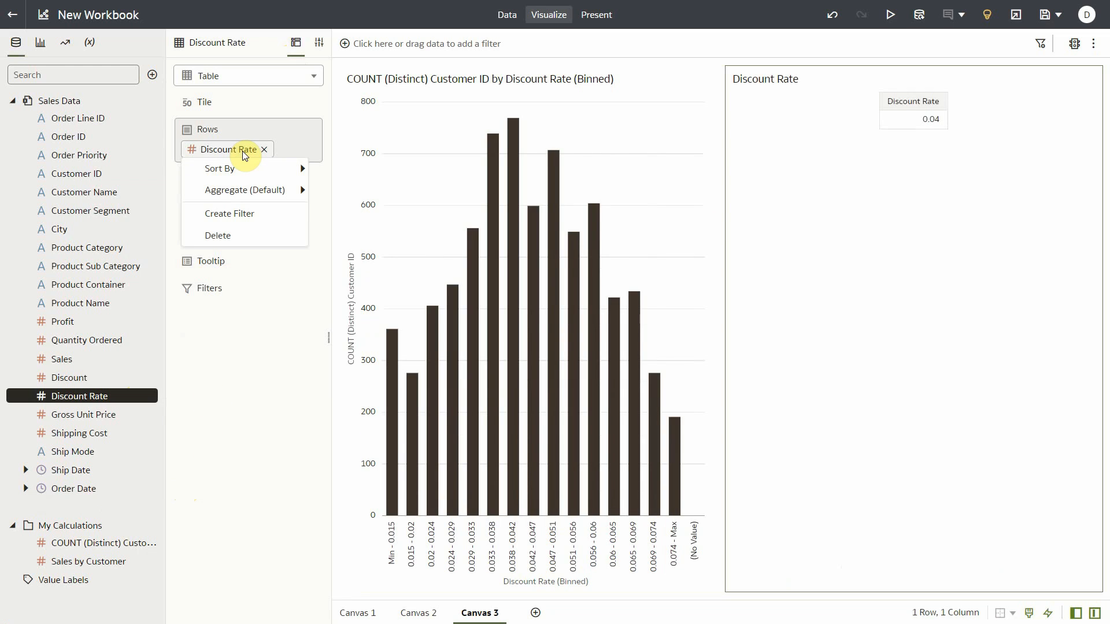
mouse_move(253, 189)
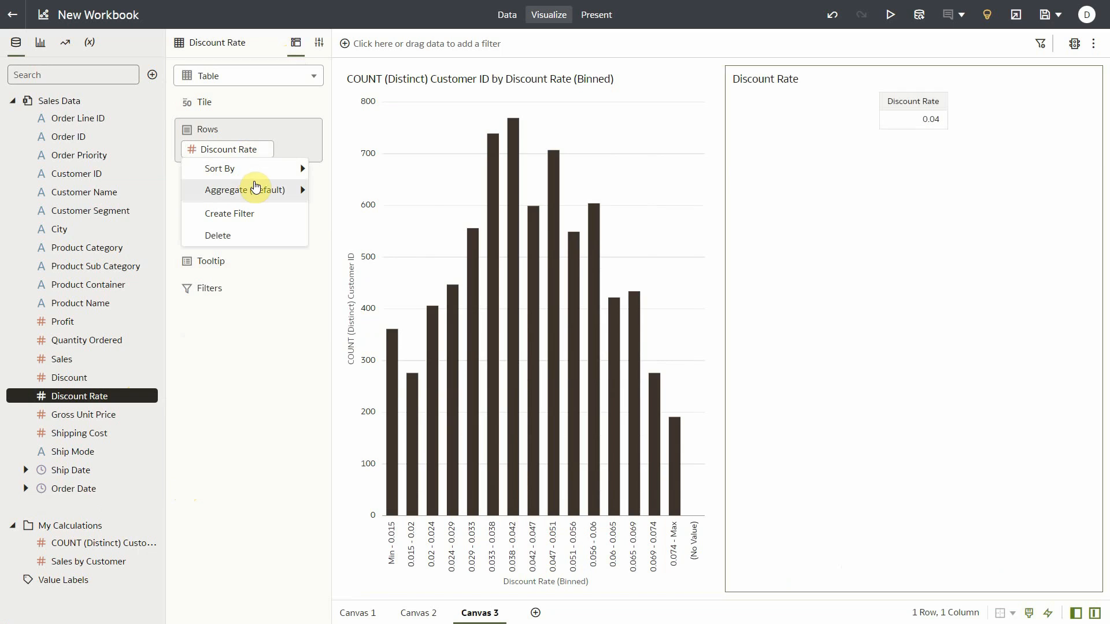
click(244, 189)
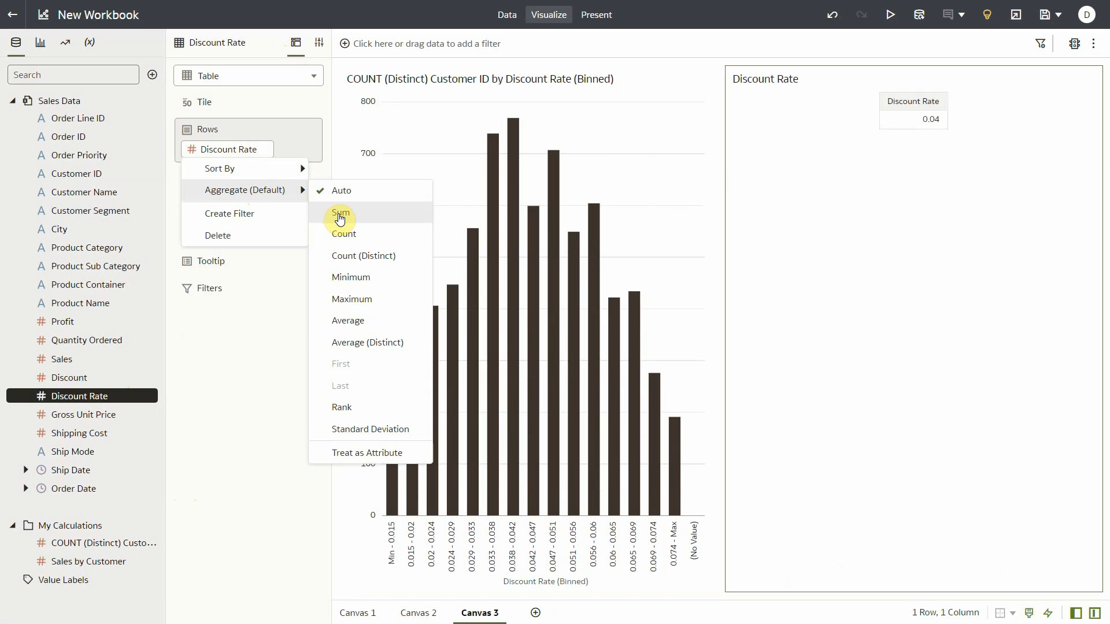
mouse_move(362, 444)
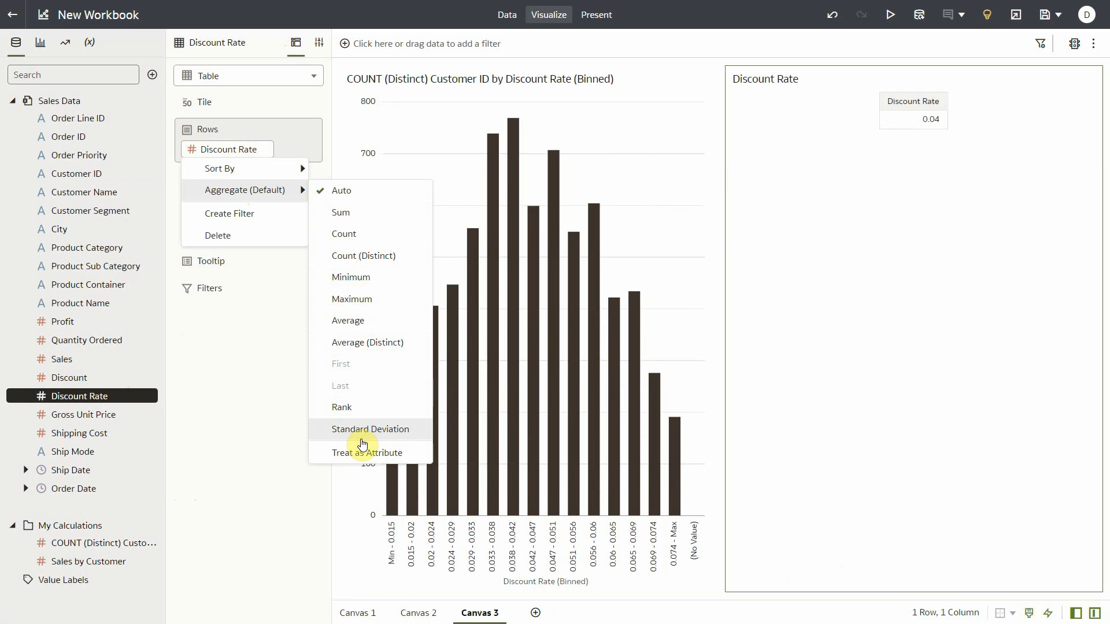
mouse_move(363, 453)
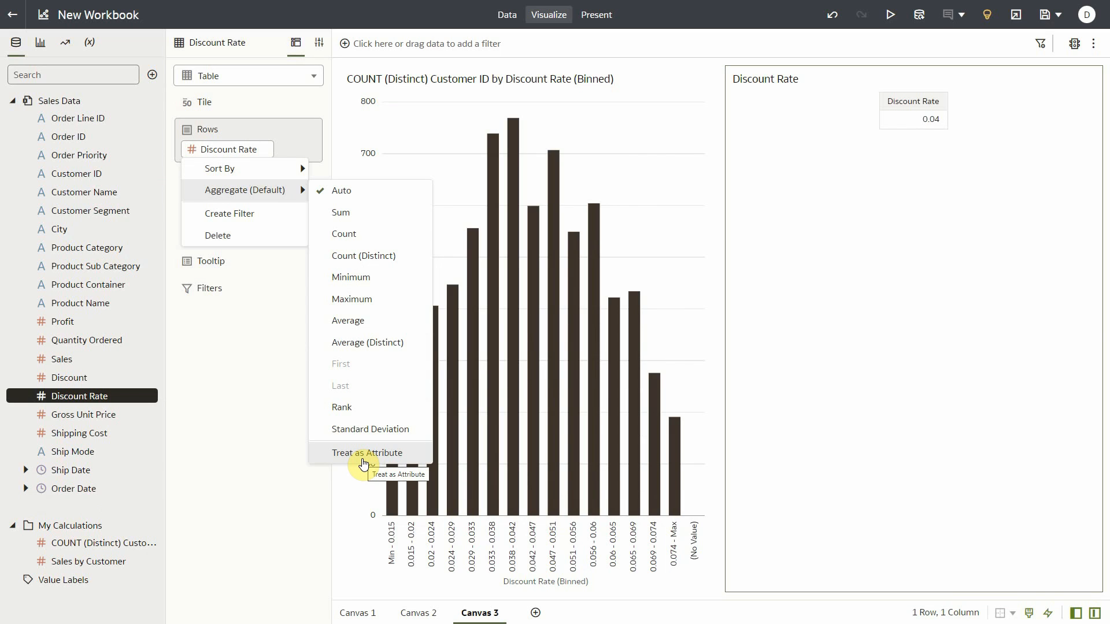
click(367, 454)
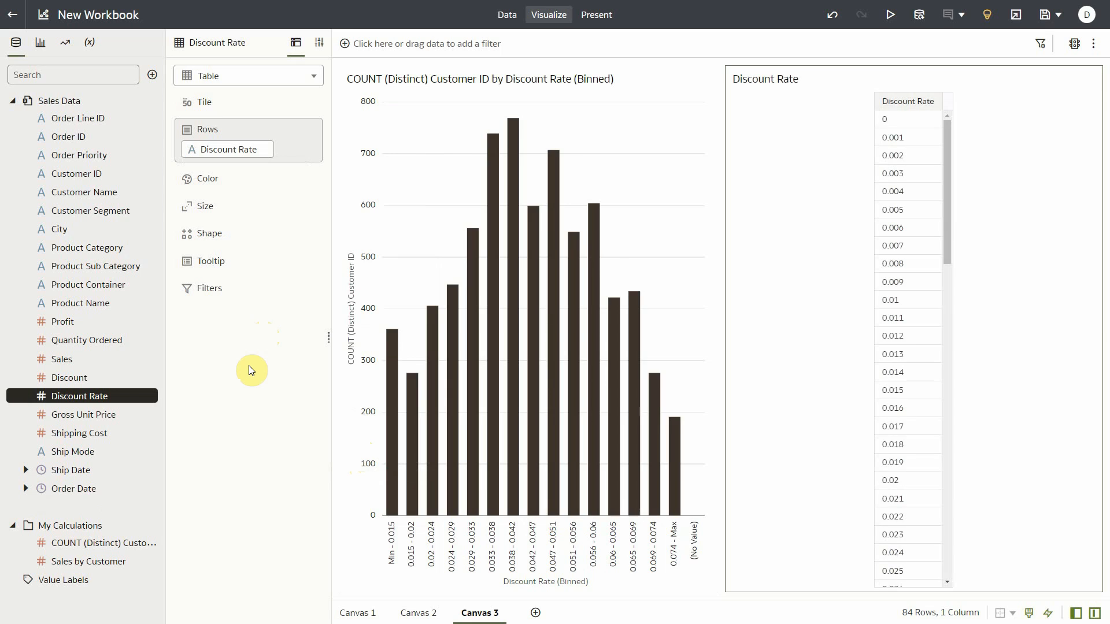
mouse_move(900, 618)
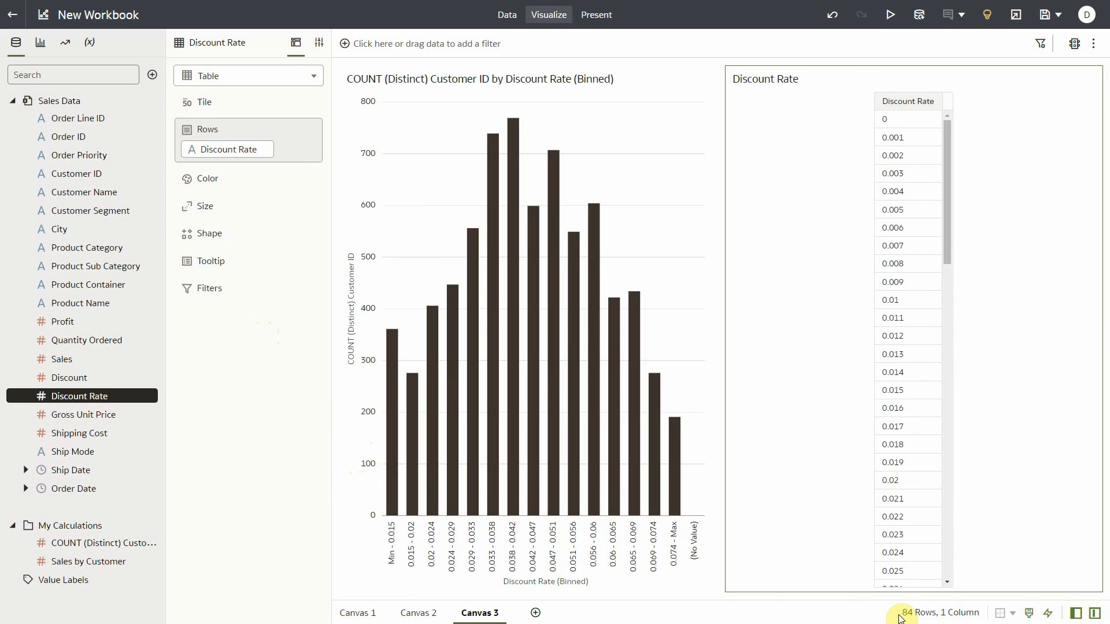
mouse_move(116, 477)
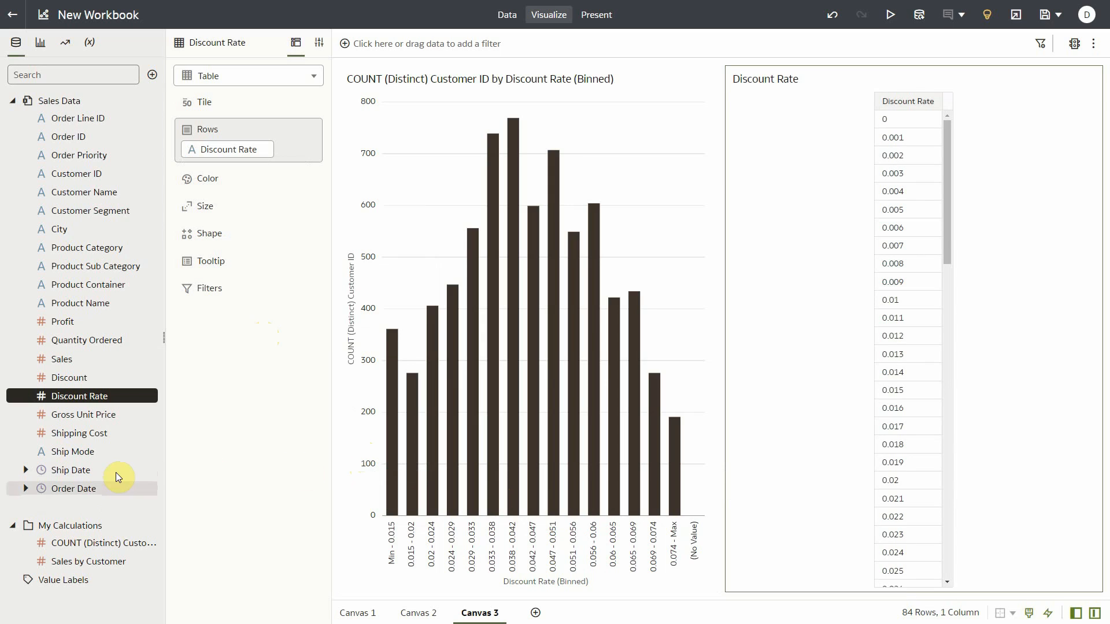
mouse_move(103, 543)
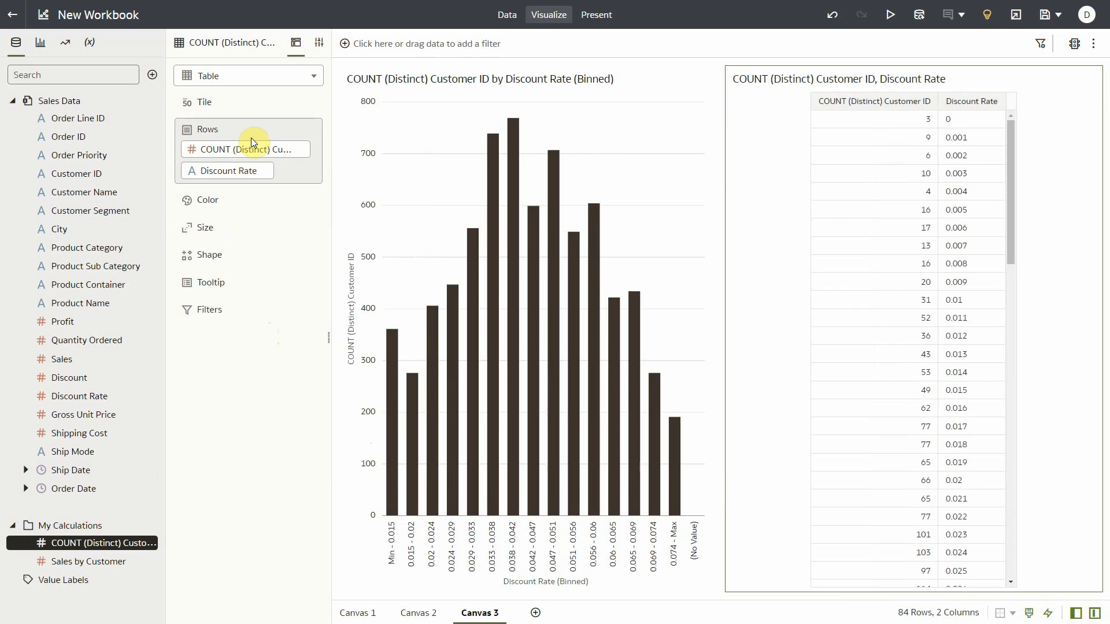
mouse_move(282, 78)
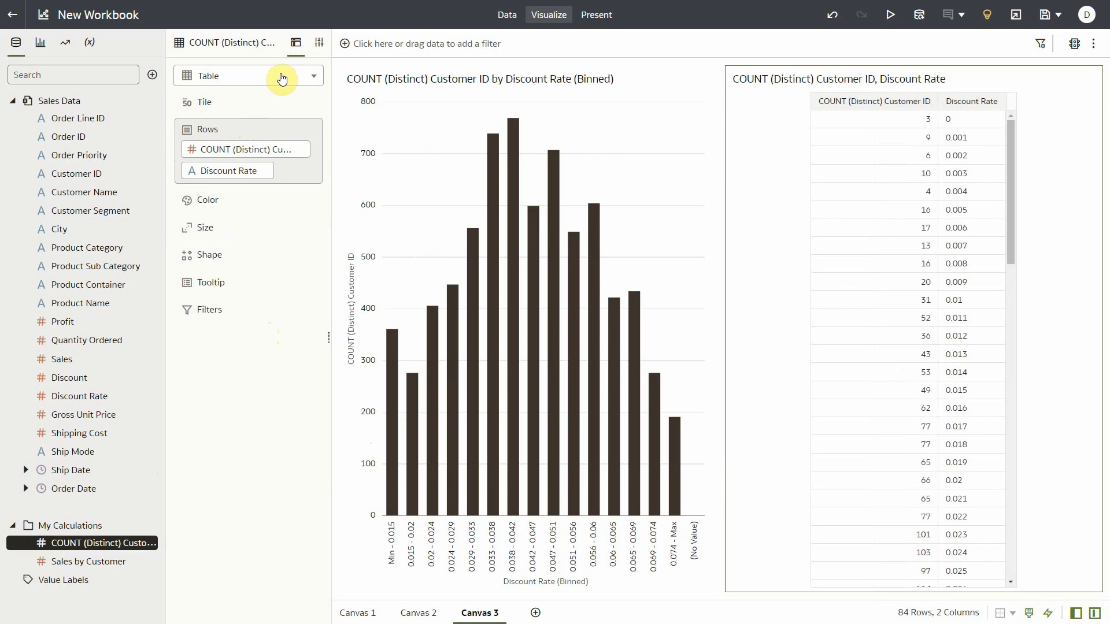
Step: Turn the Discount Rate table into a bar chart of distinct customer counts
click(312, 75)
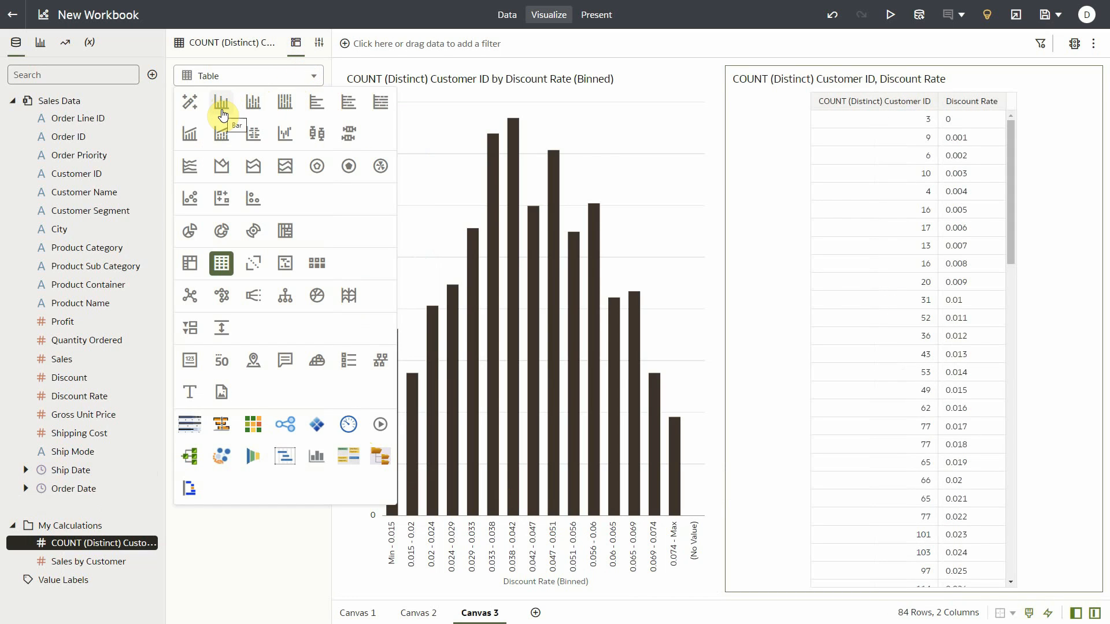
click(222, 101)
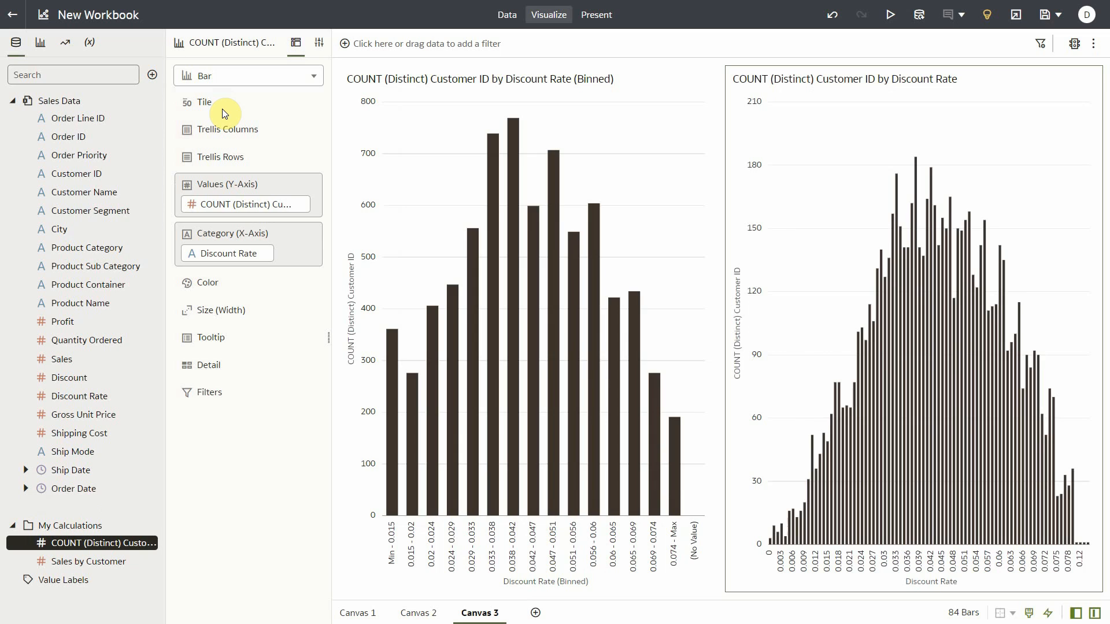
mouse_move(233, 253)
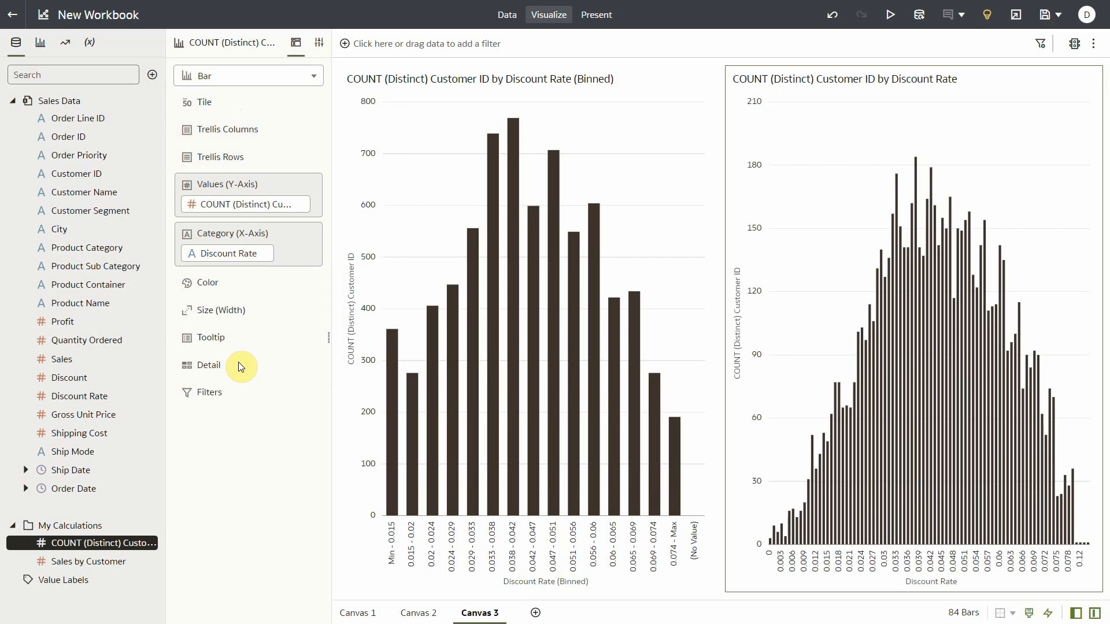
Step: Save Discount Rate to My Calculations and inspect its OVERRIDEAGGR(Discount Rate) formula
right_click(78, 580)
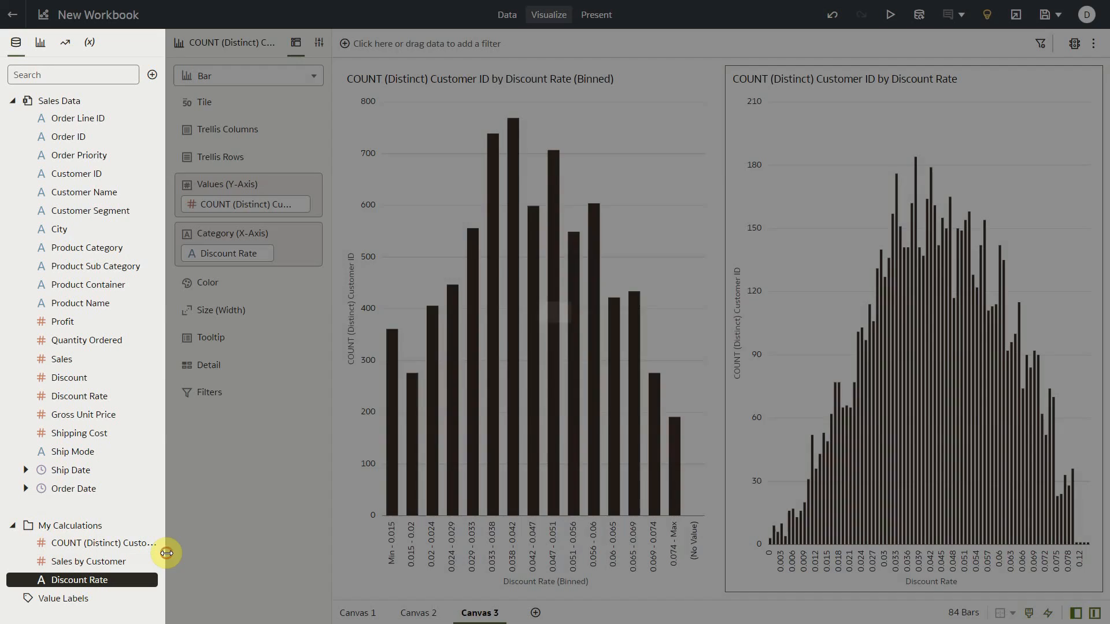
double_click(79, 580)
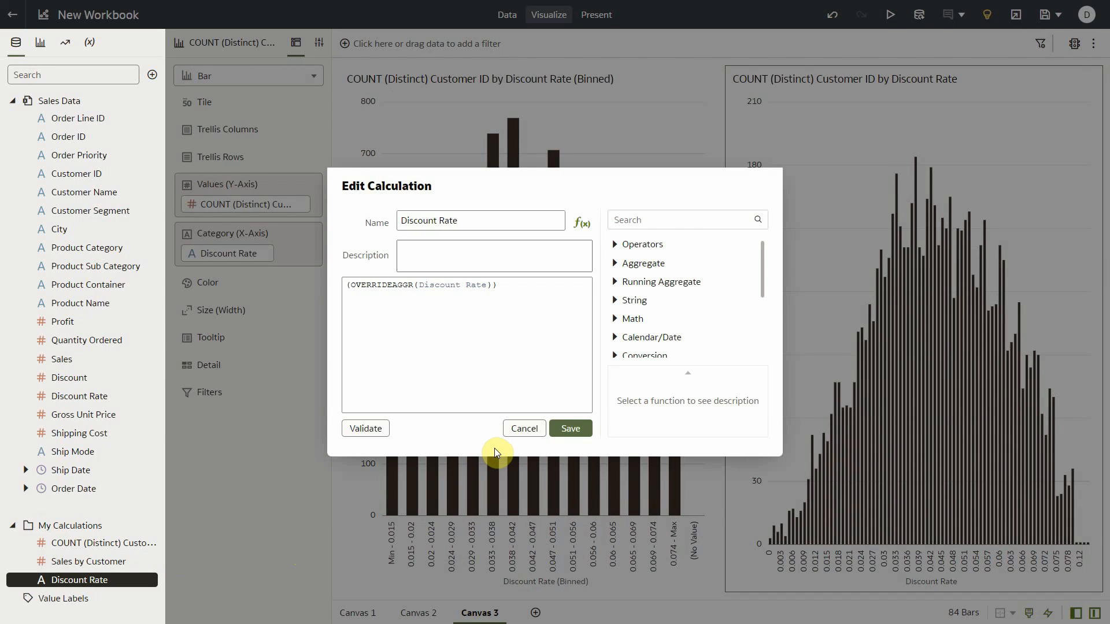
mouse_move(524, 429)
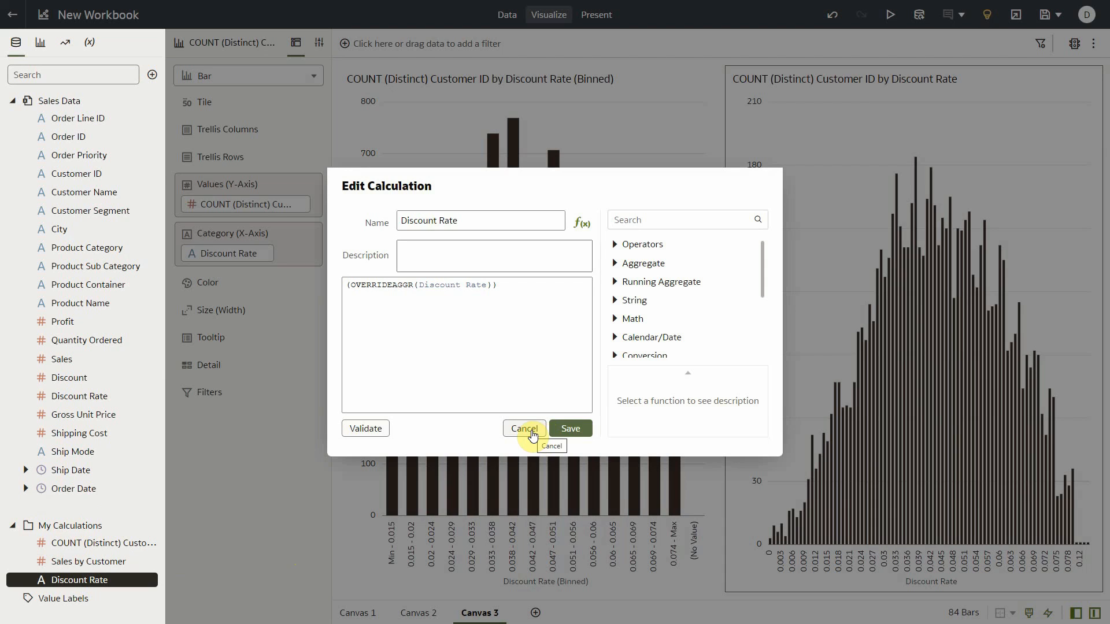
click(523, 429)
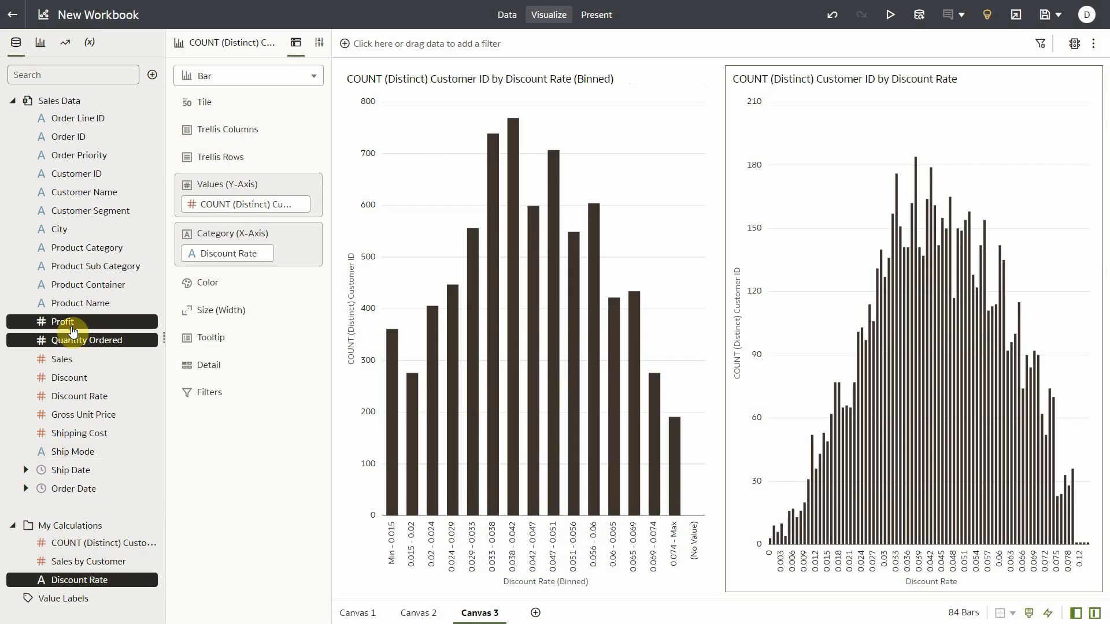
Step: Plot Profit versus Quantity Ordered as a scatter with data labels turned on
right_click(63, 321)
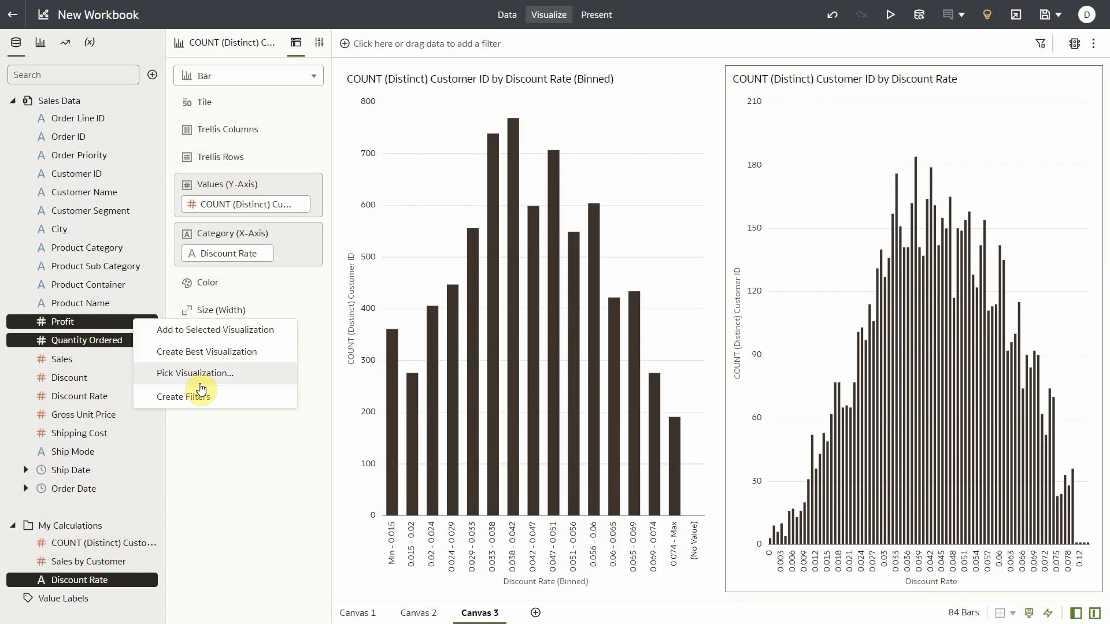
click(208, 352)
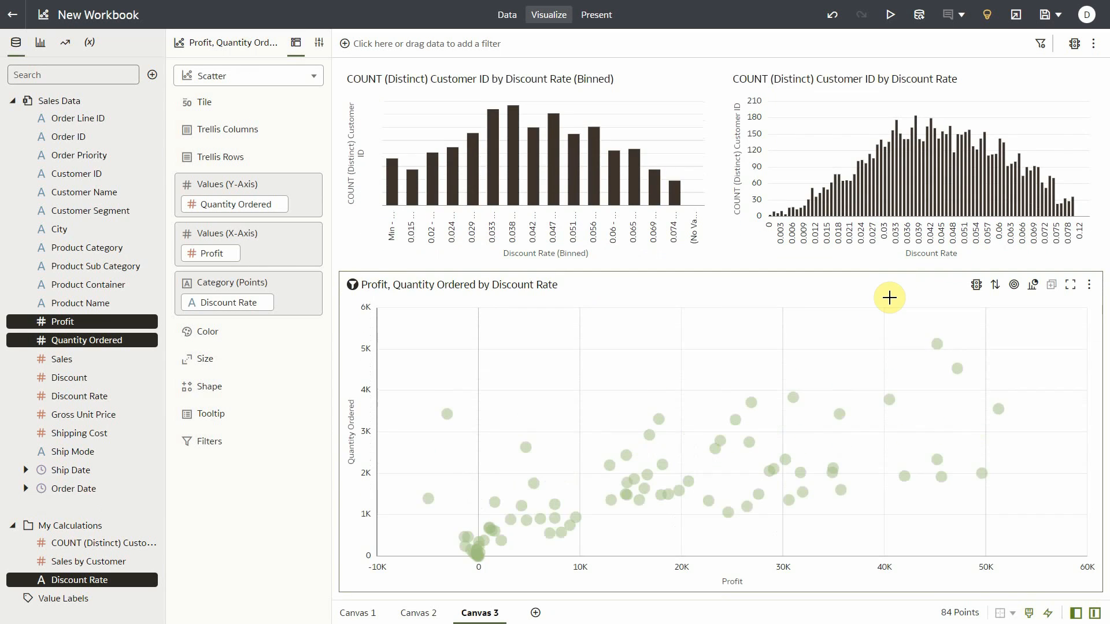
mouse_move(428, 181)
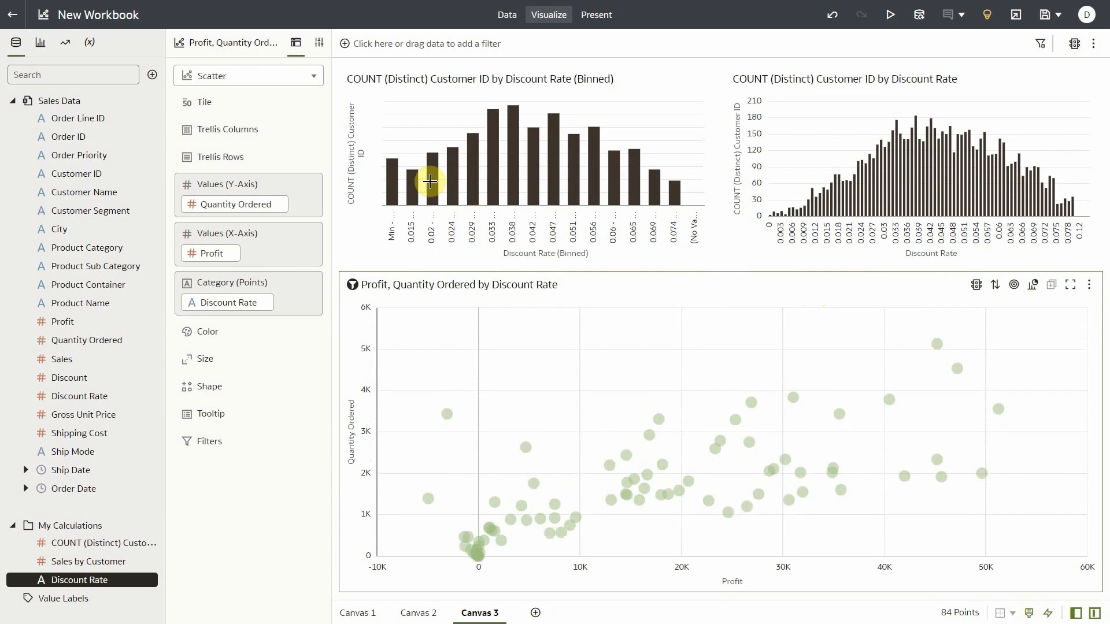
click(233, 72)
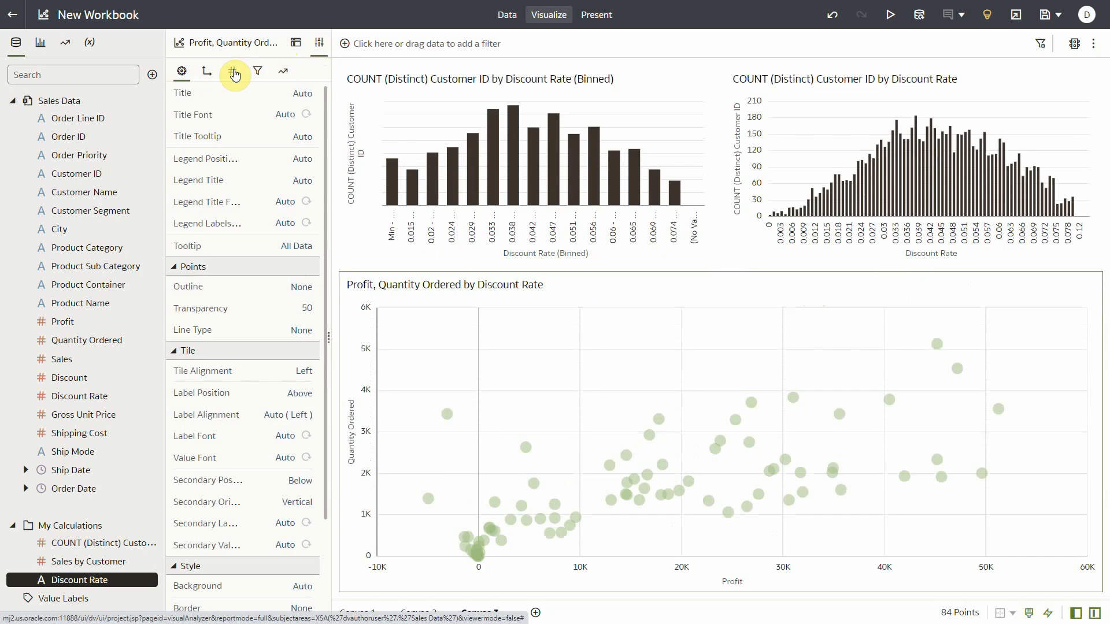
click(231, 71)
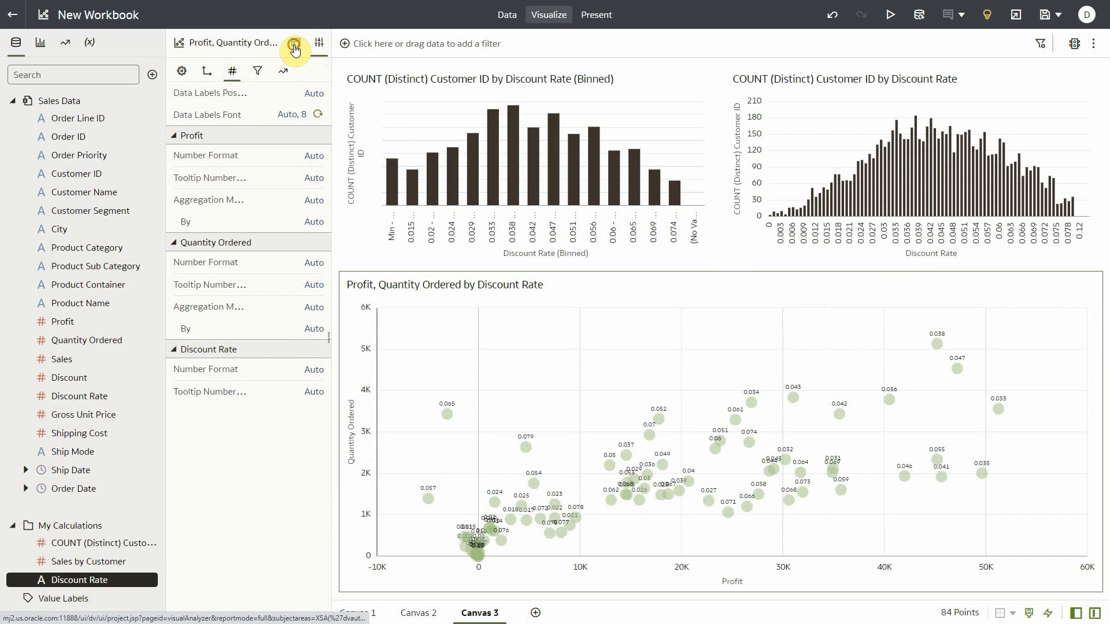
click(294, 42)
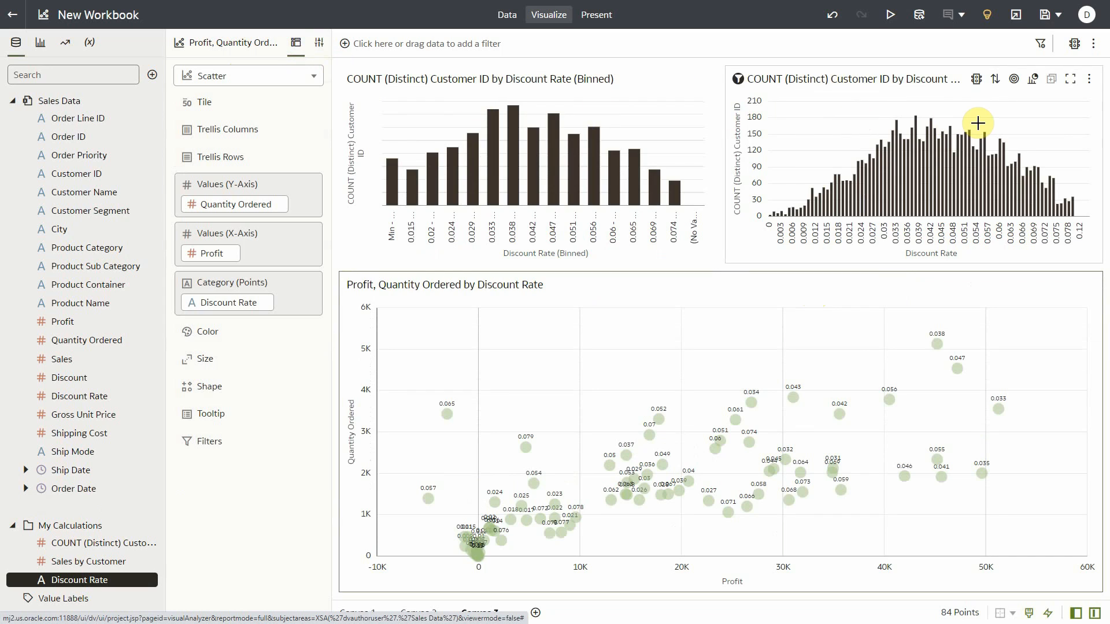